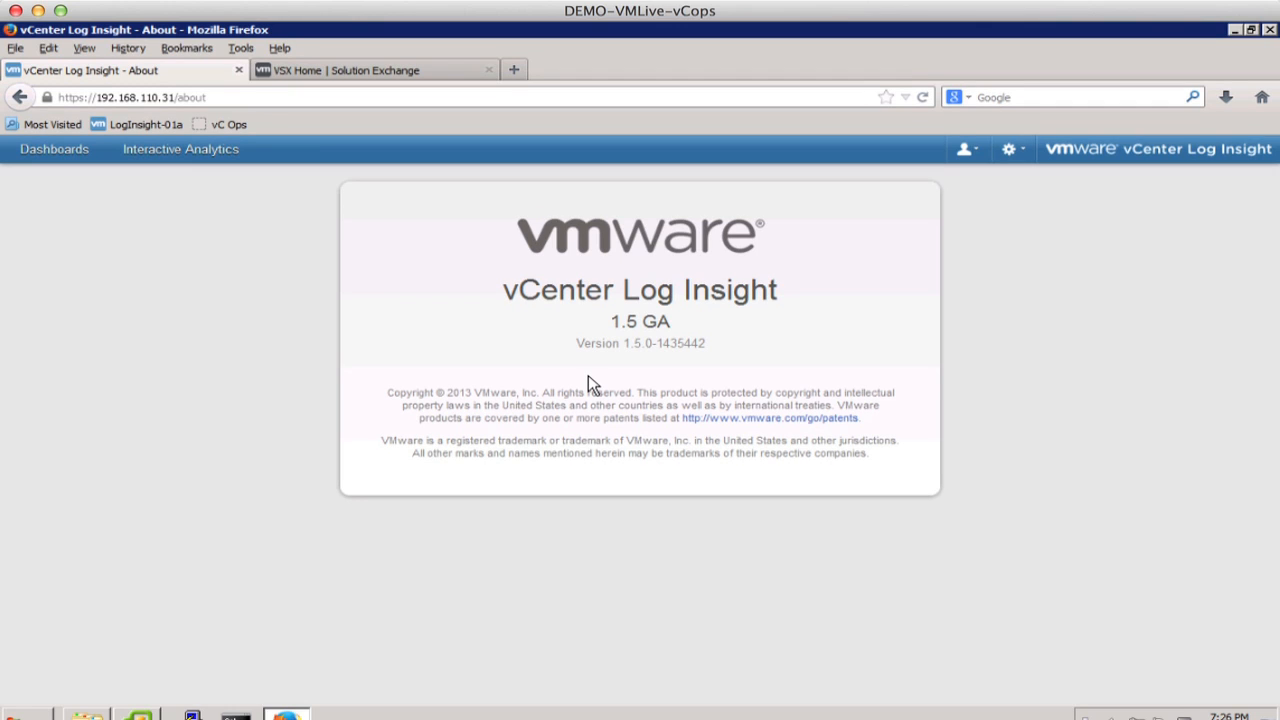
Open Administration from the gear menu to view the System Monitor CPU and memory charts.
{"action": "left_click", "coordinate": [1009, 149]}
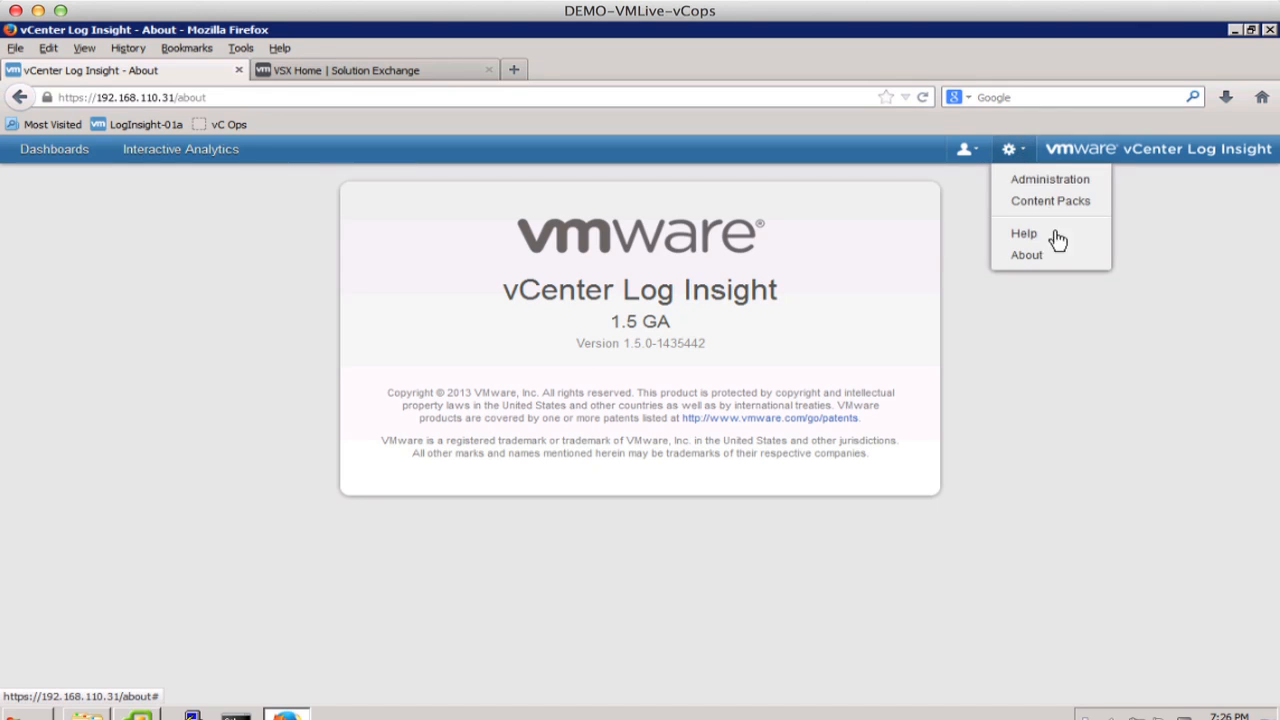
{"action": "left_click", "coordinate": [1049, 179]}
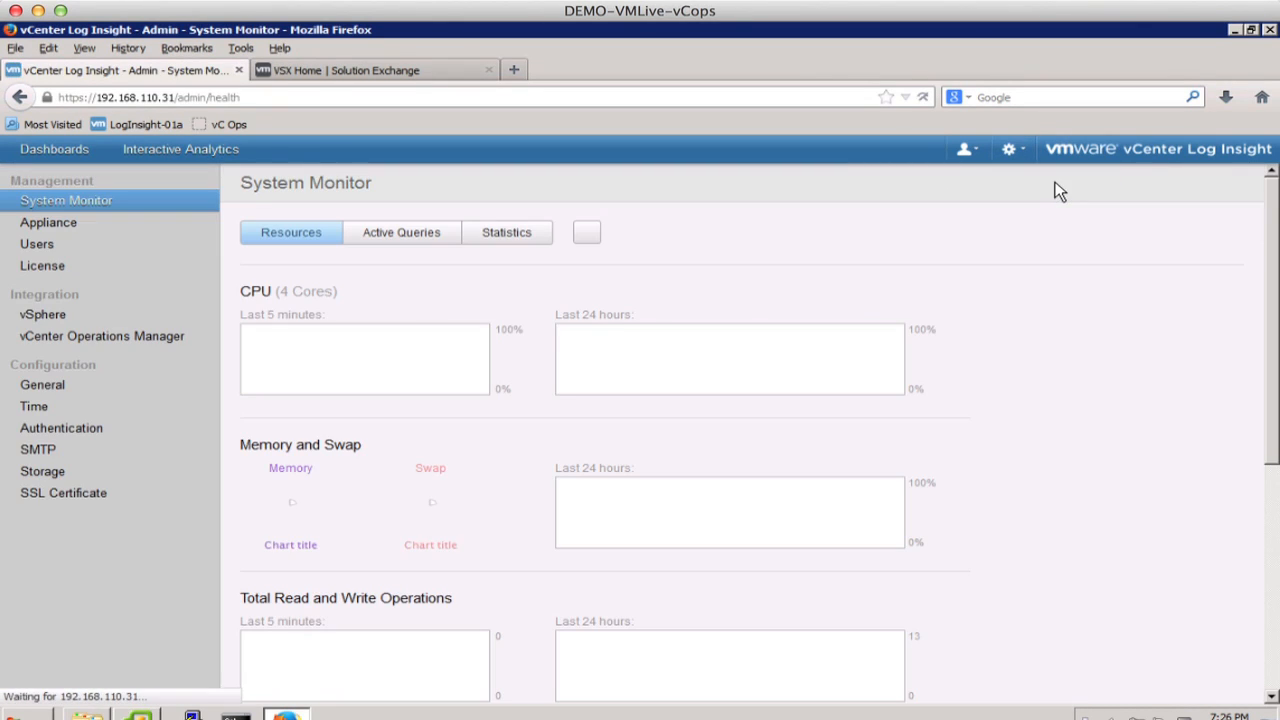
{"action": "mouse_move", "coordinate": [61, 428]}
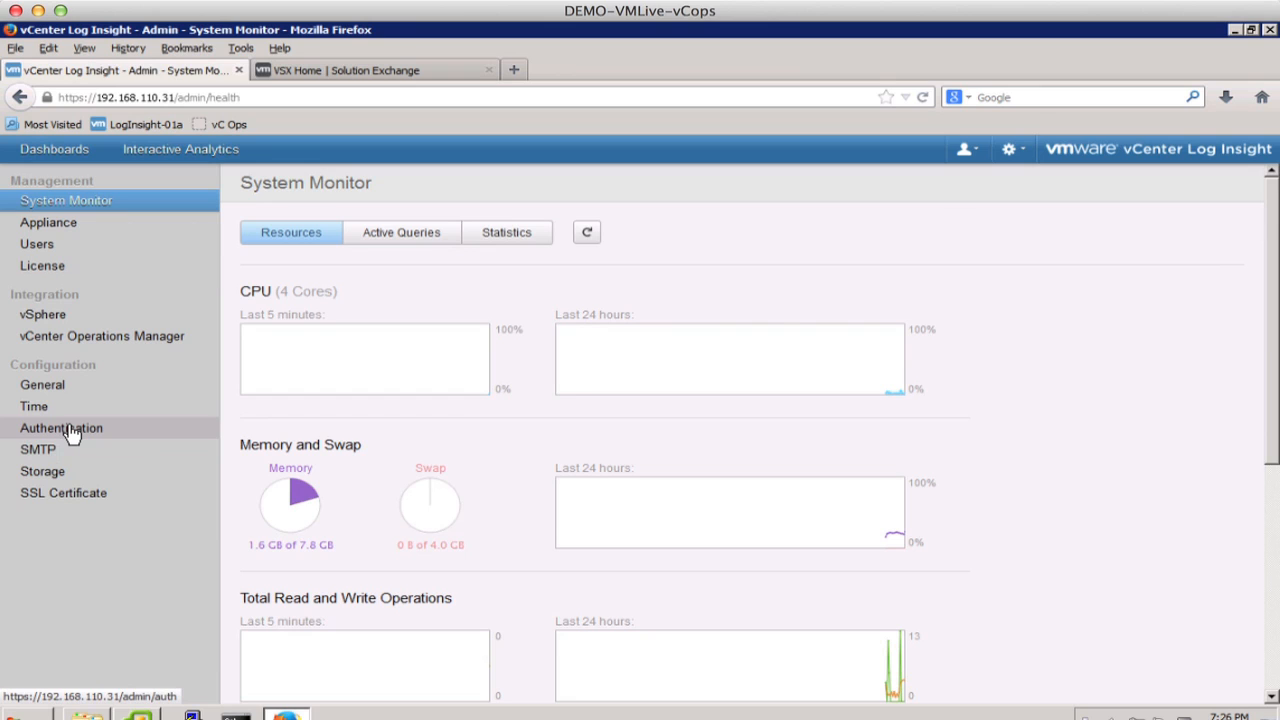
Open Authentication settings and successfully test the CORP.LOCAL Active Directory connection.
{"action": "left_click", "coordinate": [61, 428]}
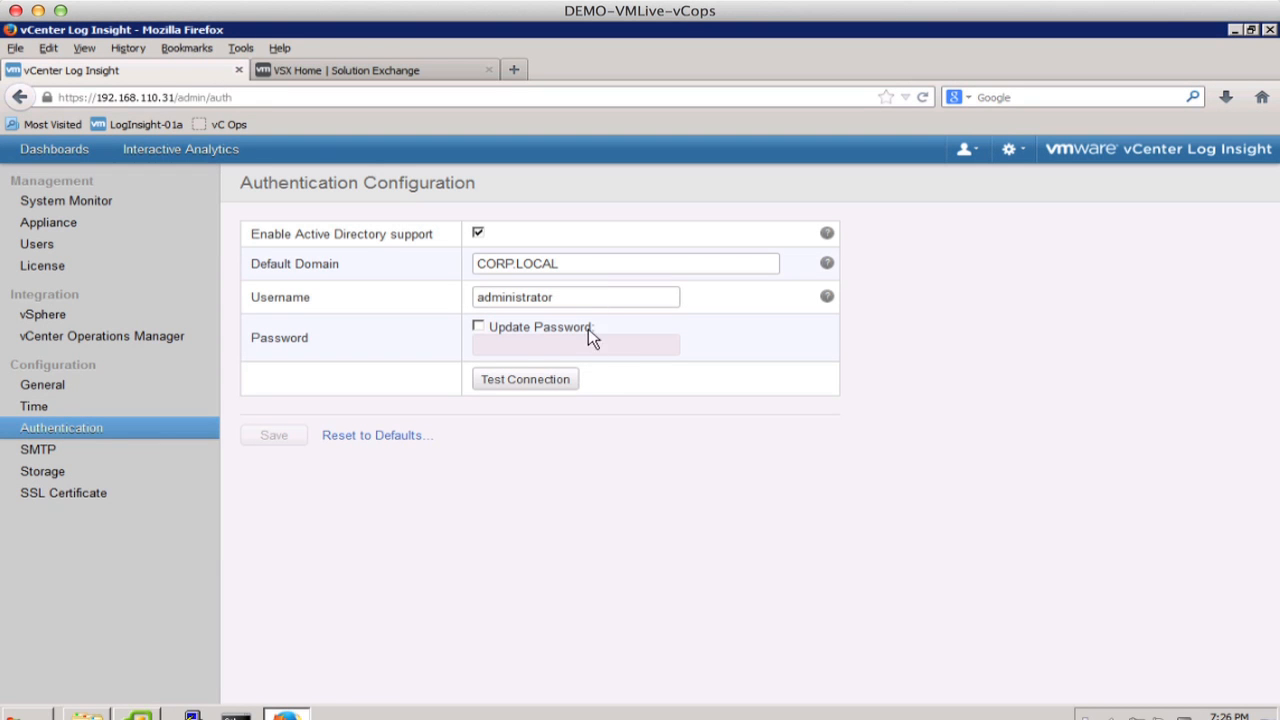
{"action": "left_click", "coordinate": [525, 378]}
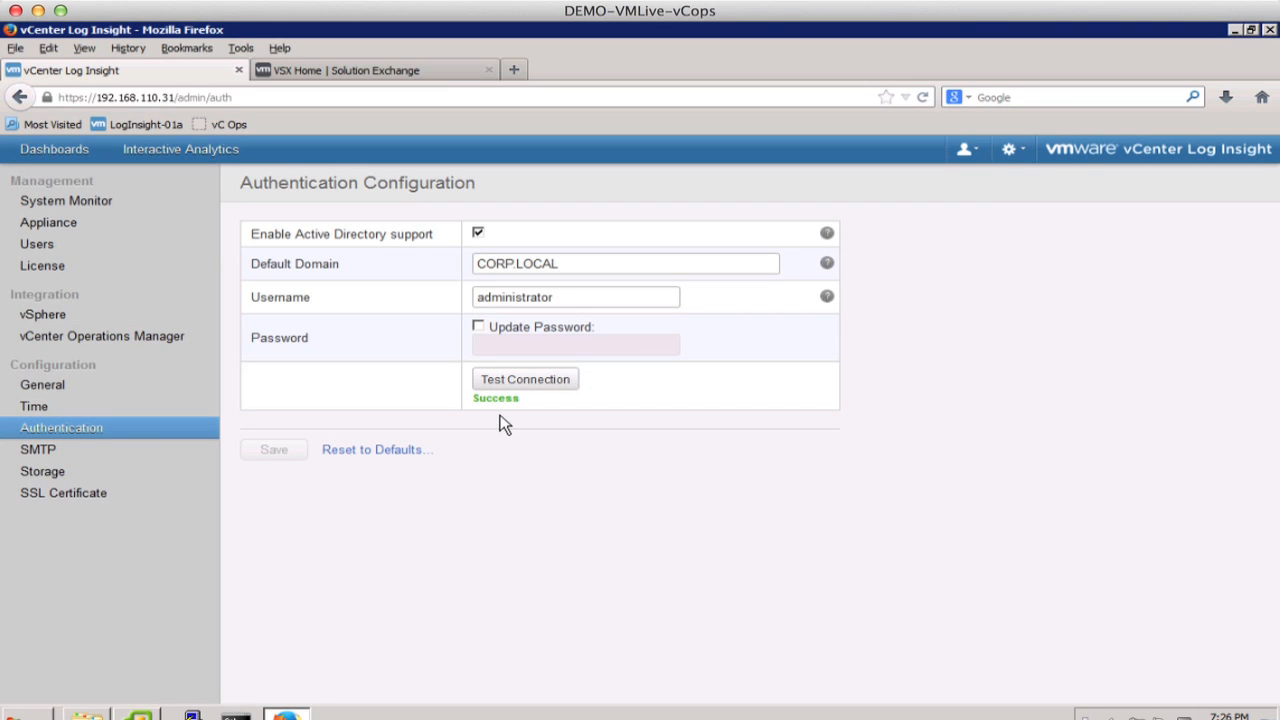
{"action": "mouse_move", "coordinate": [42, 244]}
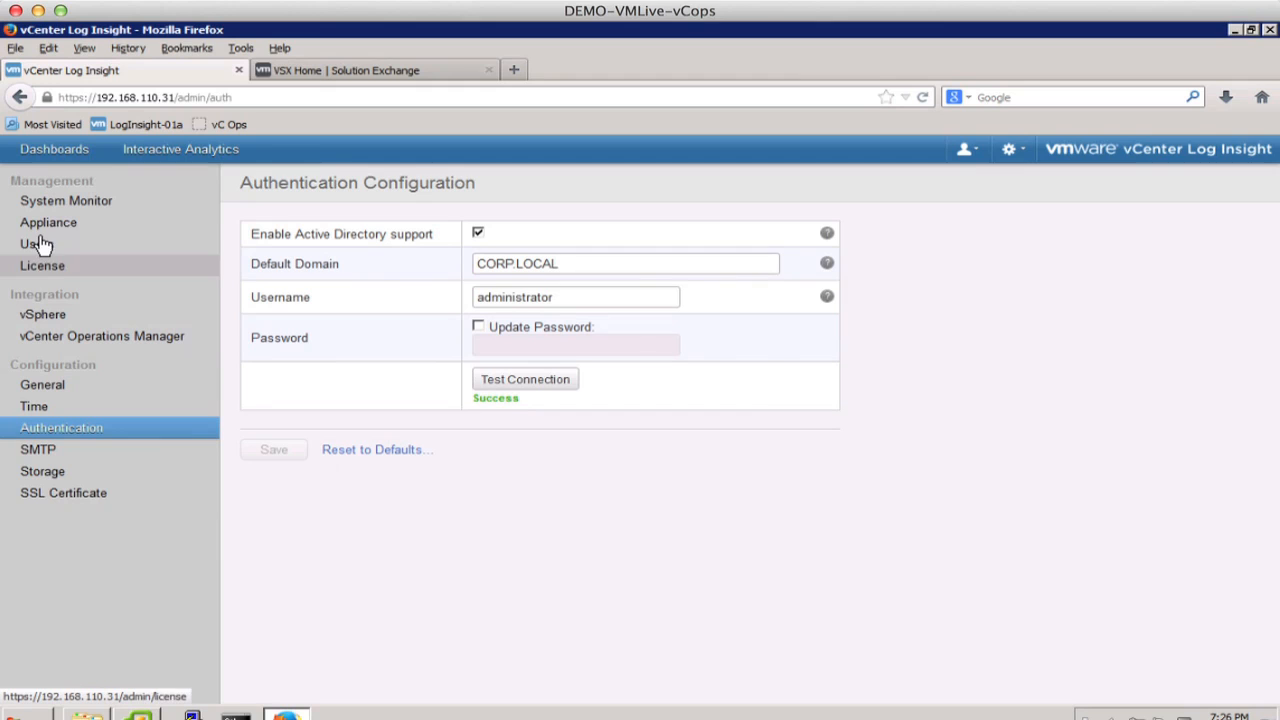
Open the Users list and select the bob1 account.
{"action": "left_click", "coordinate": [36, 244]}
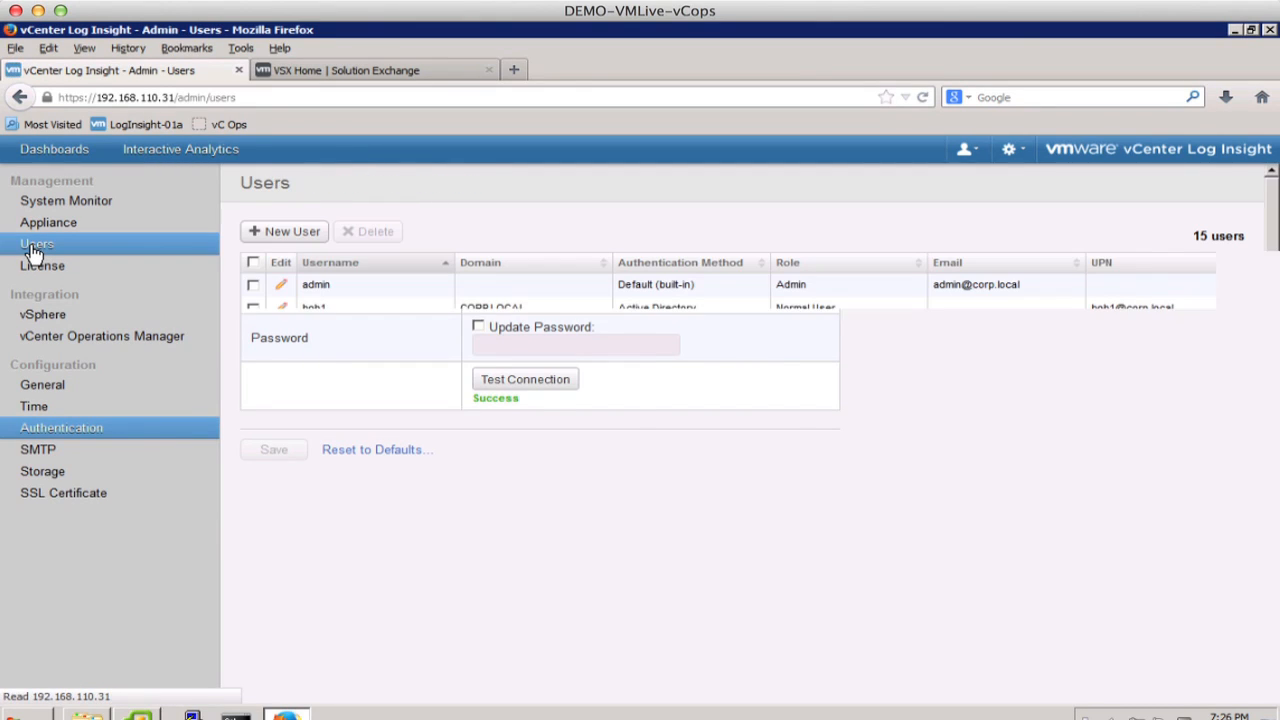
{"action": "left_click", "coordinate": [37, 244]}
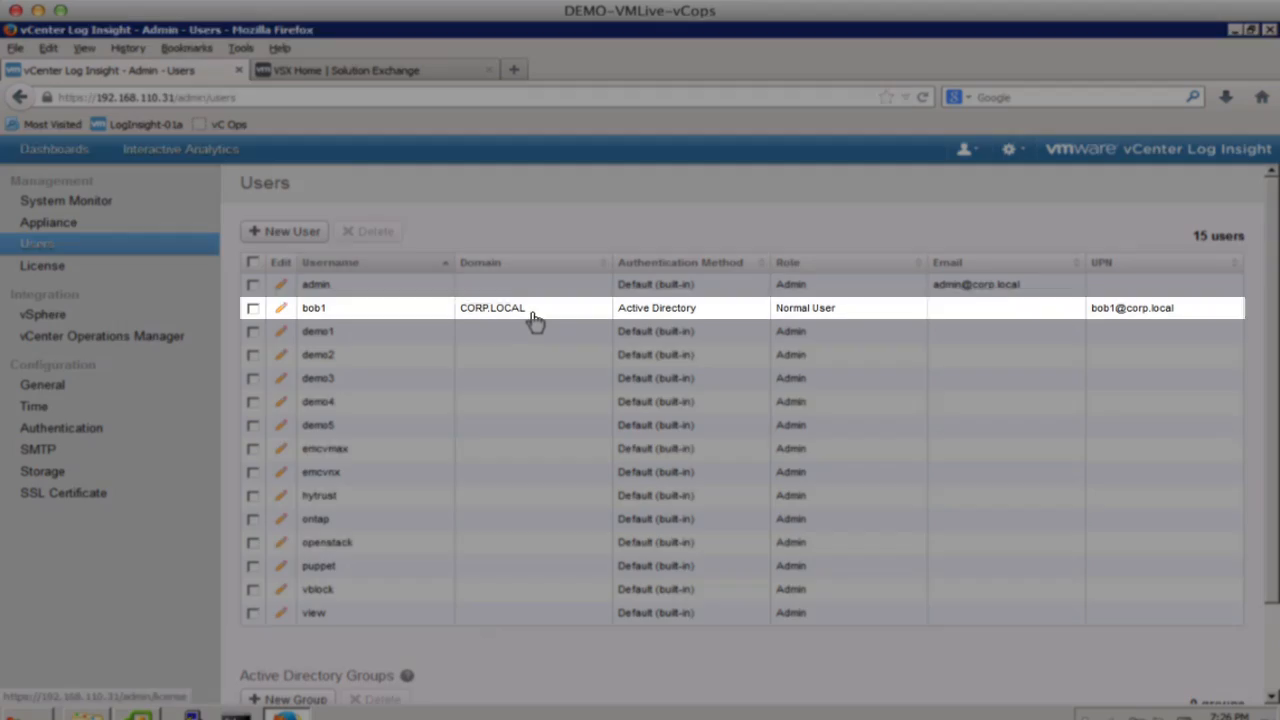
{"action": "left_click", "coordinate": [253, 308]}
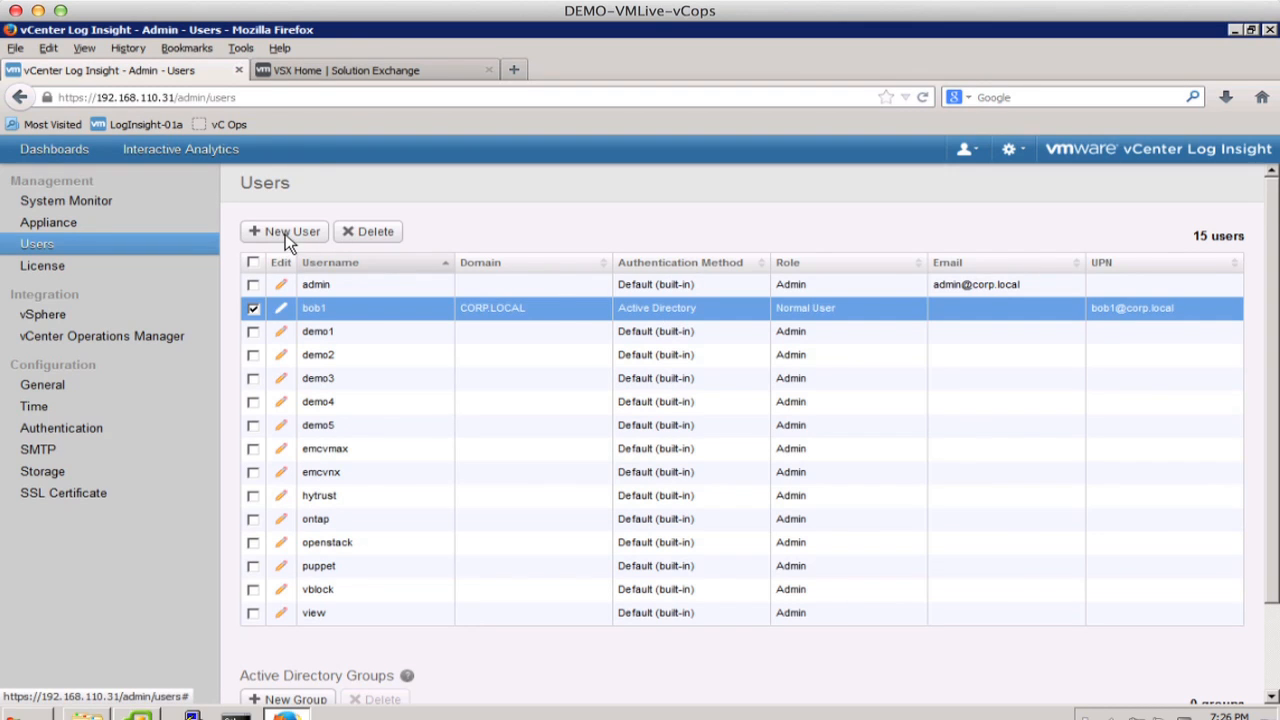
Preview a new user with Active Directory authentication, discard it, and scroll to Active Directory Groups.
{"action": "left_click", "coordinate": [285, 231]}
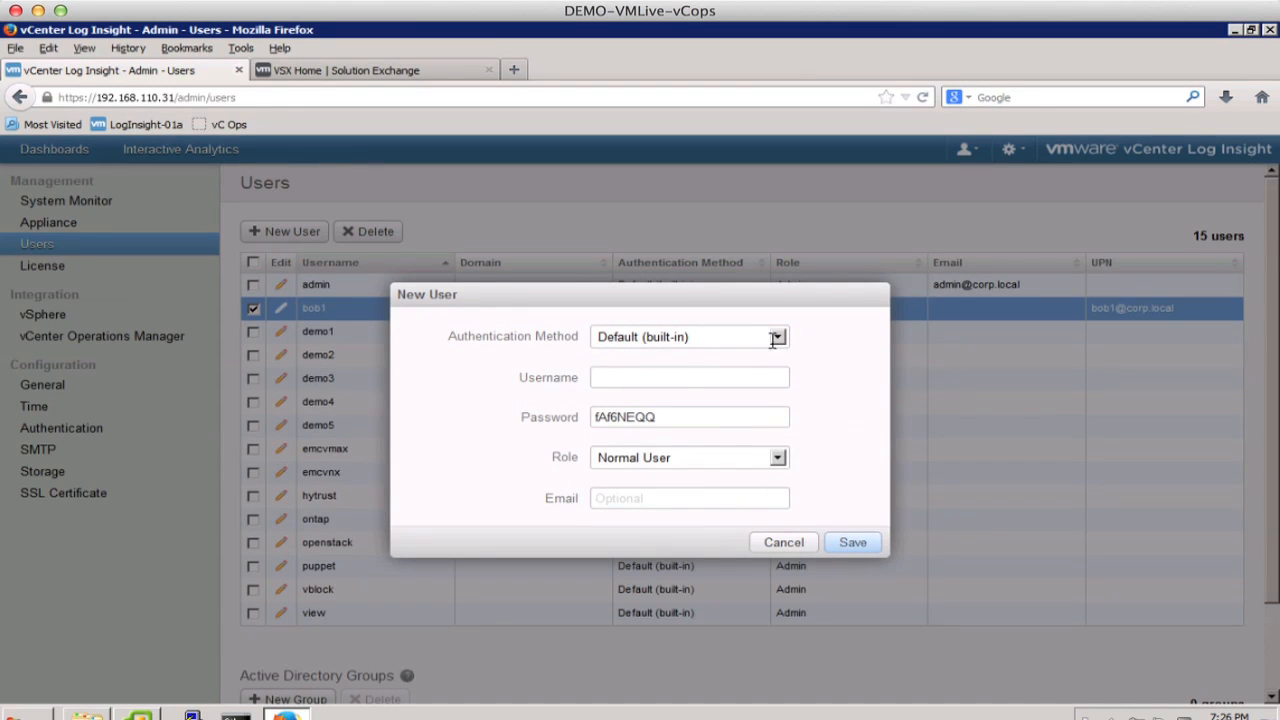
{"action": "left_click", "coordinate": [777, 337]}
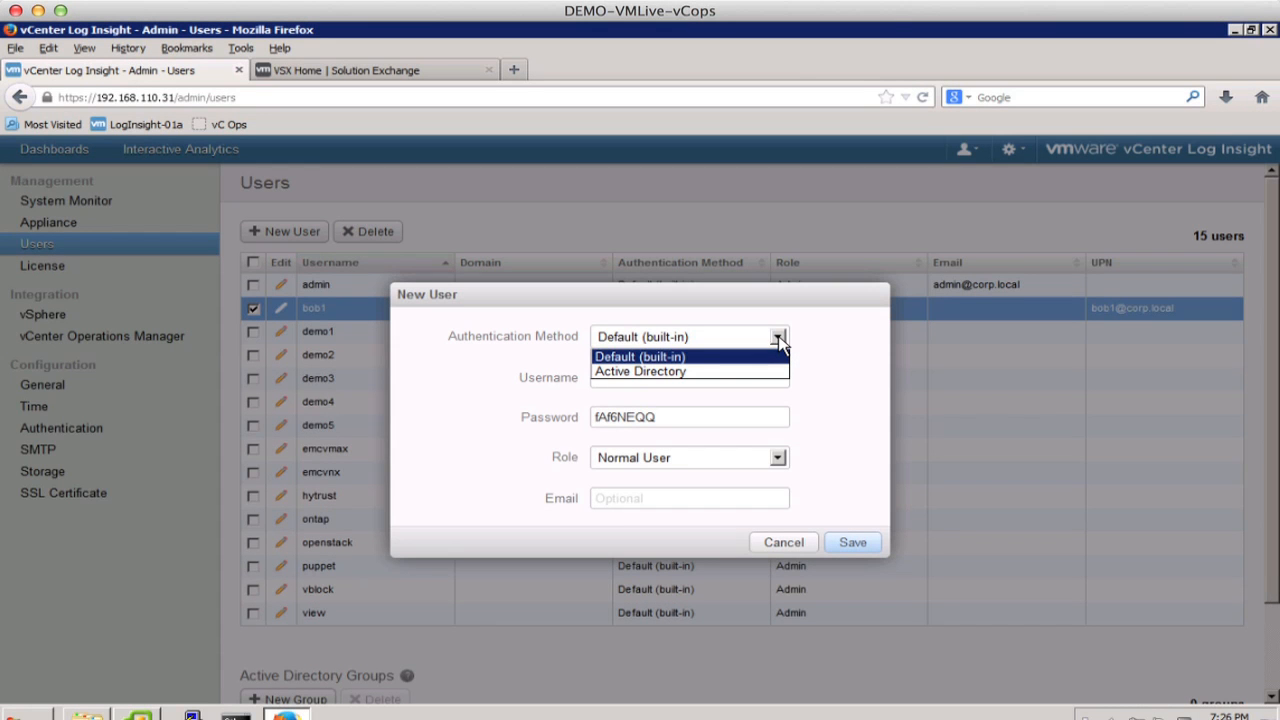
{"action": "left_click", "coordinate": [639, 371]}
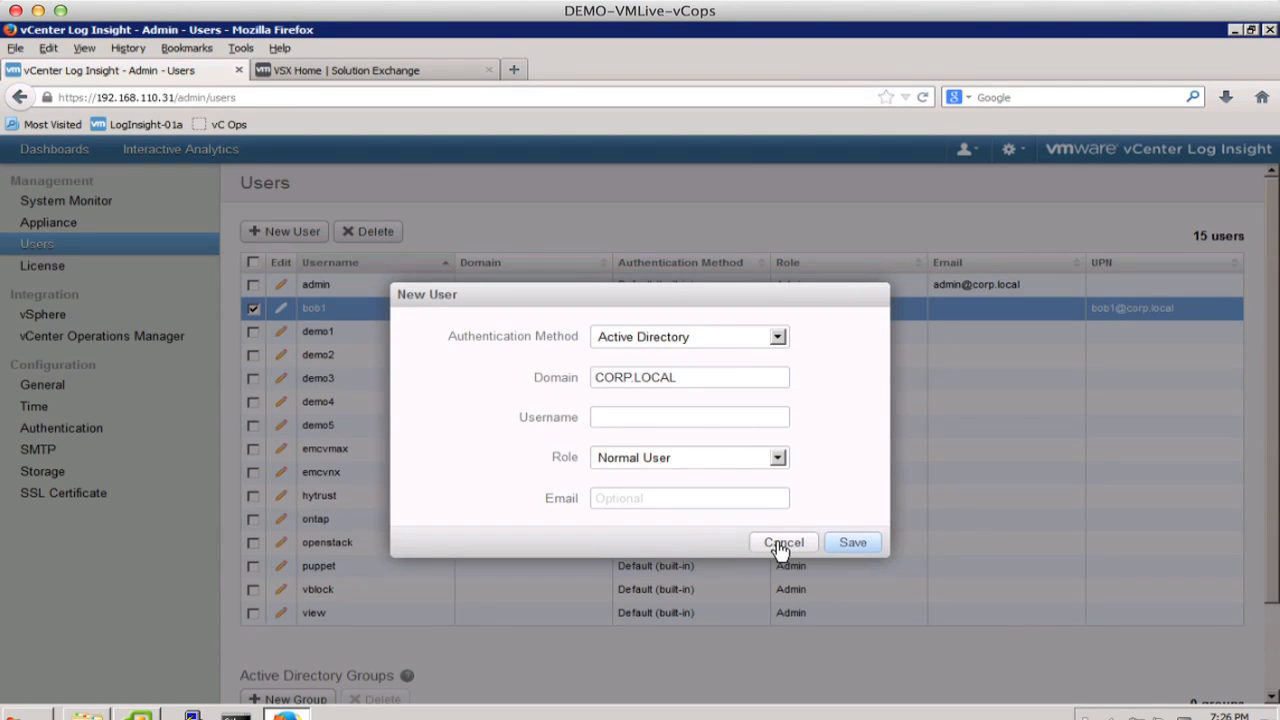
{"action": "left_click", "coordinate": [783, 542]}
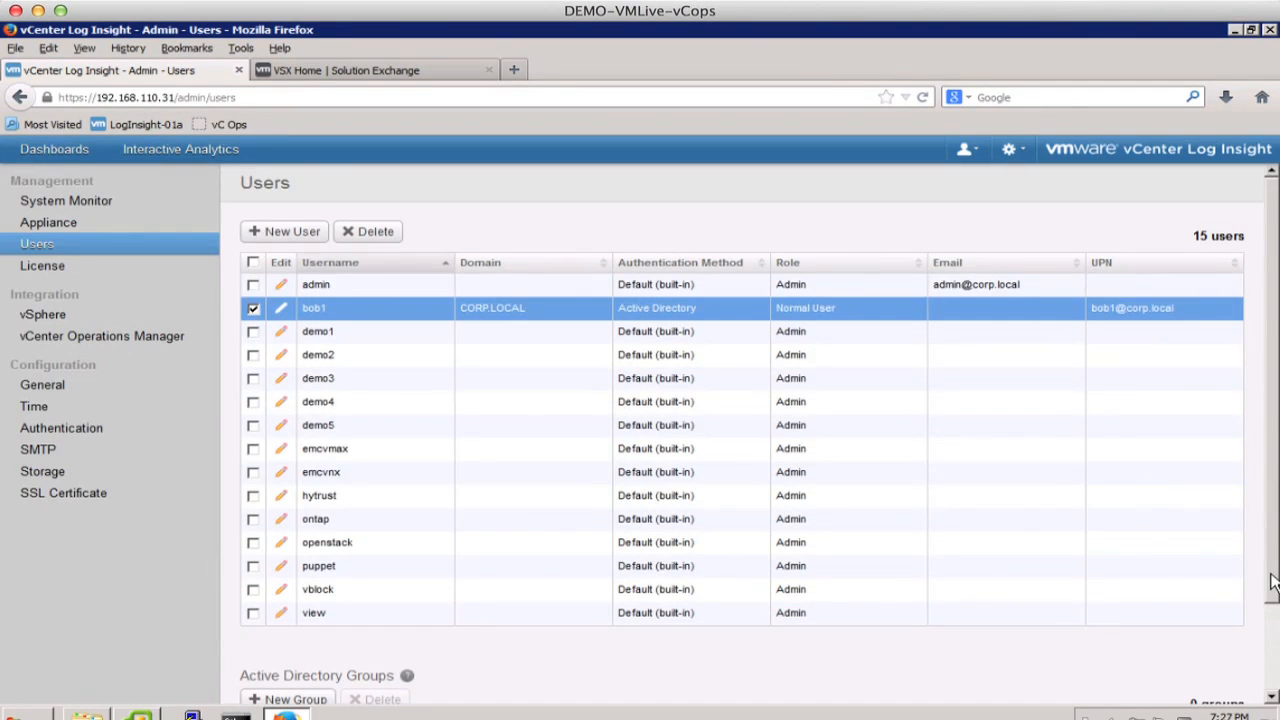
{"action": "scroll", "scroll_direction": "down", "scroll_amount": 3}
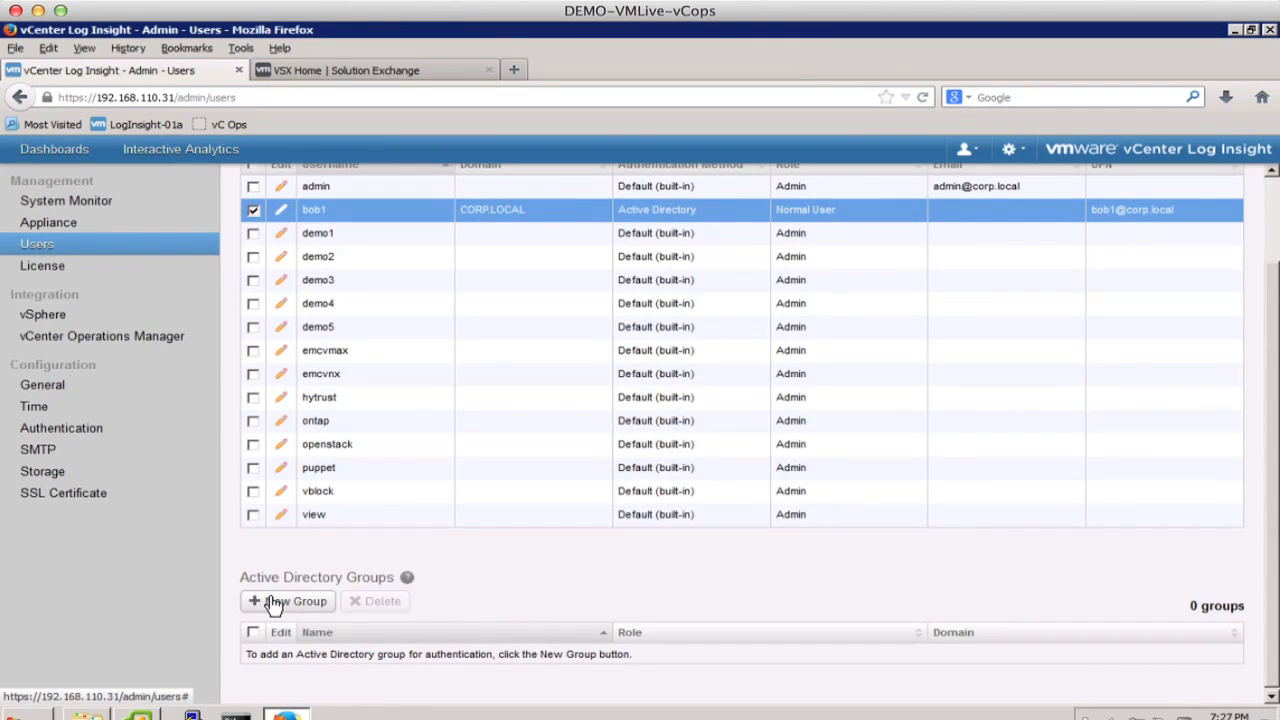
{"action": "left_click", "coordinate": [288, 601]}
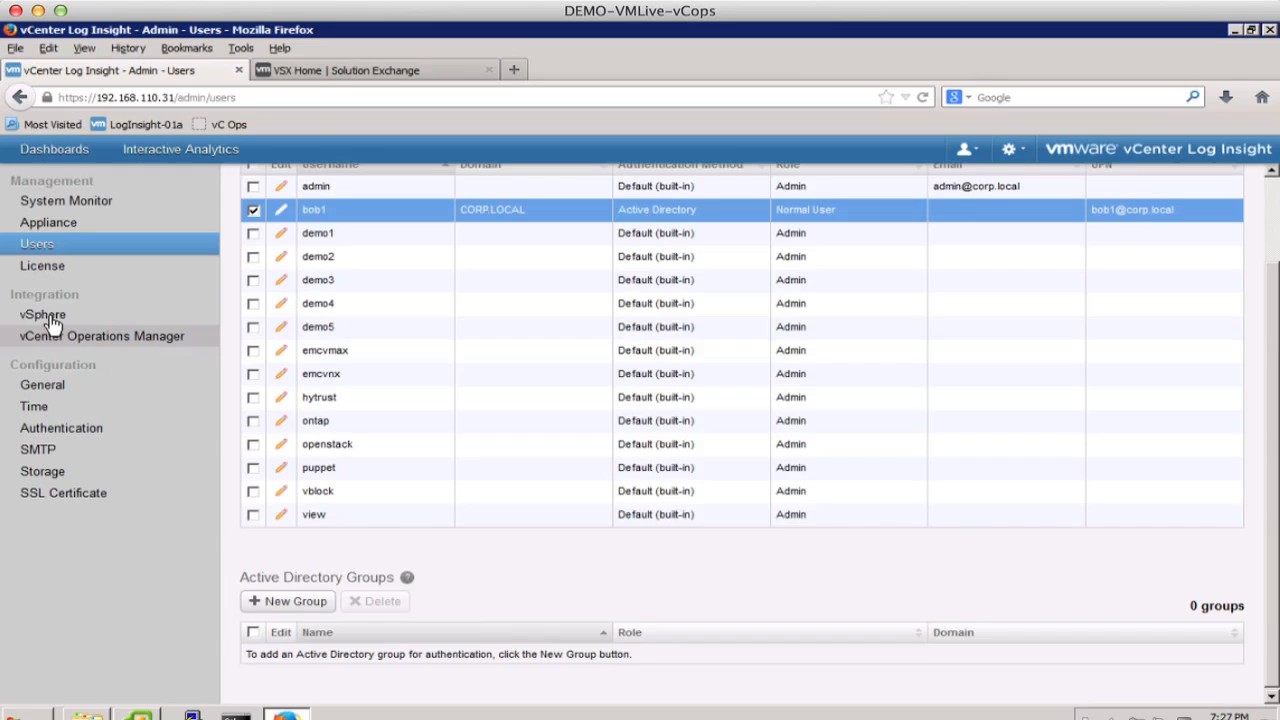
Open vSphere Integration showing vc-l-01a.corp.local collecting events, tasks and alarms.
{"action": "left_click", "coordinate": [43, 314]}
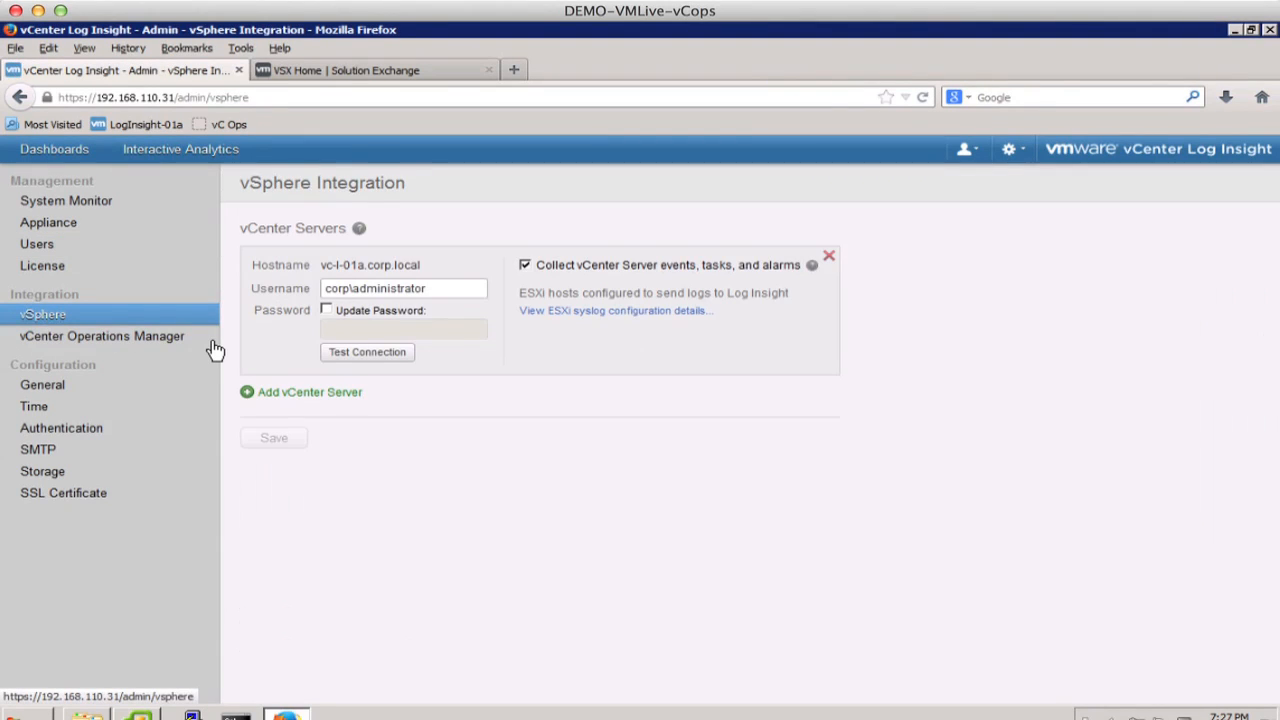
{"action": "mouse_move", "coordinate": [462, 463]}
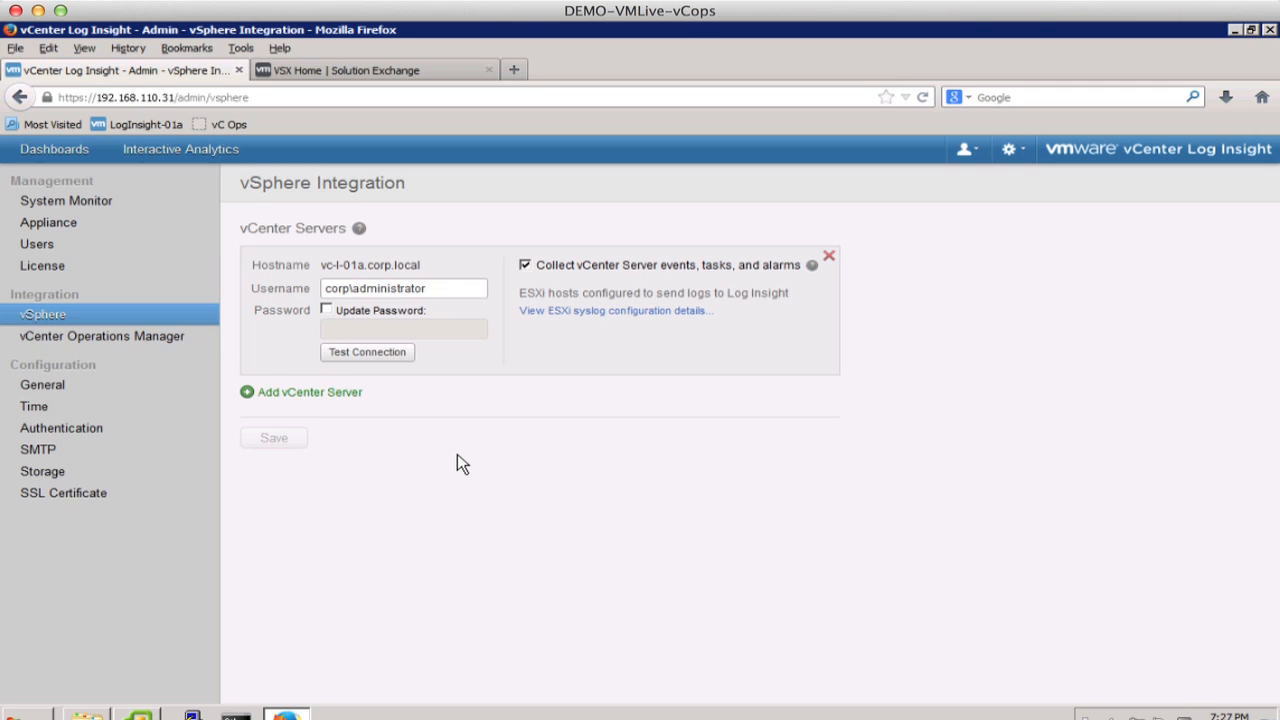
{"action": "mouse_move", "coordinate": [613, 335]}
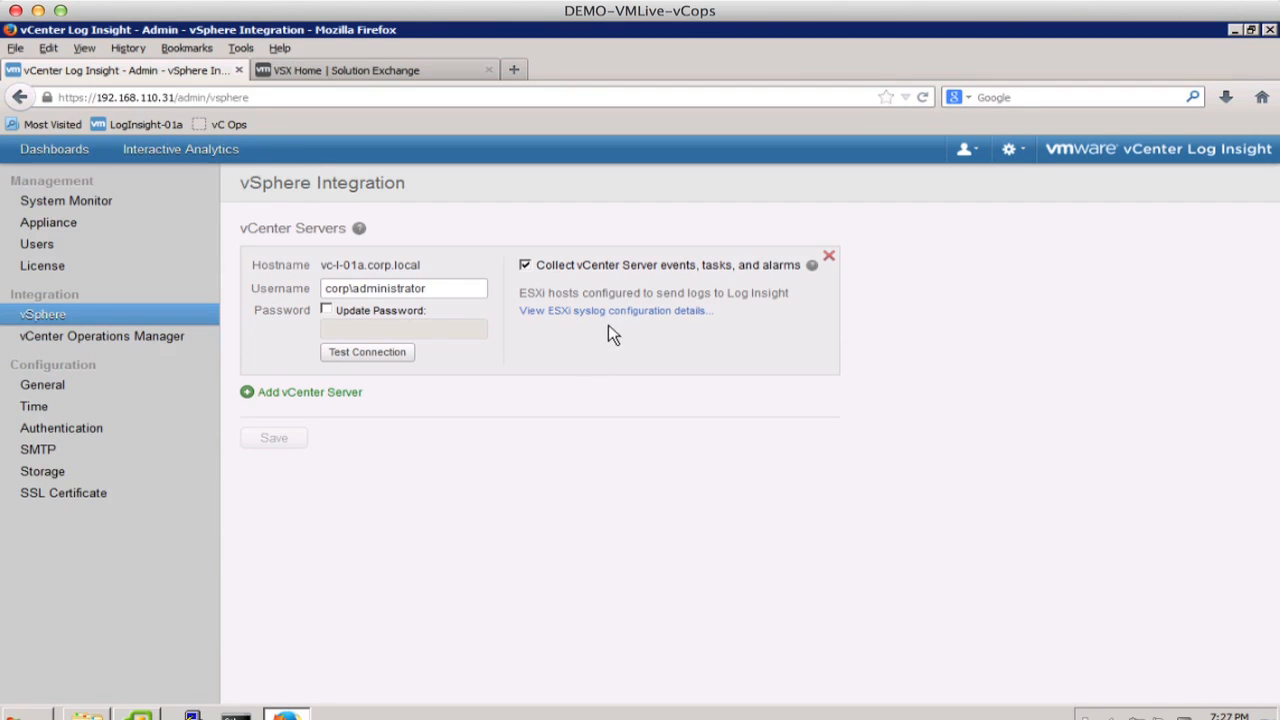
{"action": "left_click", "coordinate": [615, 310]}
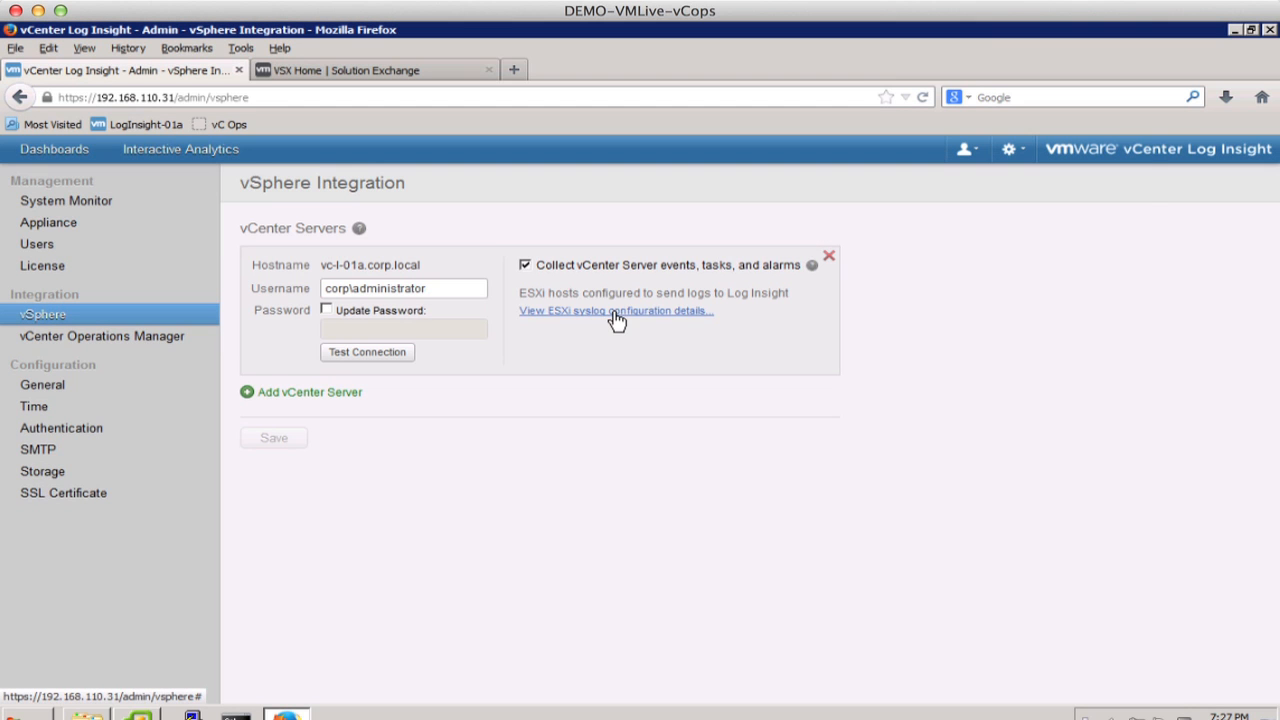
{"action": "left_click", "coordinate": [615, 310]}
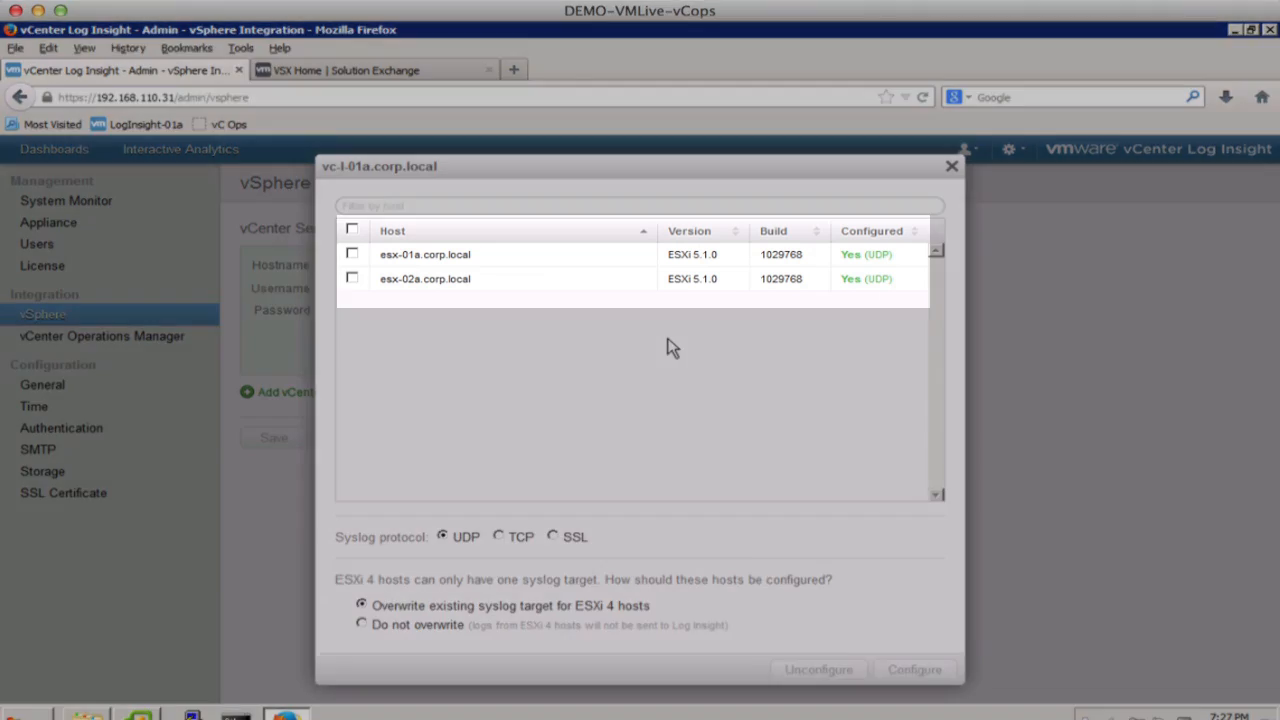
{"action": "mouse_move", "coordinate": [504, 294]}
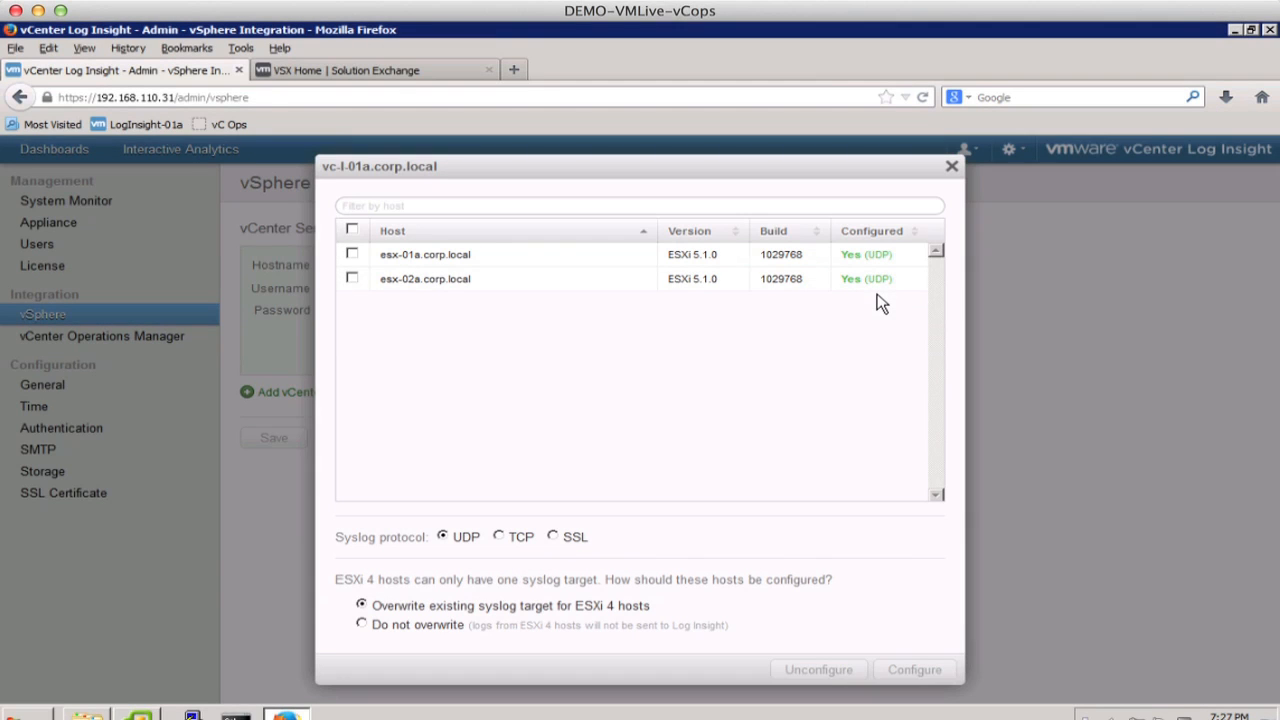
{"action": "mouse_move", "coordinate": [848, 318]}
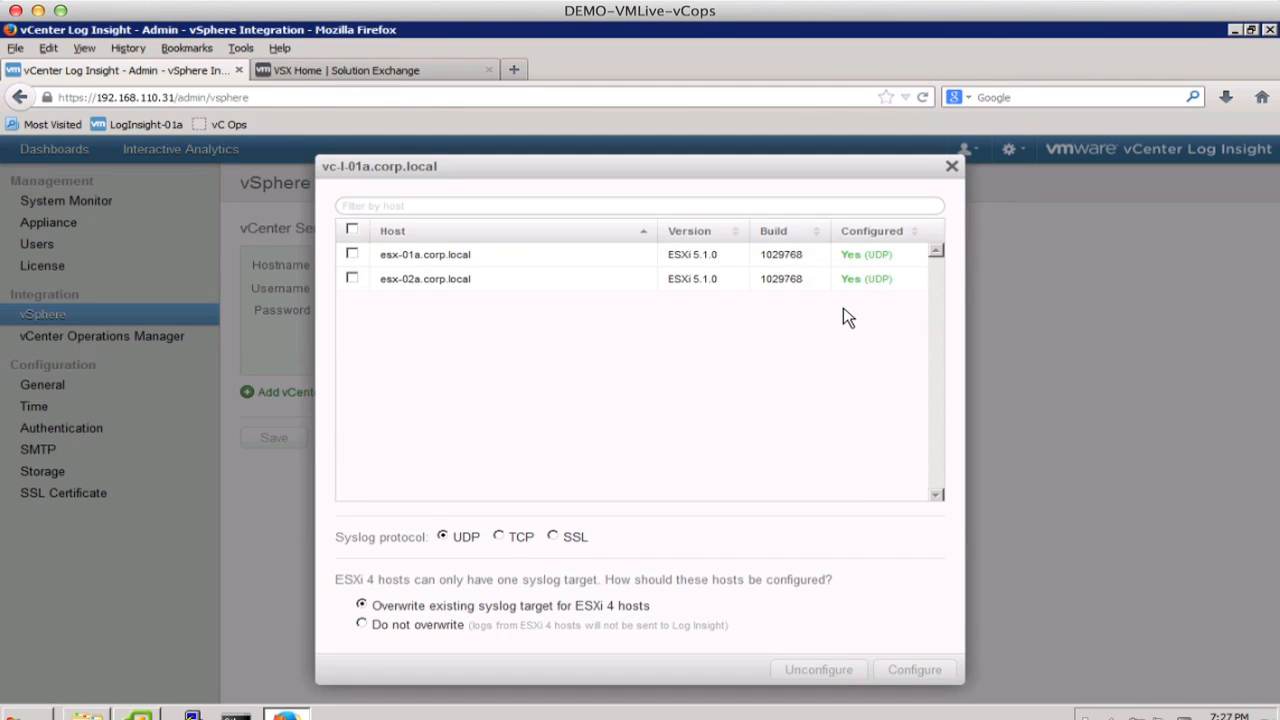
{"action": "left_click", "coordinate": [951, 165]}
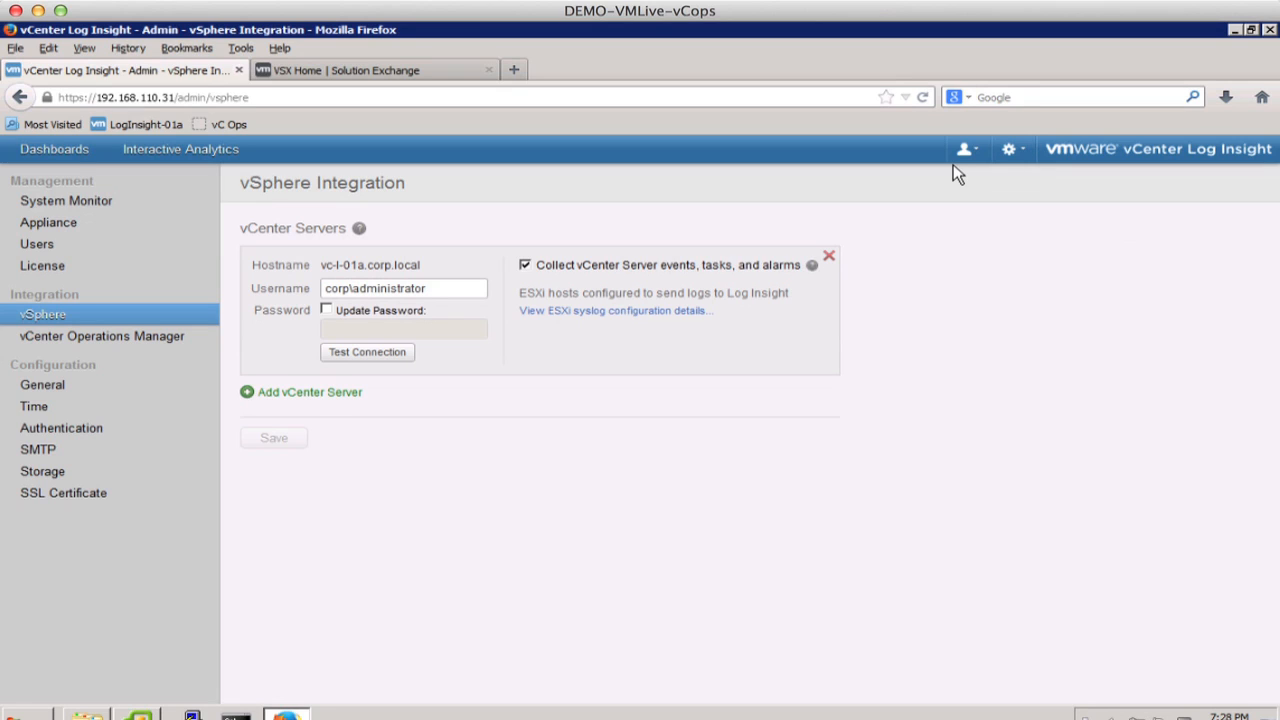
{"action": "mouse_move", "coordinate": [307, 300]}
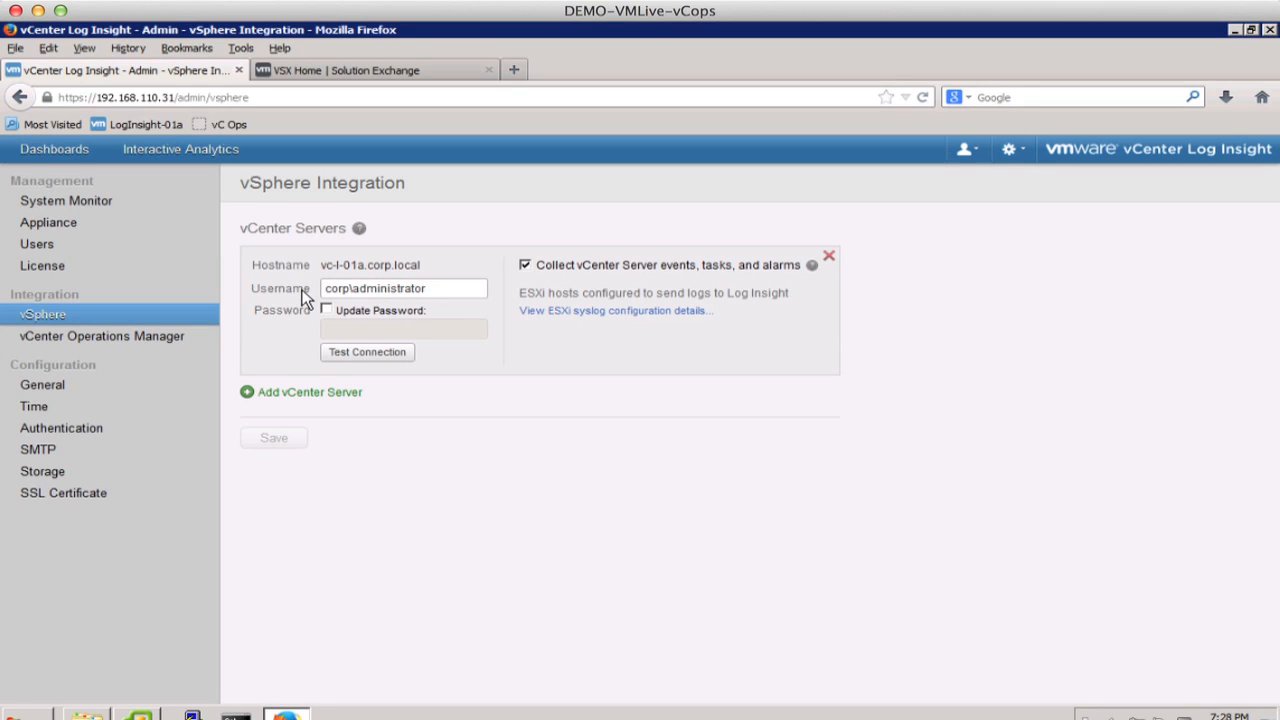
Display the VMware - vSphere Overview dashboard via the dashboards dropdown.
{"action": "left_click", "coordinate": [54, 149]}
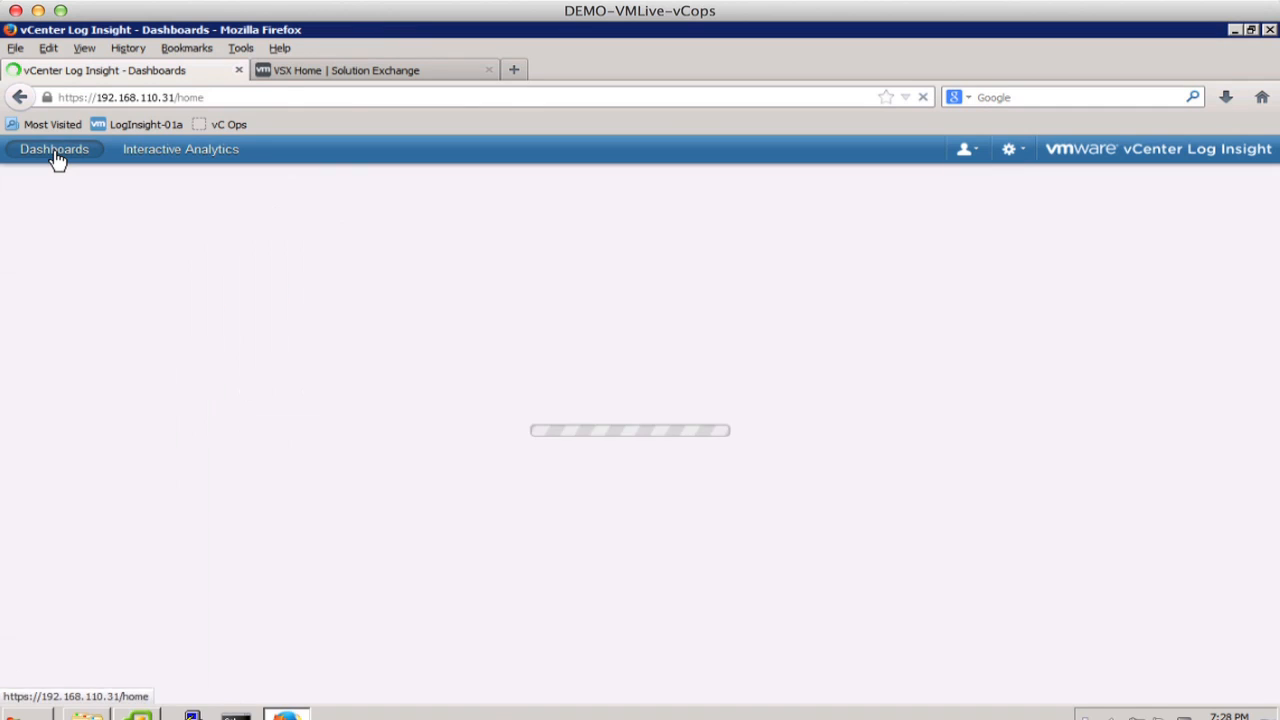
{"action": "left_click", "coordinate": [54, 149]}
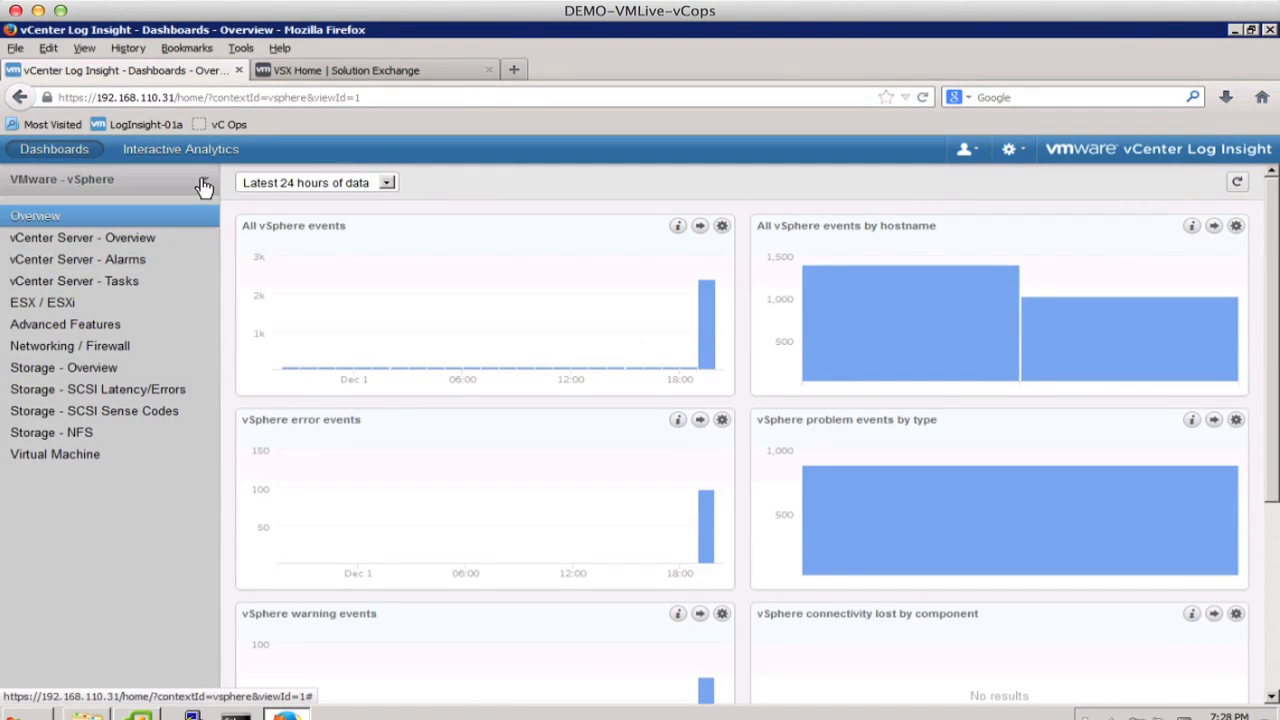
{"action": "left_click", "coordinate": [204, 185]}
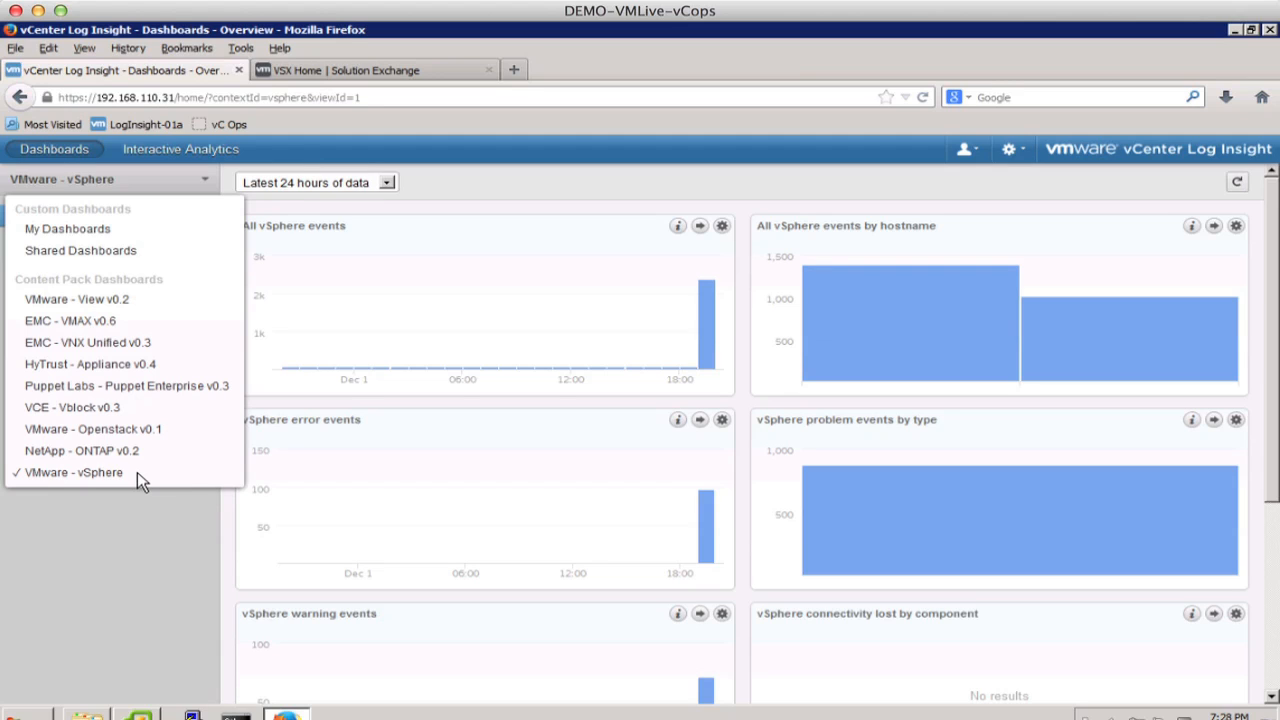
{"action": "left_click", "coordinate": [75, 472]}
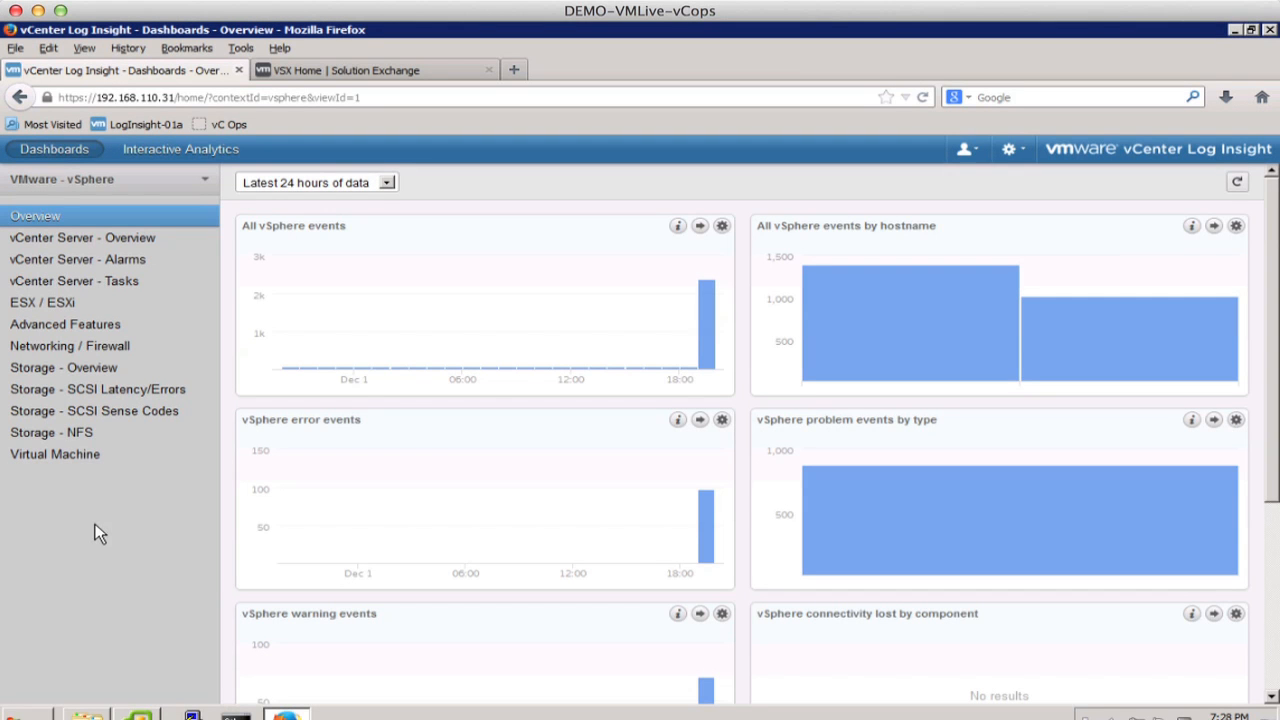
{"action": "mouse_move", "coordinate": [140, 516]}
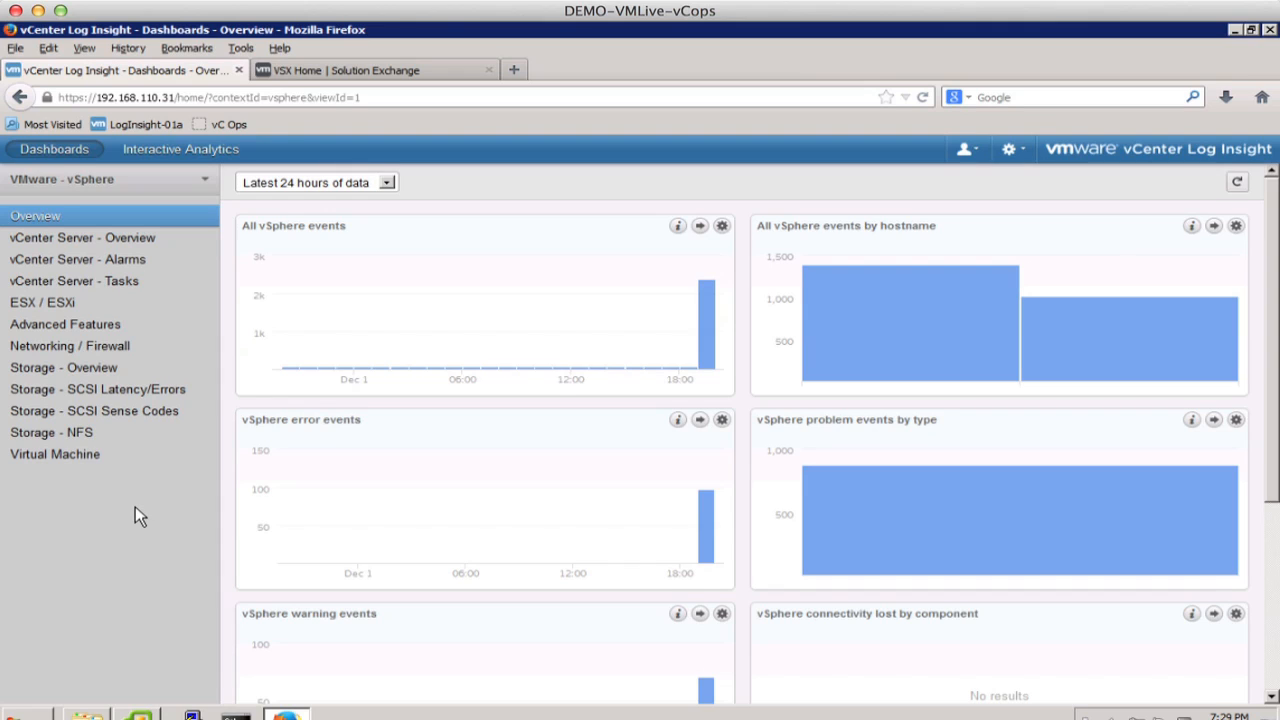
{"action": "mouse_move", "coordinate": [722, 225]}
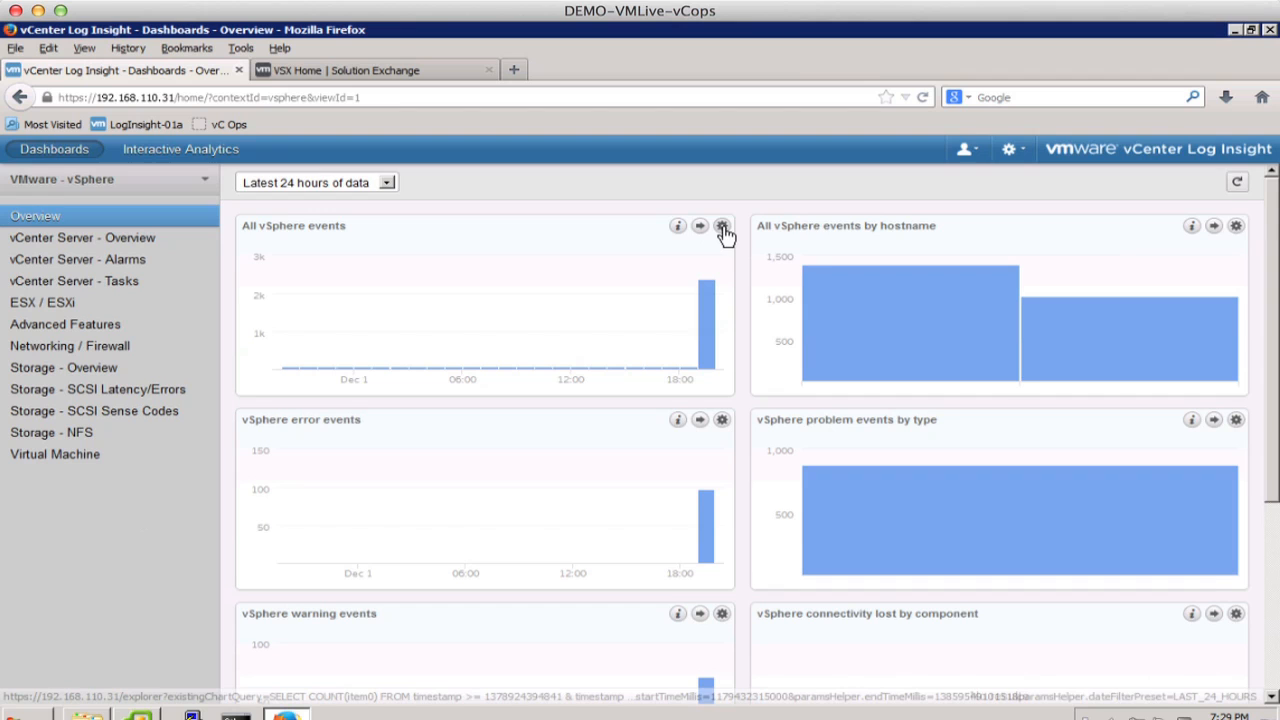
Clone the All vSphere events chart into Dashboard 1 and view it beside Total Events.
{"action": "left_click", "coordinate": [722, 225]}
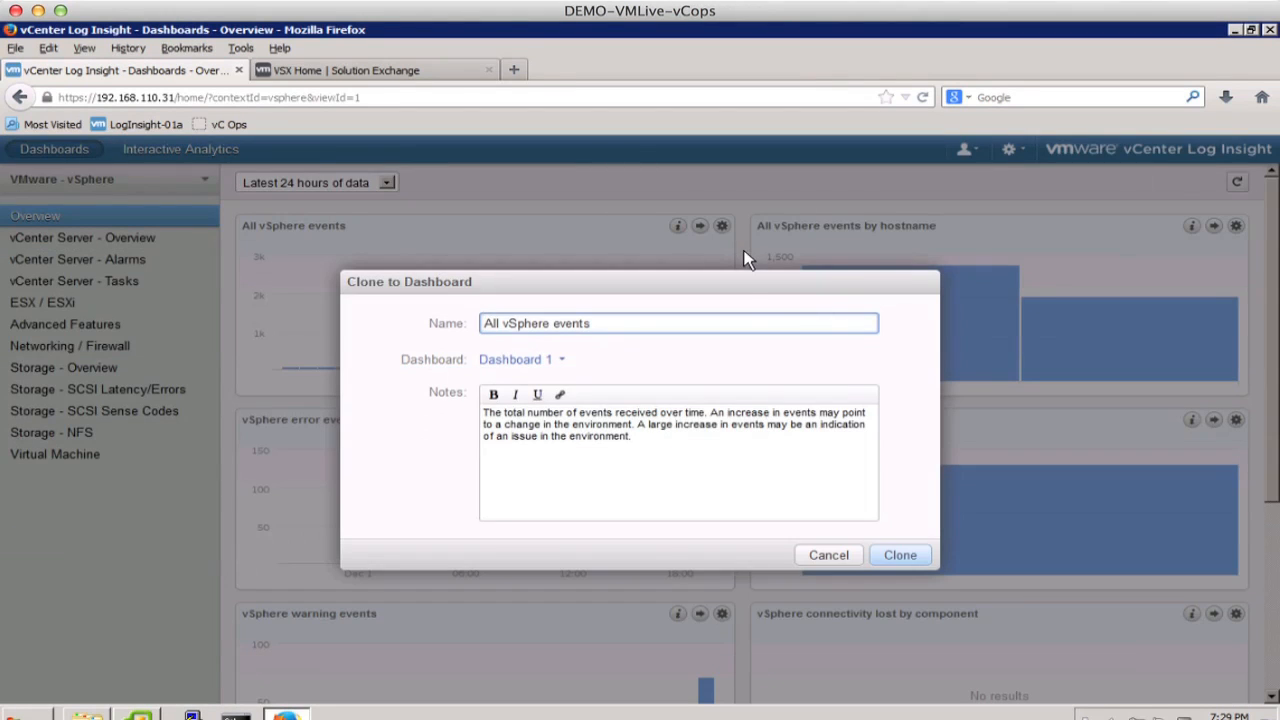
{"action": "mouse_move", "coordinate": [565, 365]}
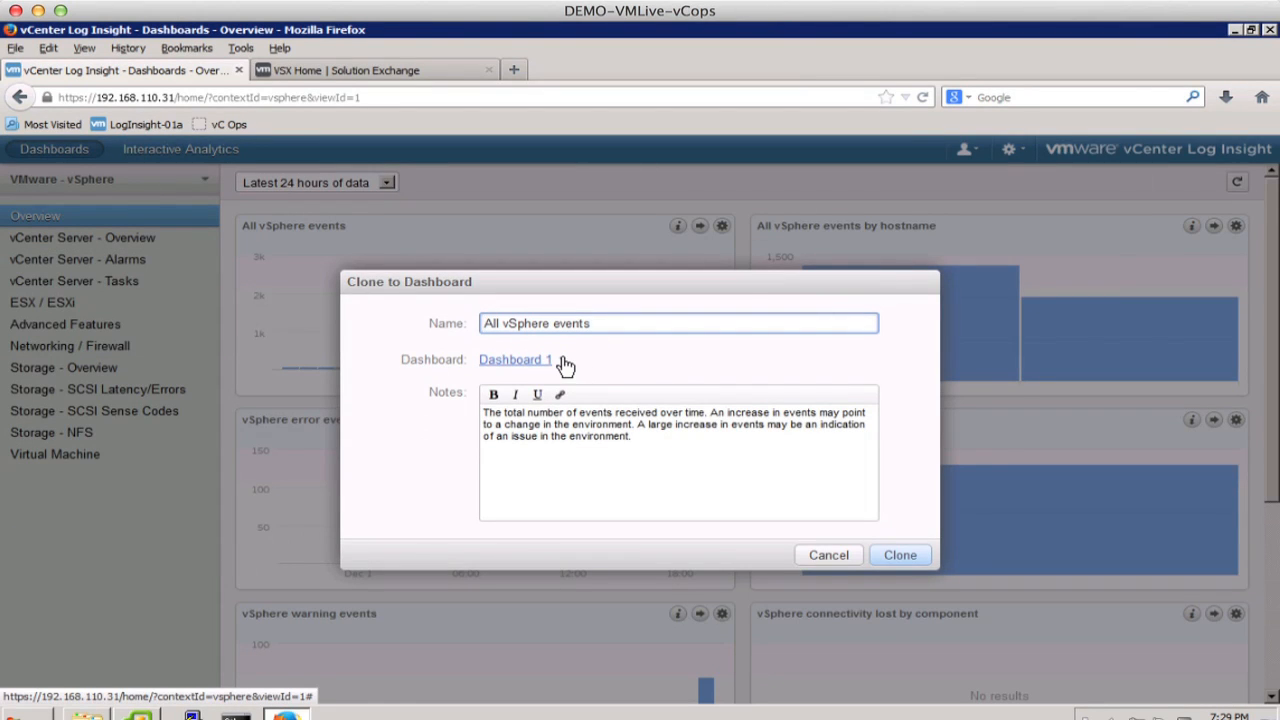
{"action": "mouse_move", "coordinate": [890, 560]}
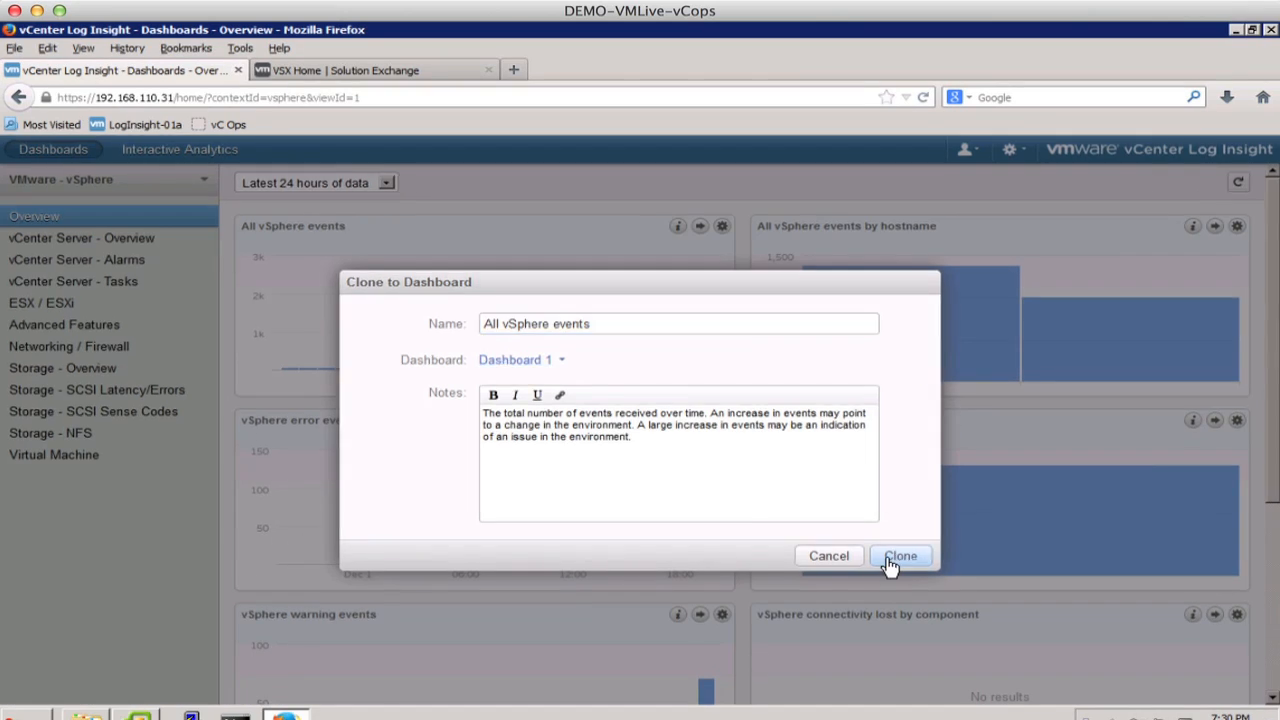
{"action": "left_click", "coordinate": [899, 556]}
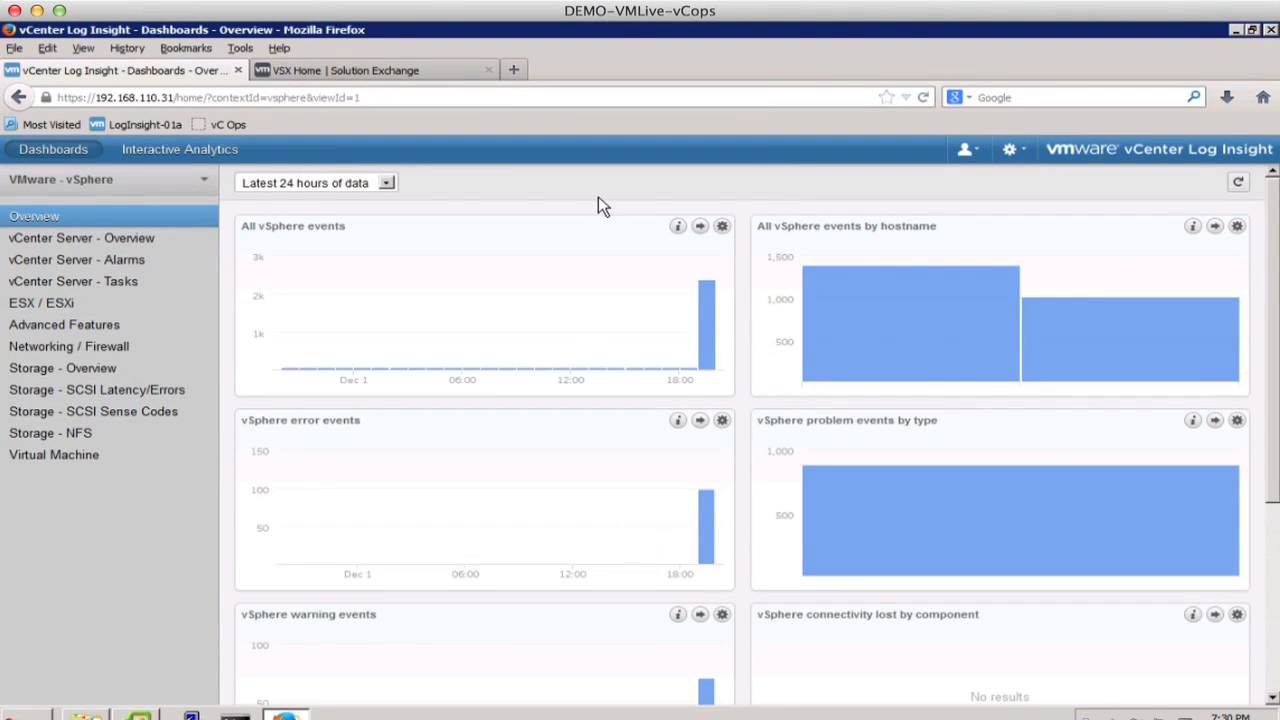
{"action": "left_click", "coordinate": [108, 179]}
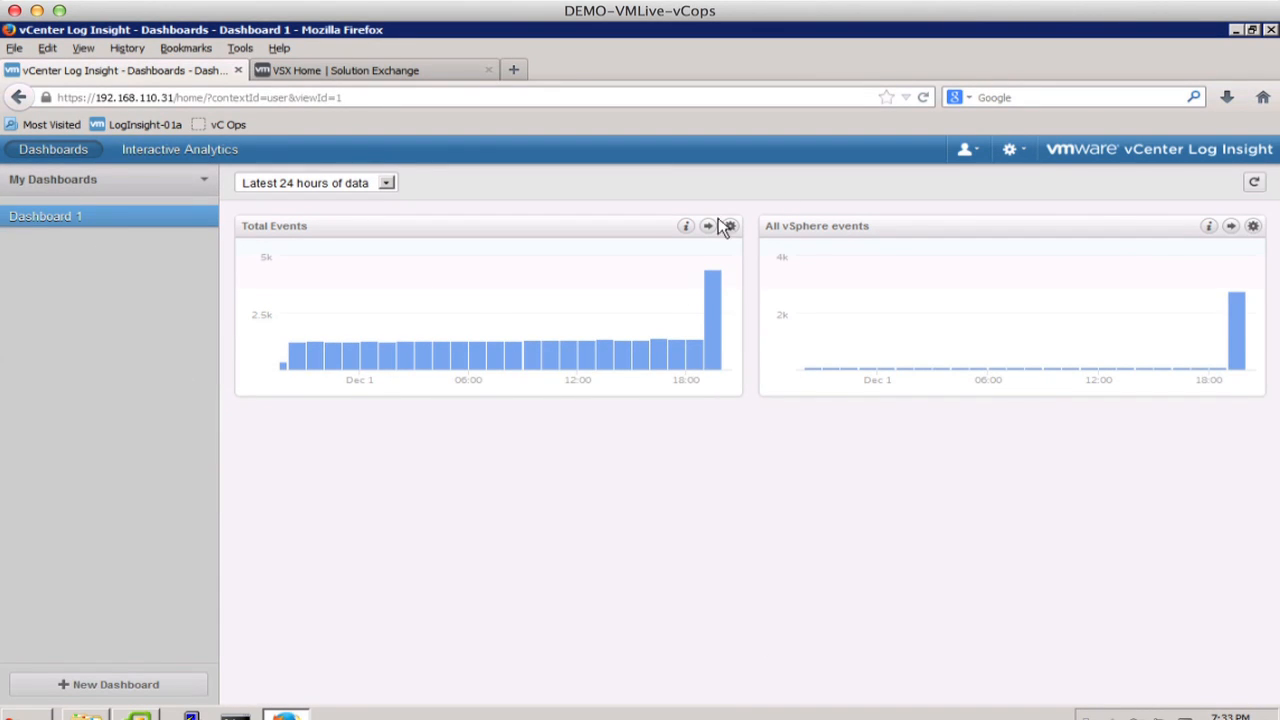
{"action": "mouse_move", "coordinate": [777, 531]}
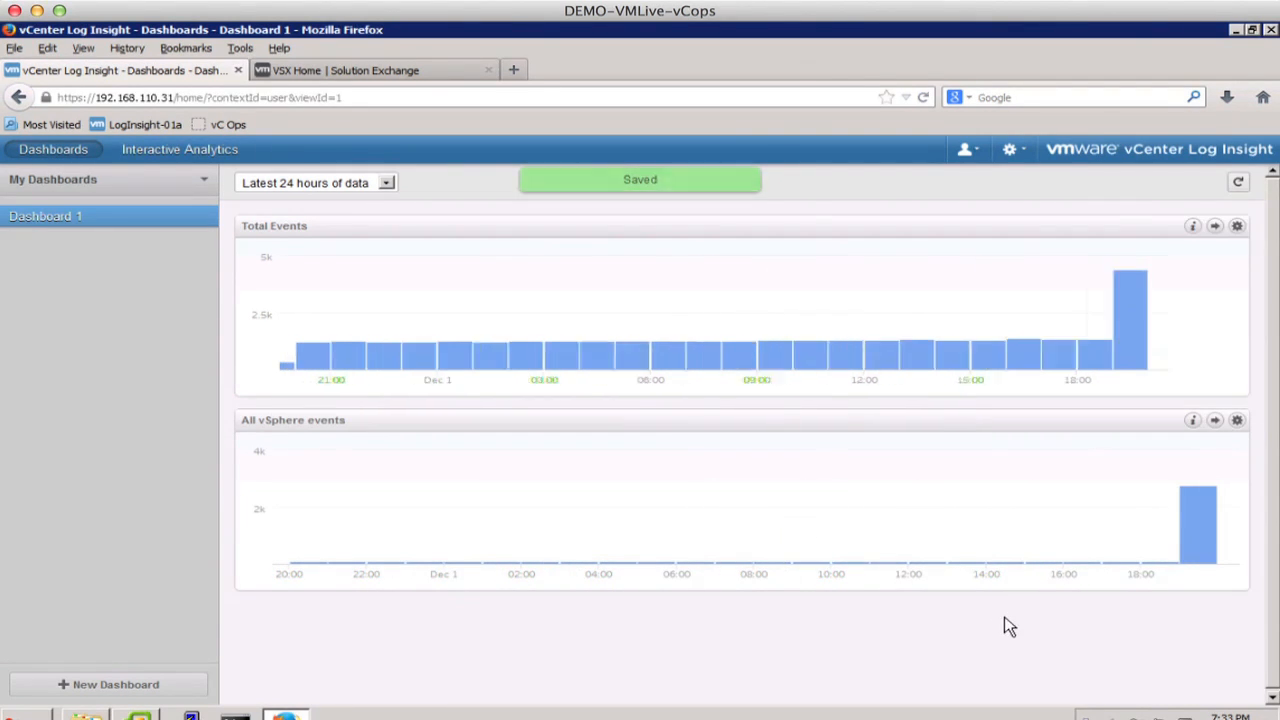
Switch back to the VMware - vSphere dashboards from the dashboard sets list.
{"action": "left_click", "coordinate": [105, 182]}
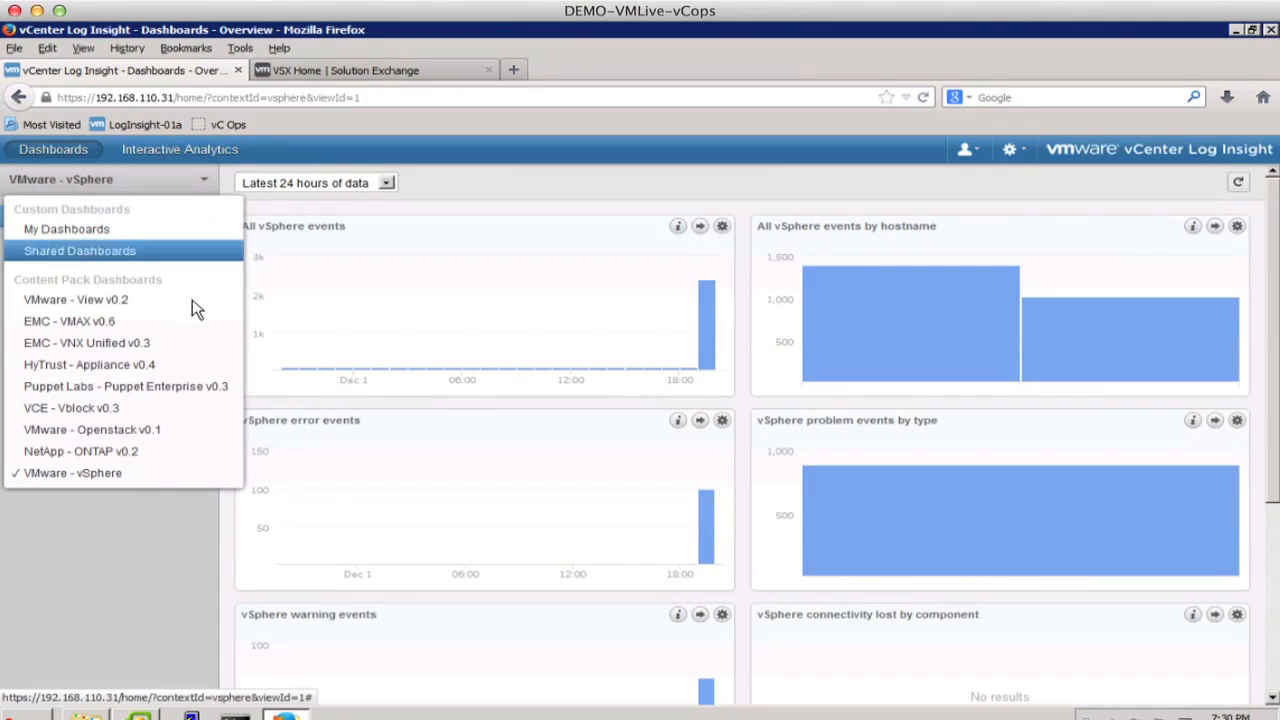
{"action": "mouse_move", "coordinate": [187, 473]}
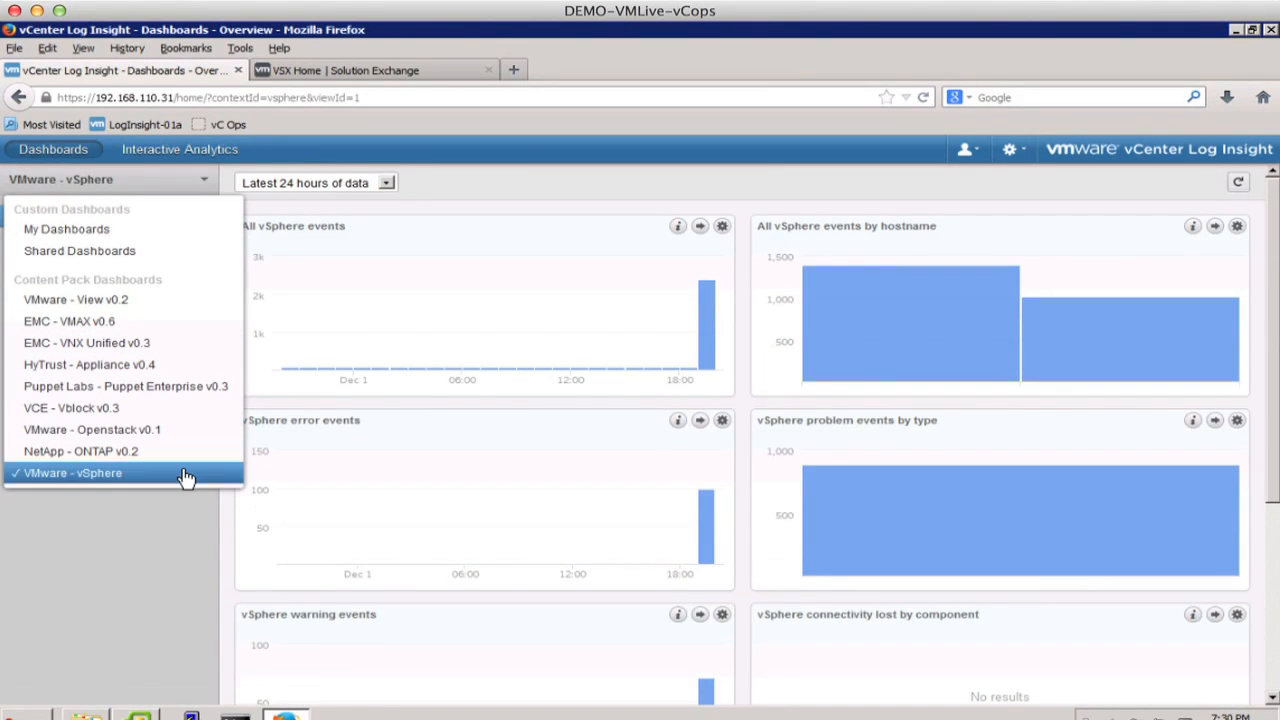
{"action": "mouse_move", "coordinate": [185, 473]}
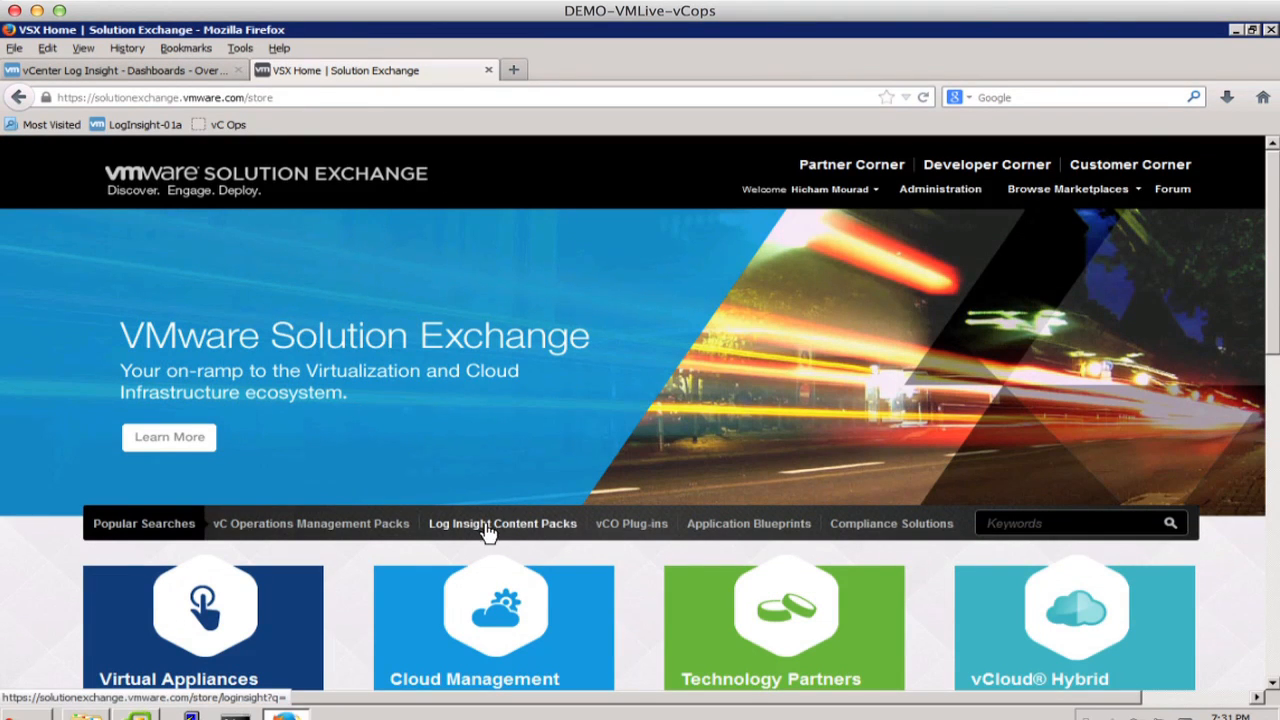
Browse the VMware Solution Exchange homepage, then return to the Log Insight tab.
{"action": "left_click", "coordinate": [502, 523]}
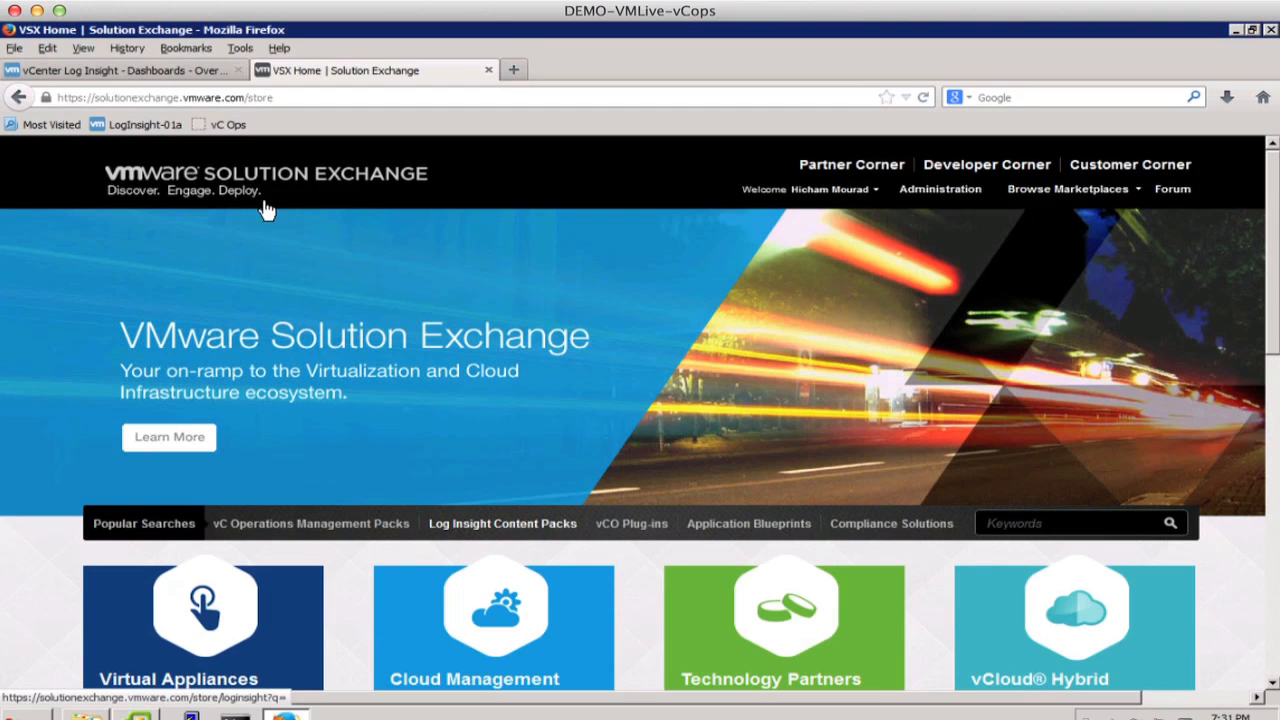
{"action": "left_click", "coordinate": [125, 70]}
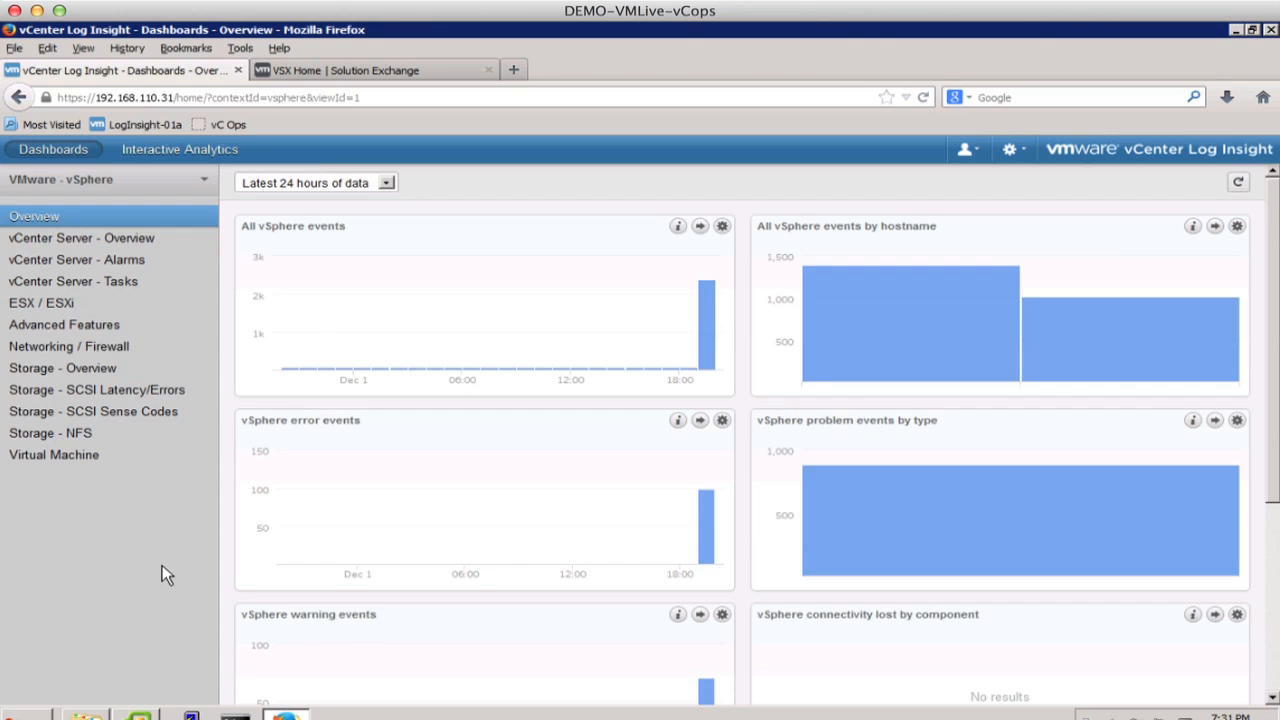
{"action": "mouse_move", "coordinate": [1030, 152]}
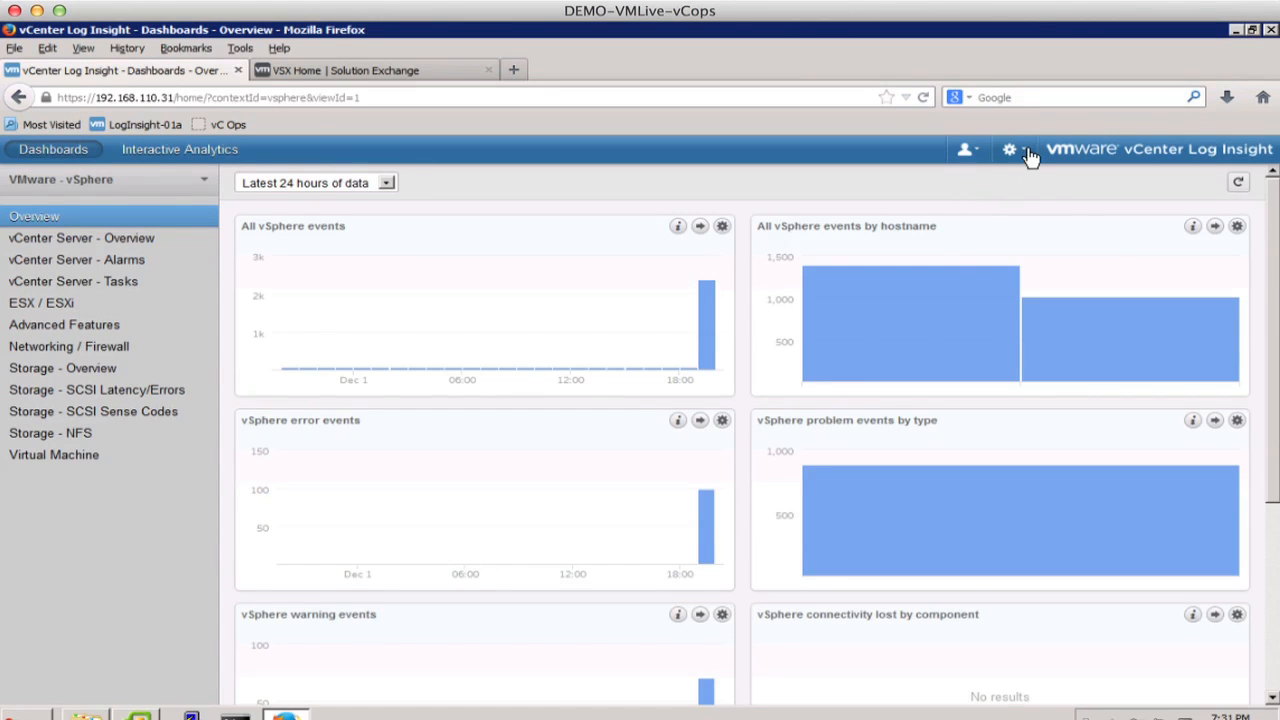
Open the VMware - vSphere content pack and browse its queries and extracted fields.
{"action": "left_click", "coordinate": [1009, 149]}
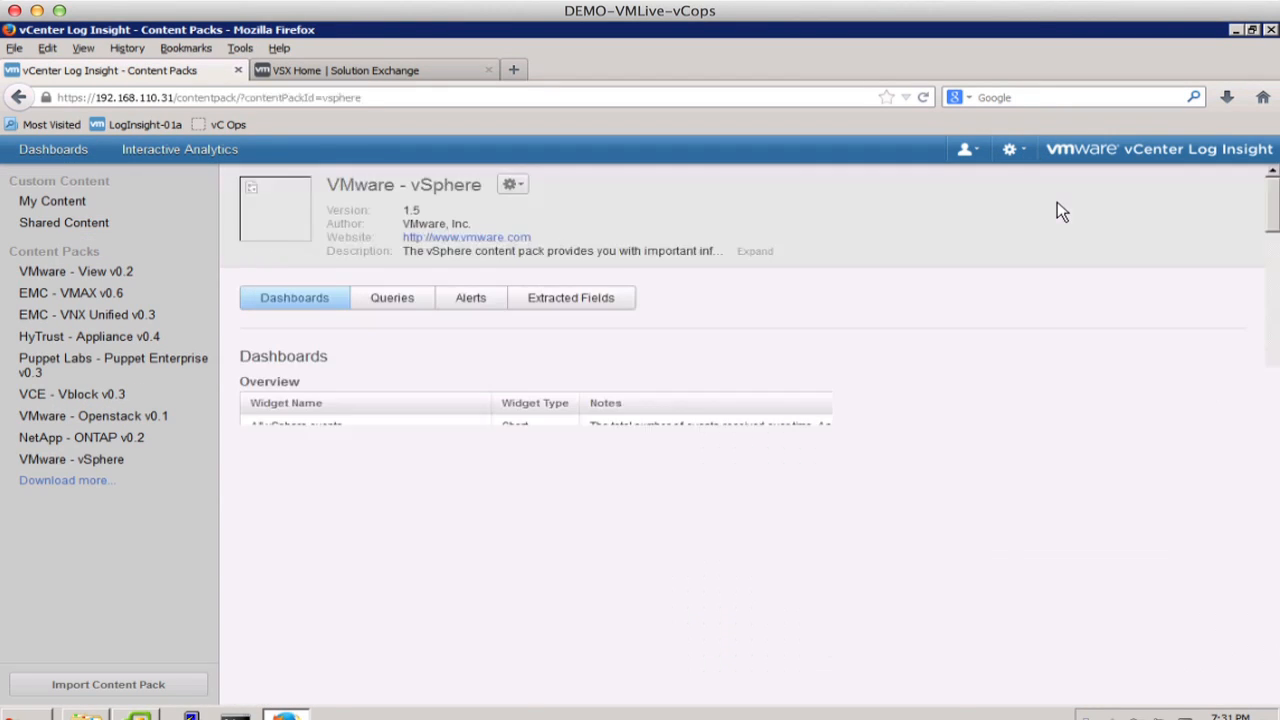
{"action": "left_click", "coordinate": [71, 459]}
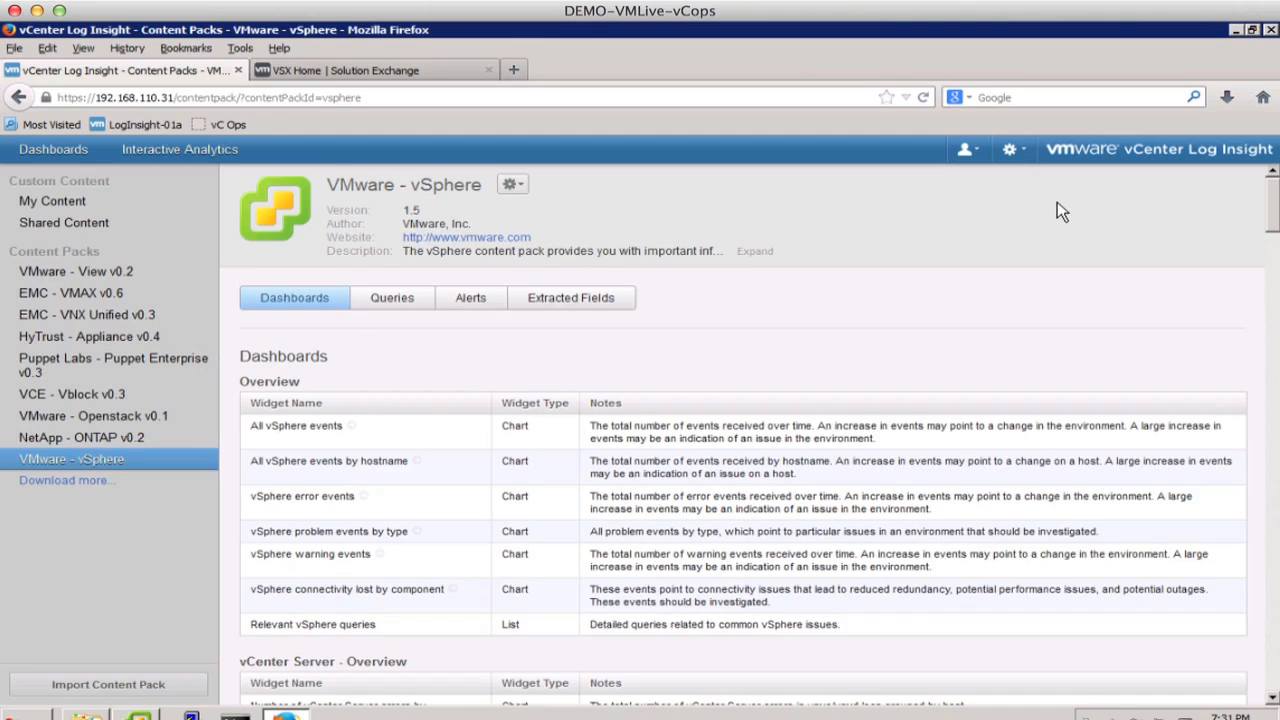
{"action": "mouse_move", "coordinate": [294, 298]}
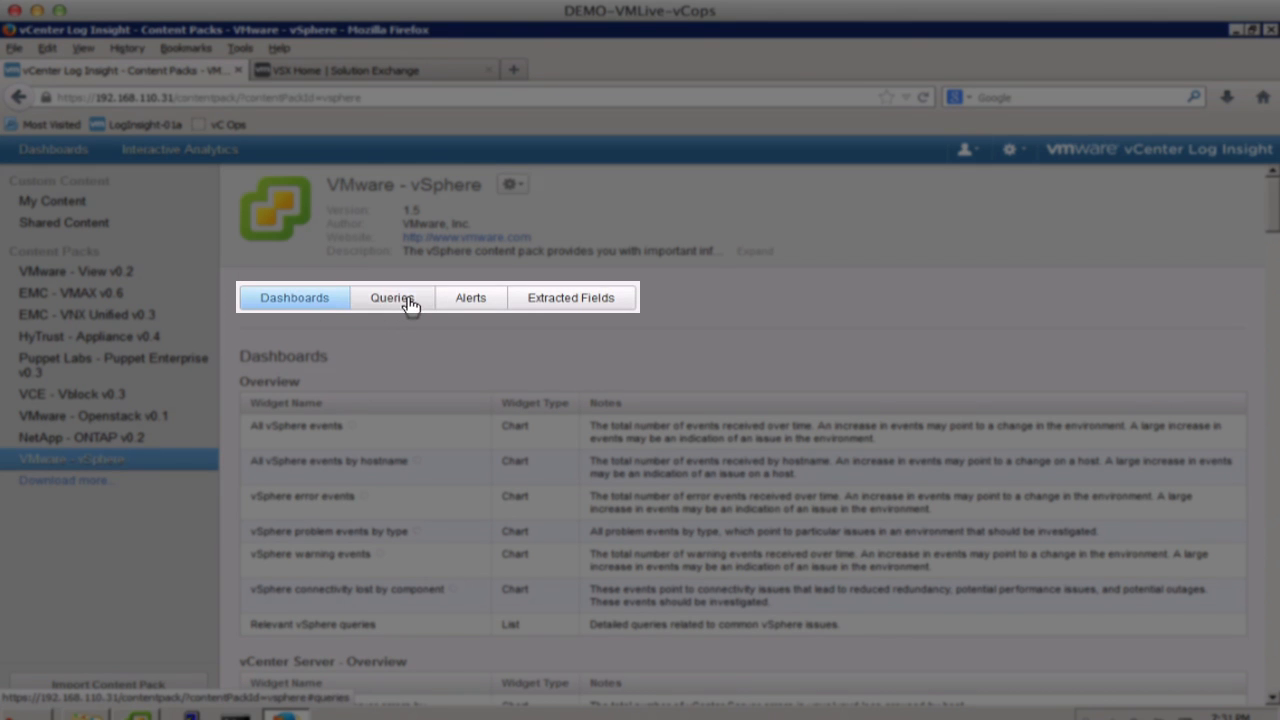
{"action": "mouse_move", "coordinate": [605, 321]}
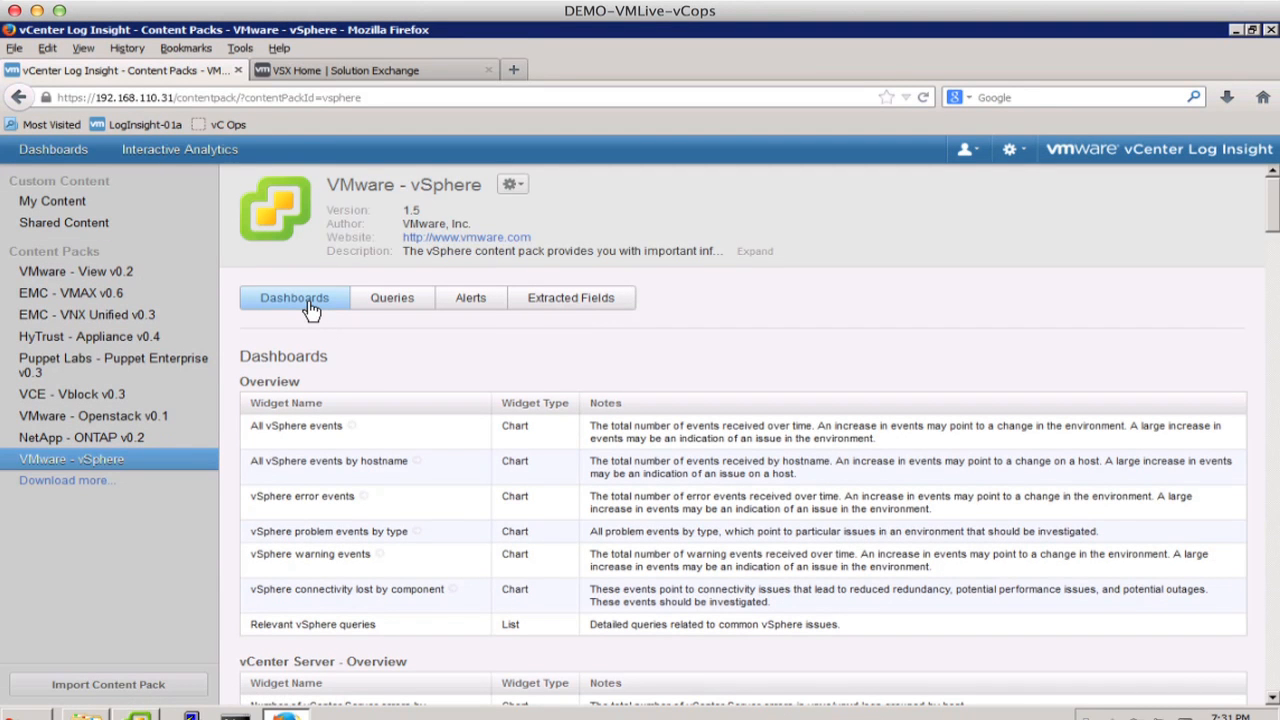
{"action": "mouse_move", "coordinate": [337, 446]}
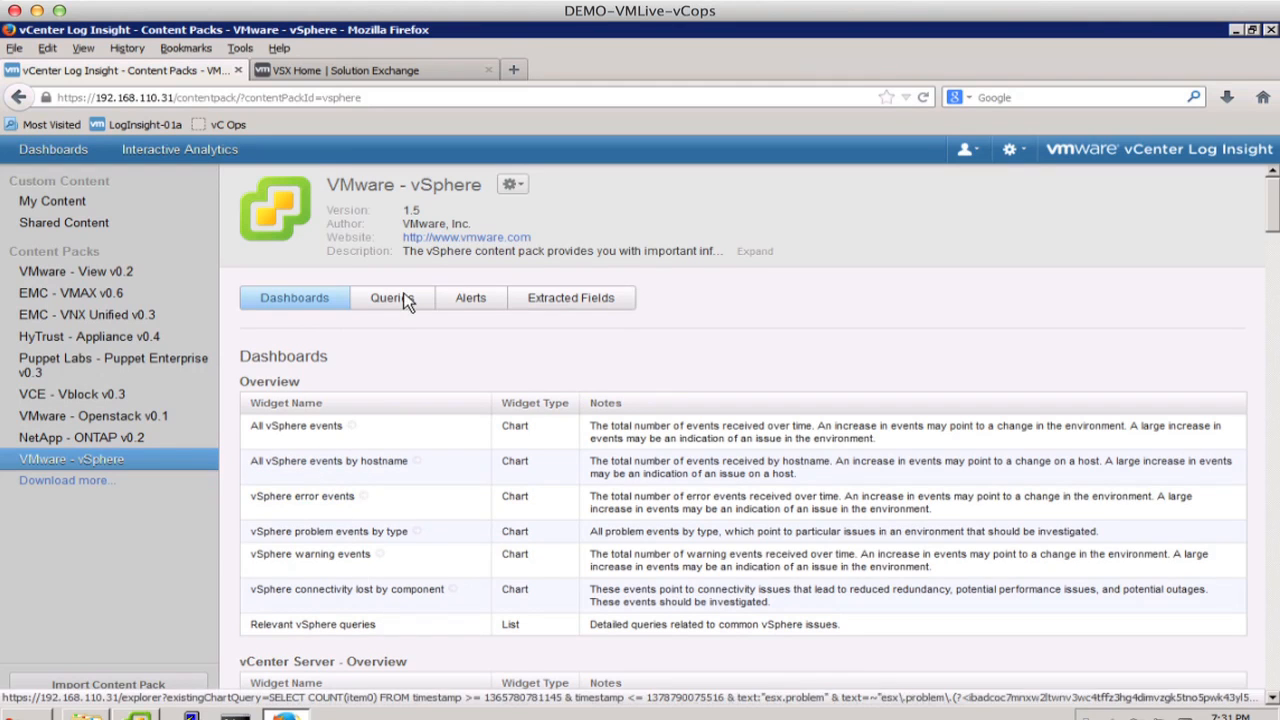
{"action": "left_click", "coordinate": [390, 297]}
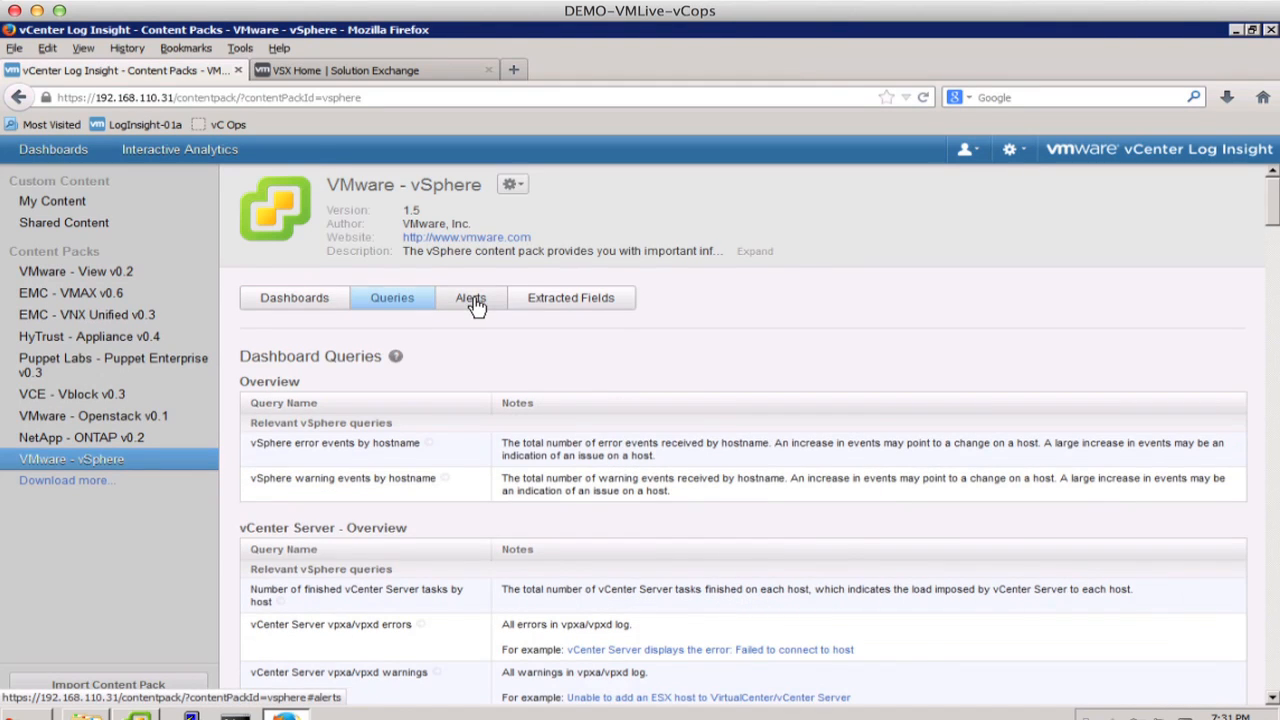
{"action": "left_click", "coordinate": [570, 297]}
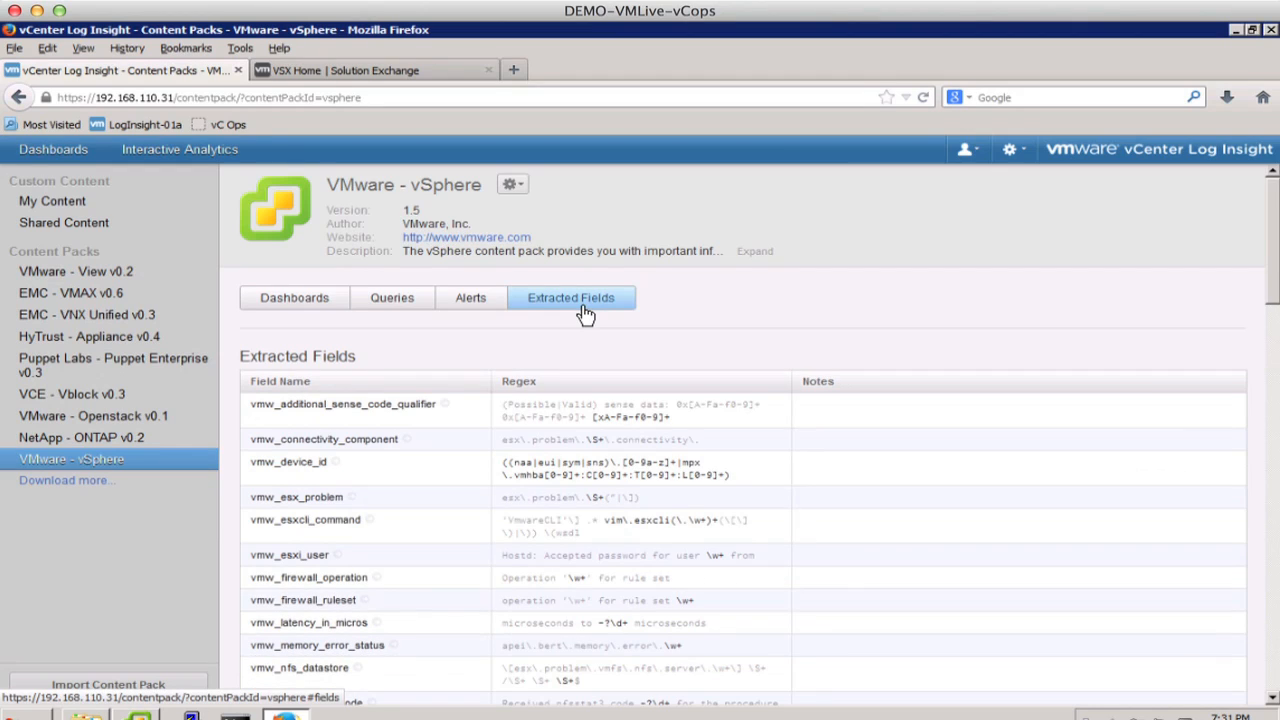
{"action": "mouse_move", "coordinate": [763, 294]}
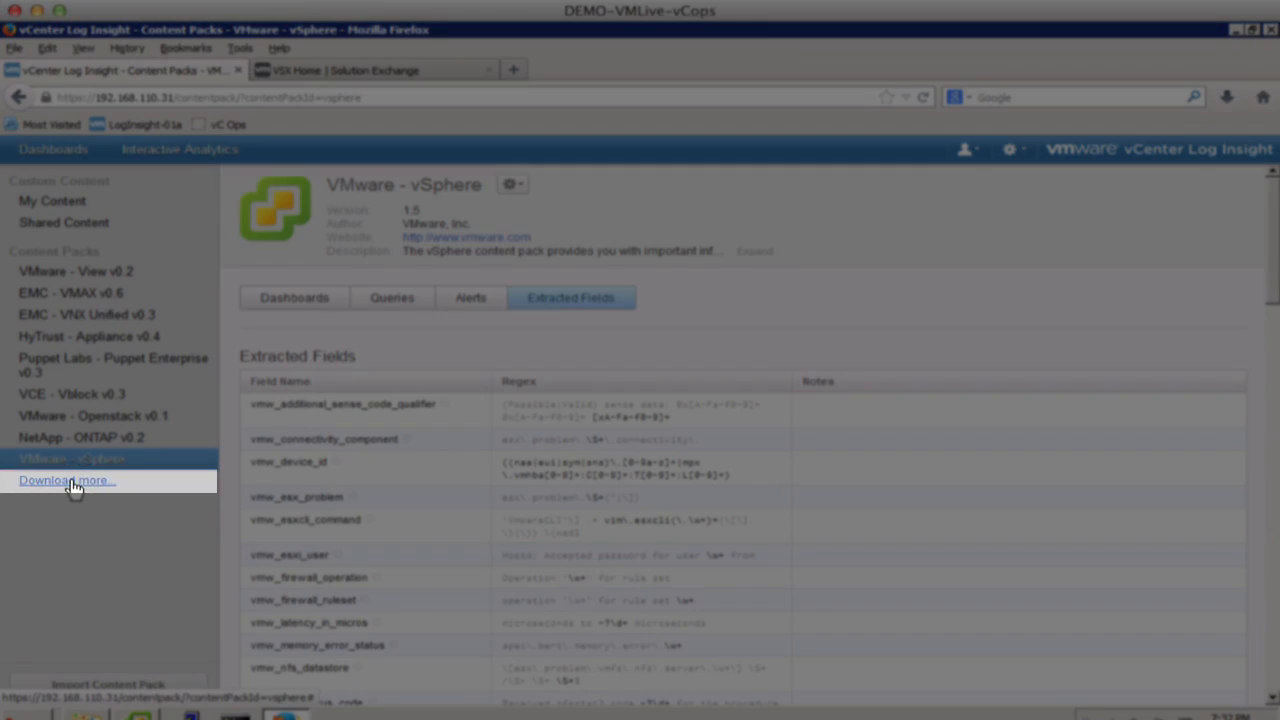
{"action": "left_click", "coordinate": [64, 480]}
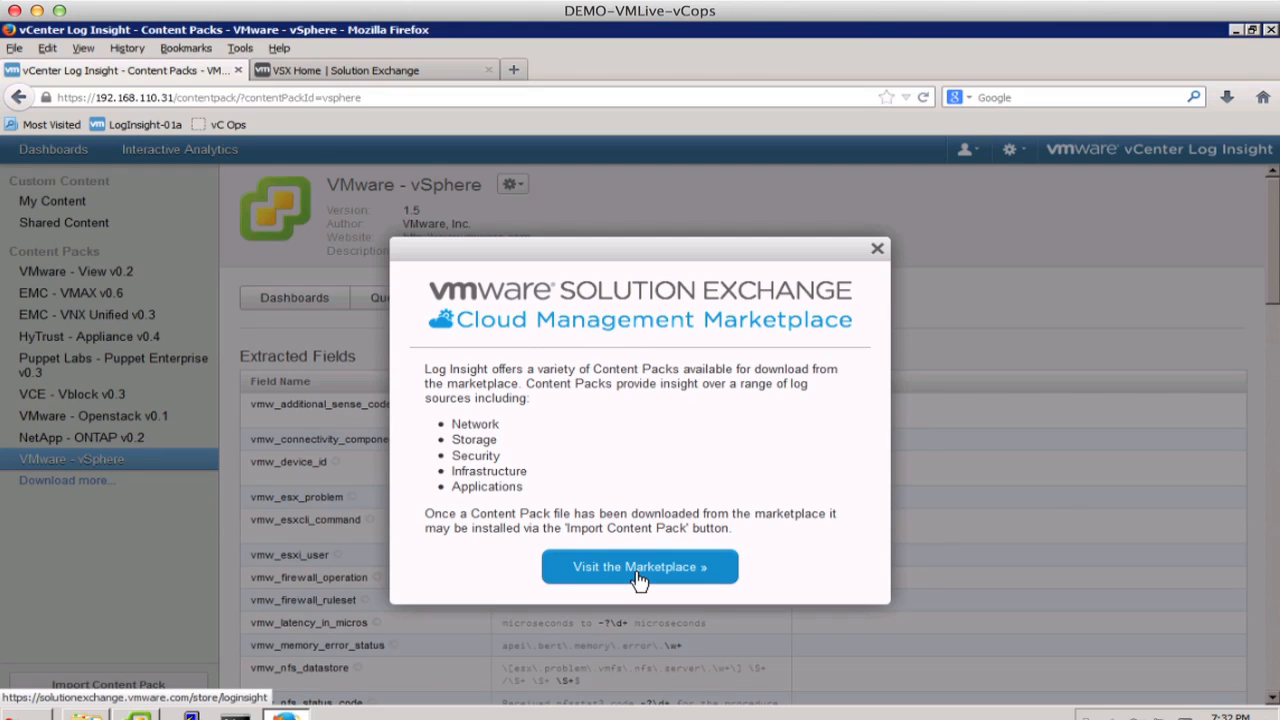
{"action": "left_click", "coordinate": [877, 248]}
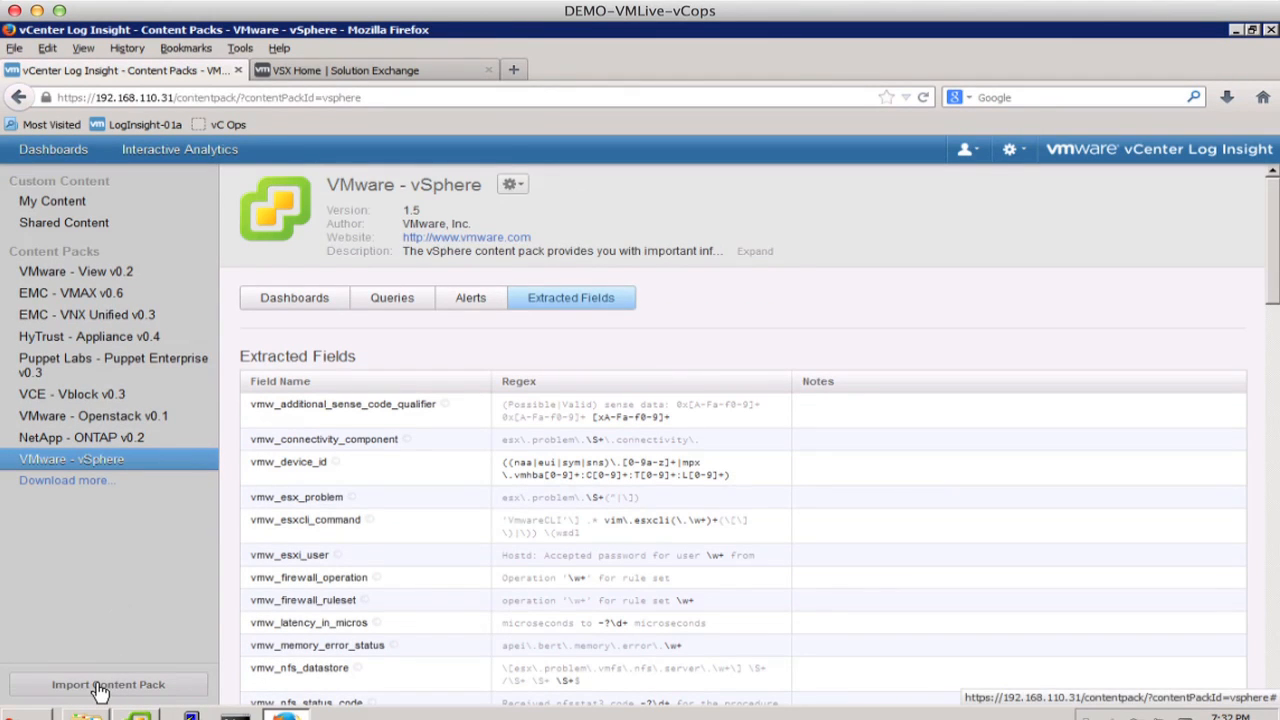
{"action": "mouse_move", "coordinate": [108, 684]}
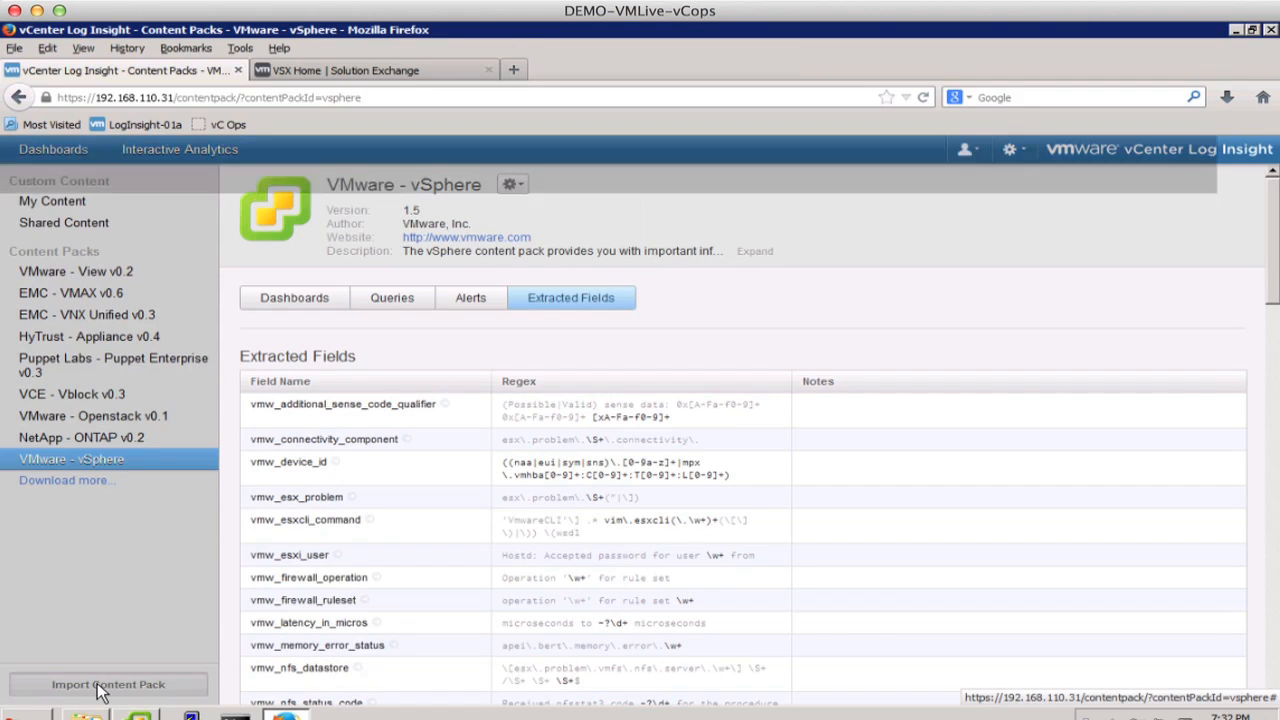
Choose the Cisco UCS .vlcp file from D:\Downloads, keeping 'Install as content pack'.
{"action": "left_click", "coordinate": [108, 684]}
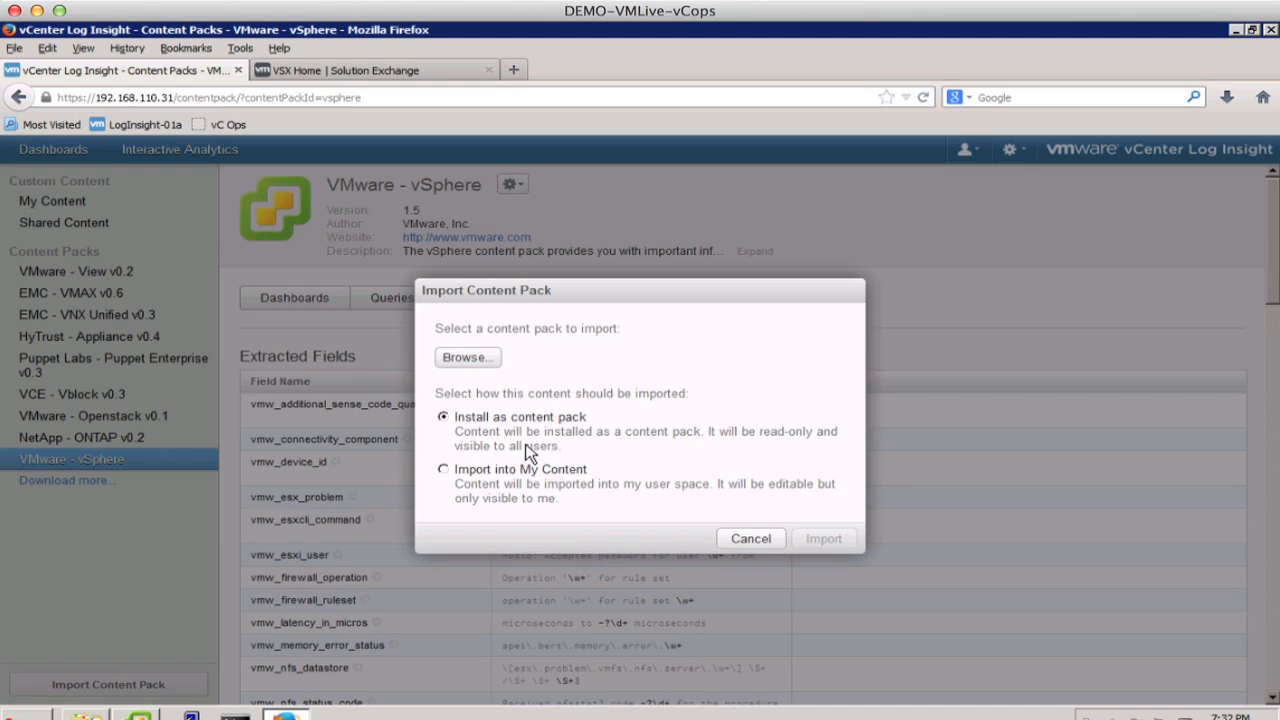
{"action": "left_click", "coordinate": [466, 357]}
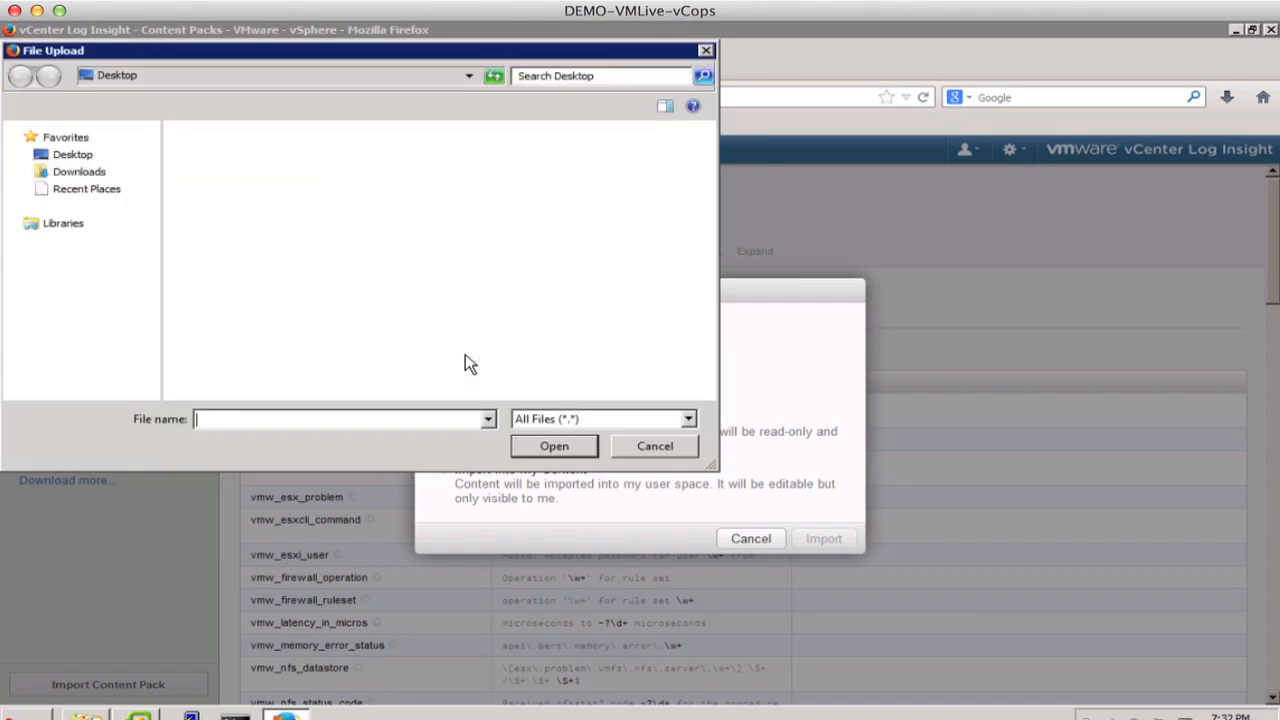
{"action": "left_click", "coordinate": [90, 360]}
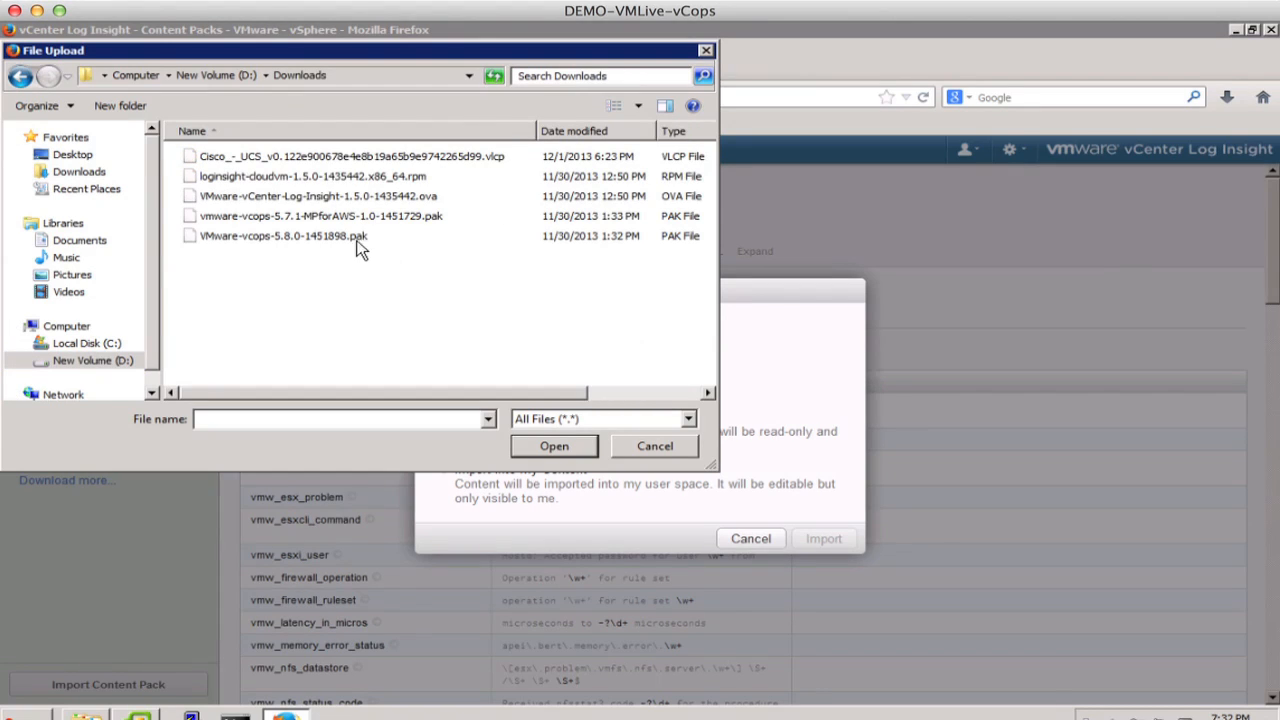
{"action": "left_click", "coordinate": [350, 156]}
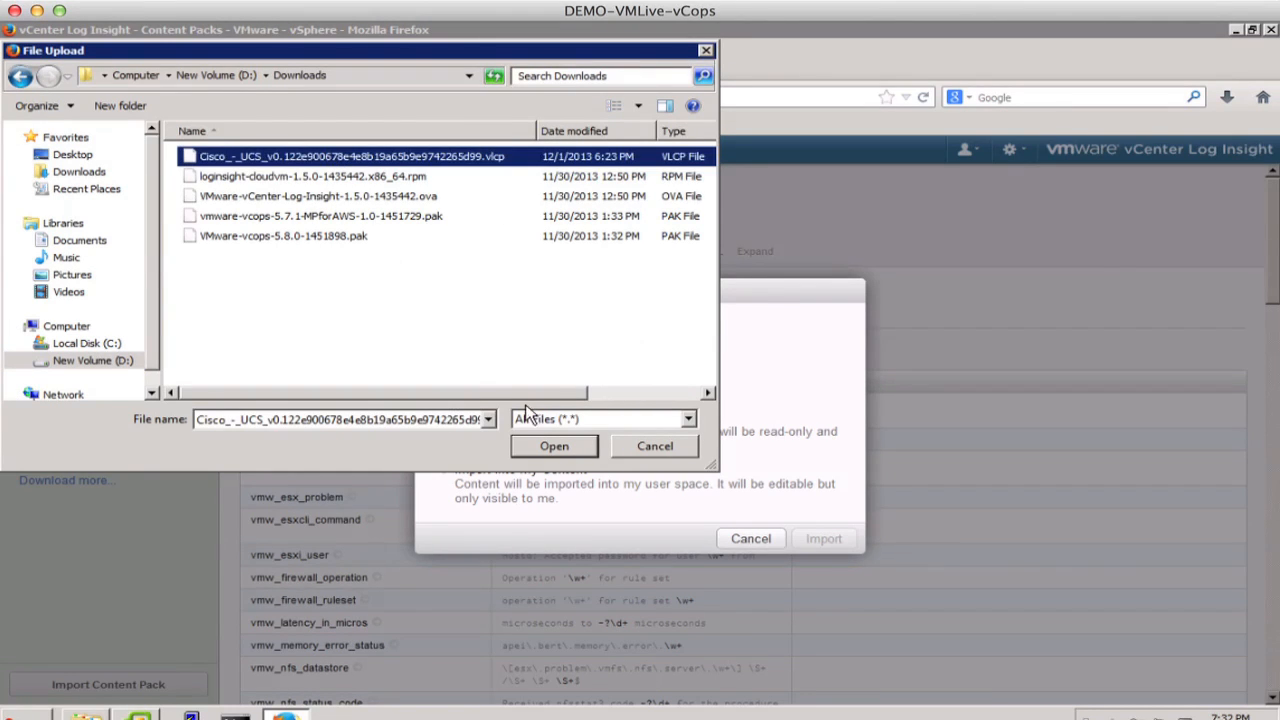
{"action": "left_click", "coordinate": [554, 446]}
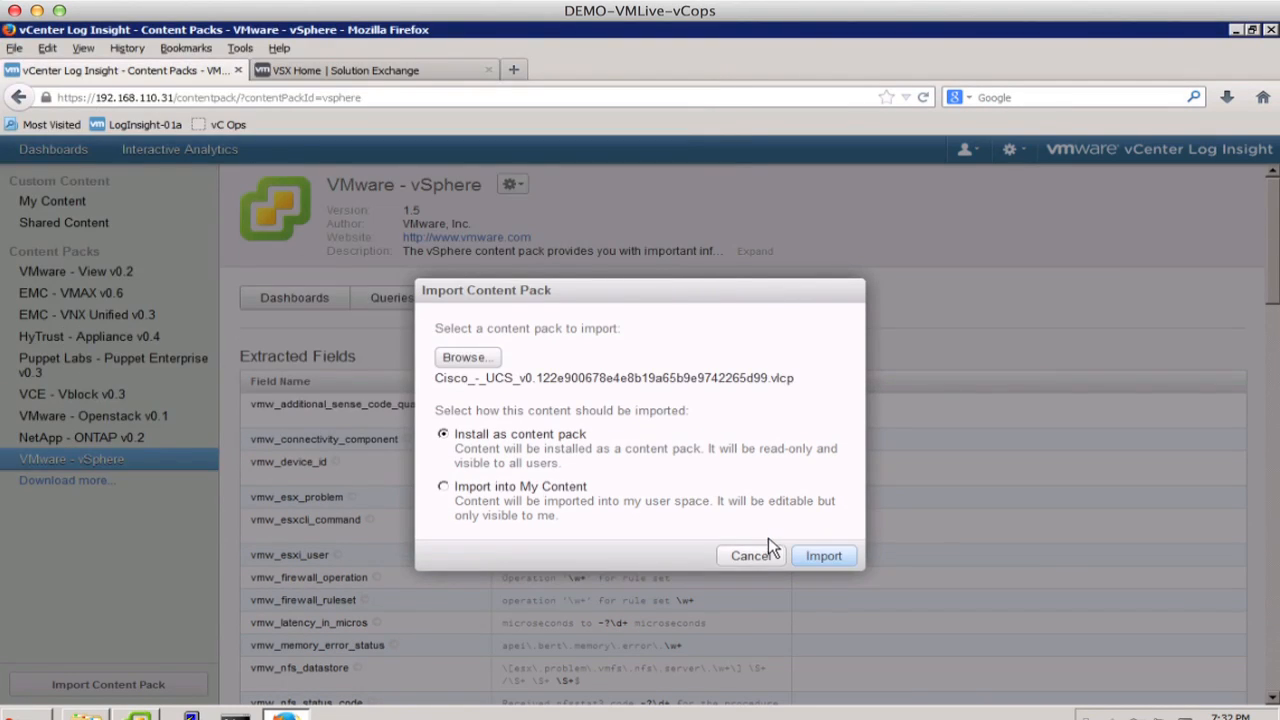
{"action": "mouse_move", "coordinate": [753, 511]}
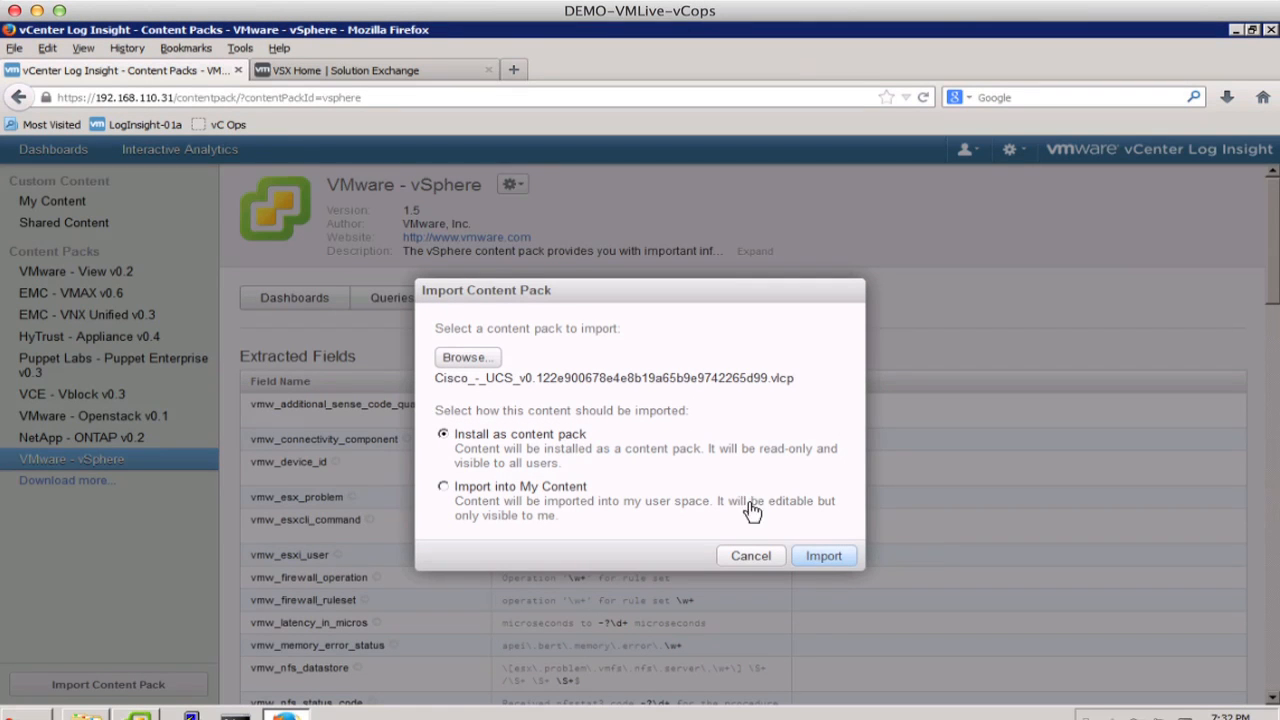
Import the Cisco UCS v0.1 pack and browse its dashboards, alerts and extracted fields.
{"action": "left_click", "coordinate": [823, 555]}
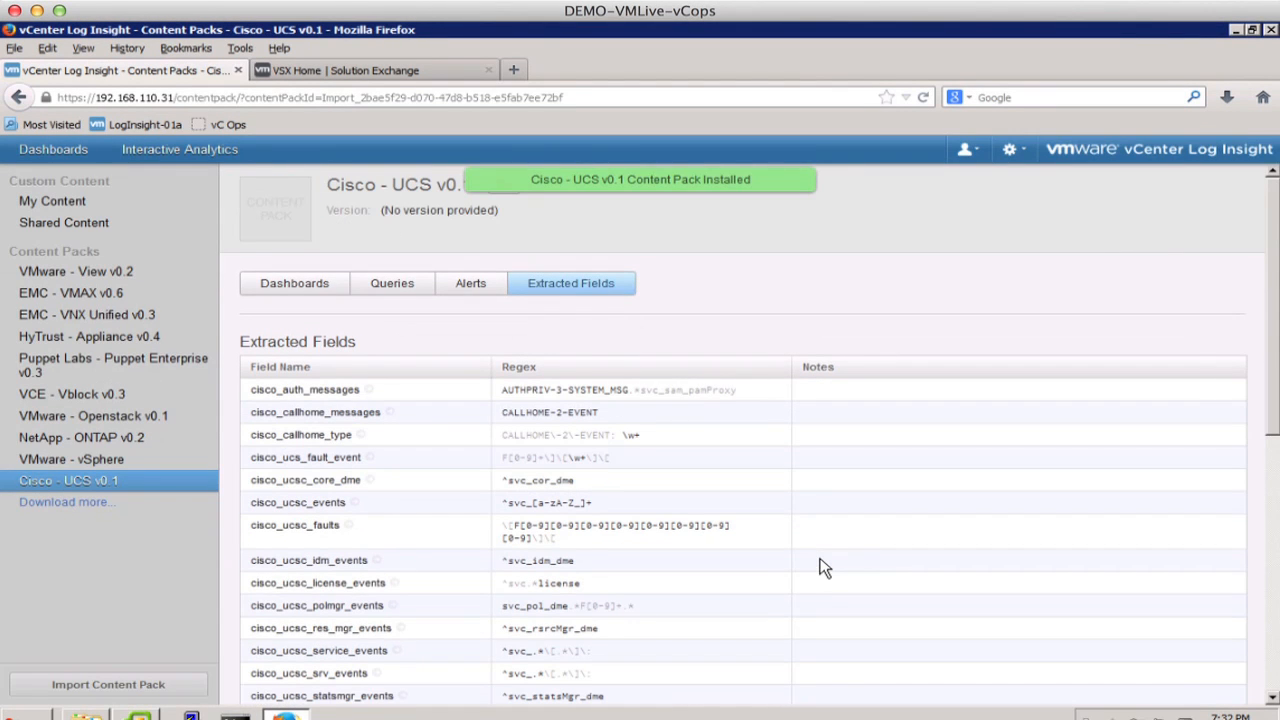
{"action": "mouse_move", "coordinate": [639, 260]}
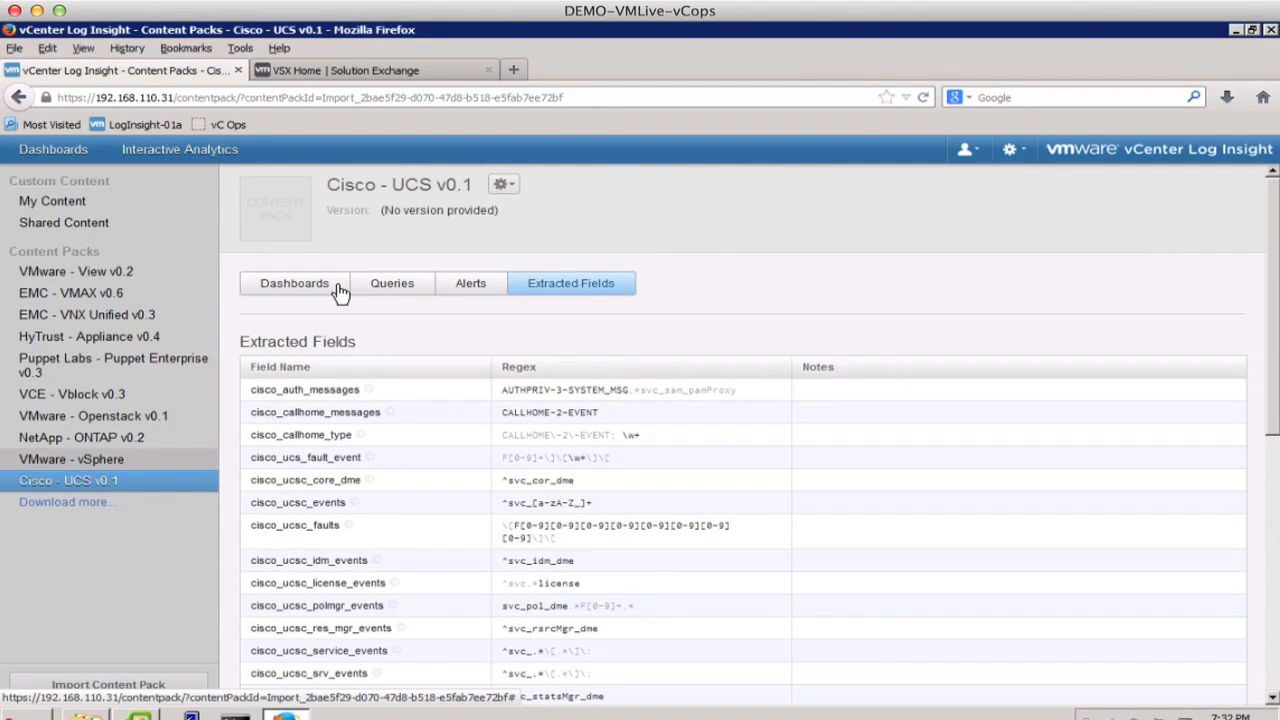
{"action": "left_click", "coordinate": [294, 283]}
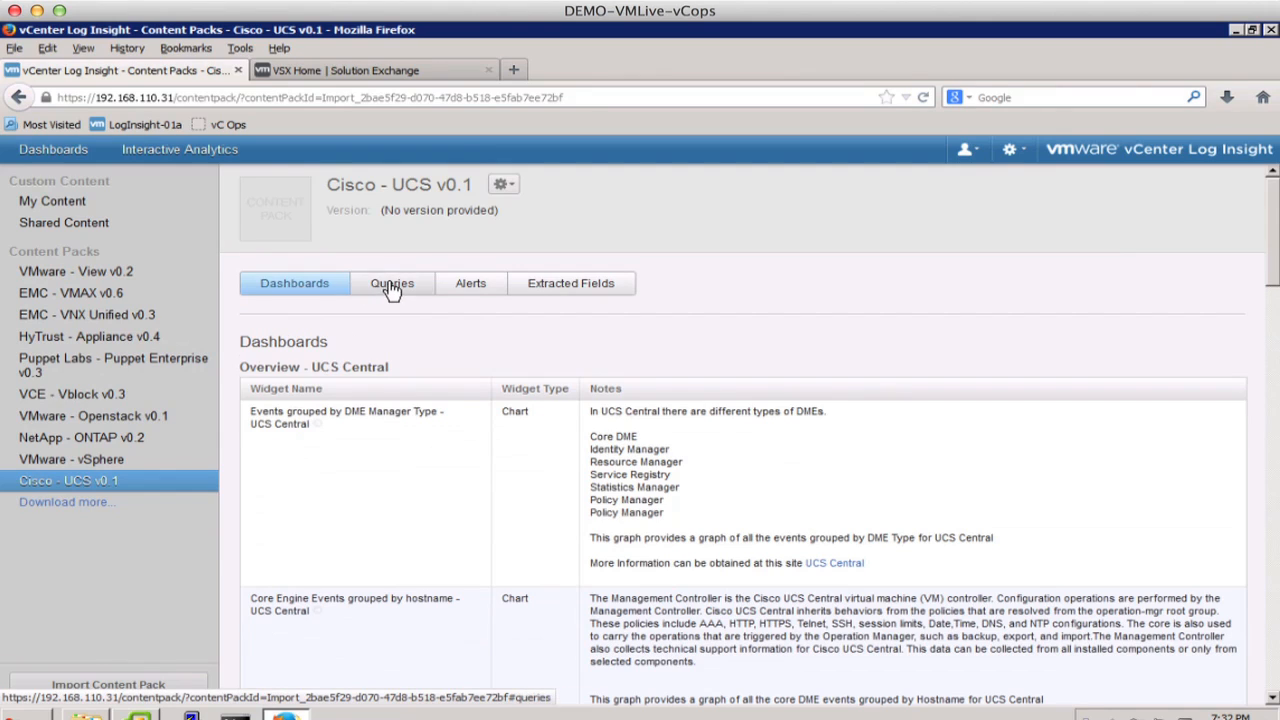
{"action": "left_click", "coordinate": [470, 283]}
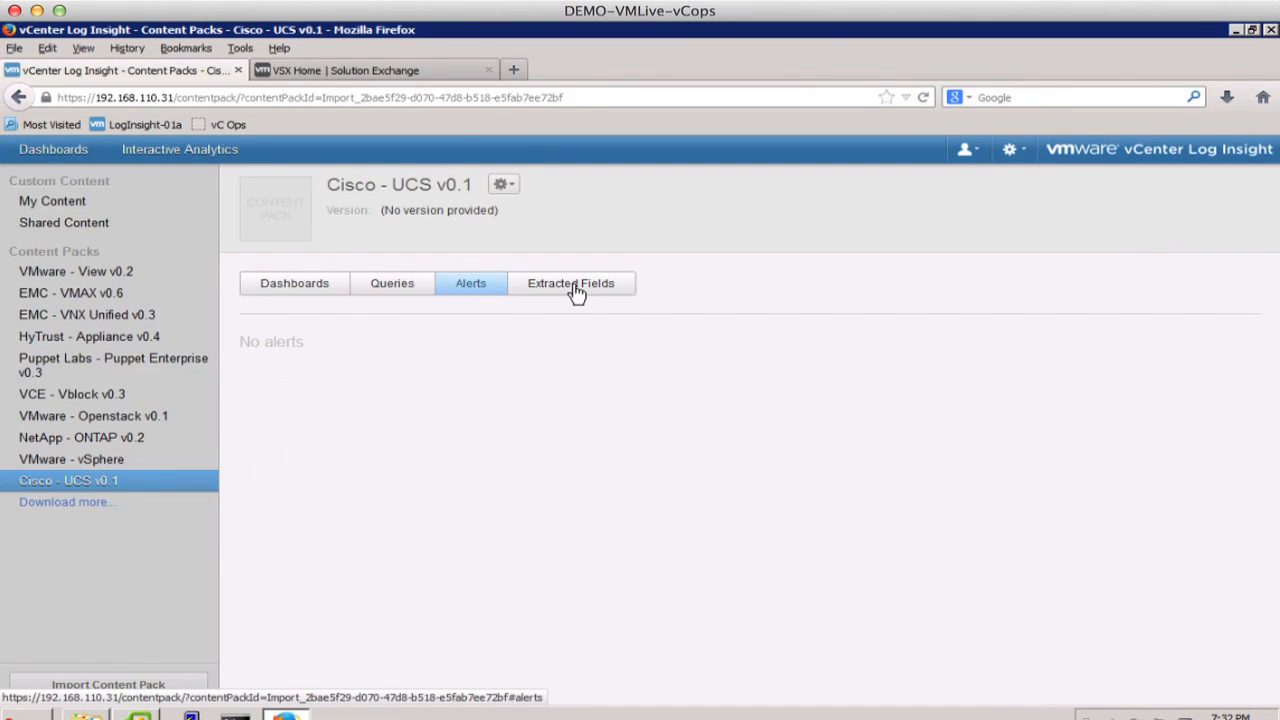
{"action": "left_click", "coordinate": [570, 283]}
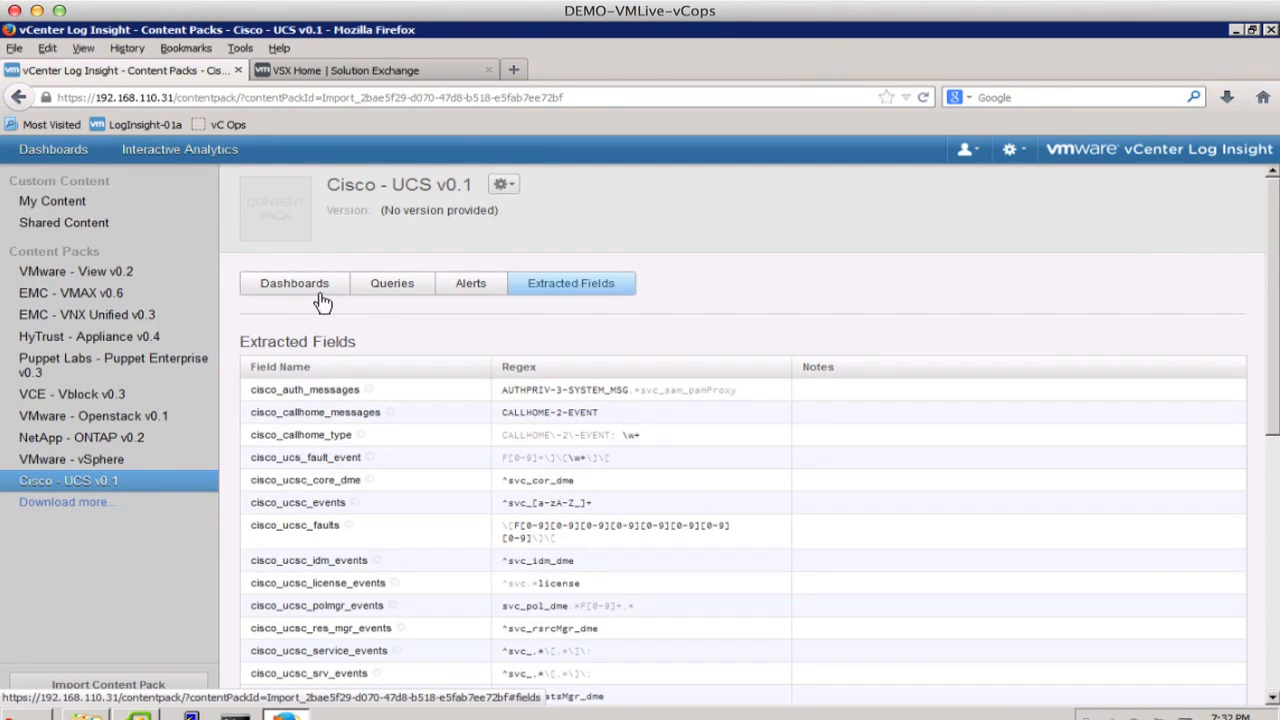
{"action": "left_click", "coordinate": [294, 283]}
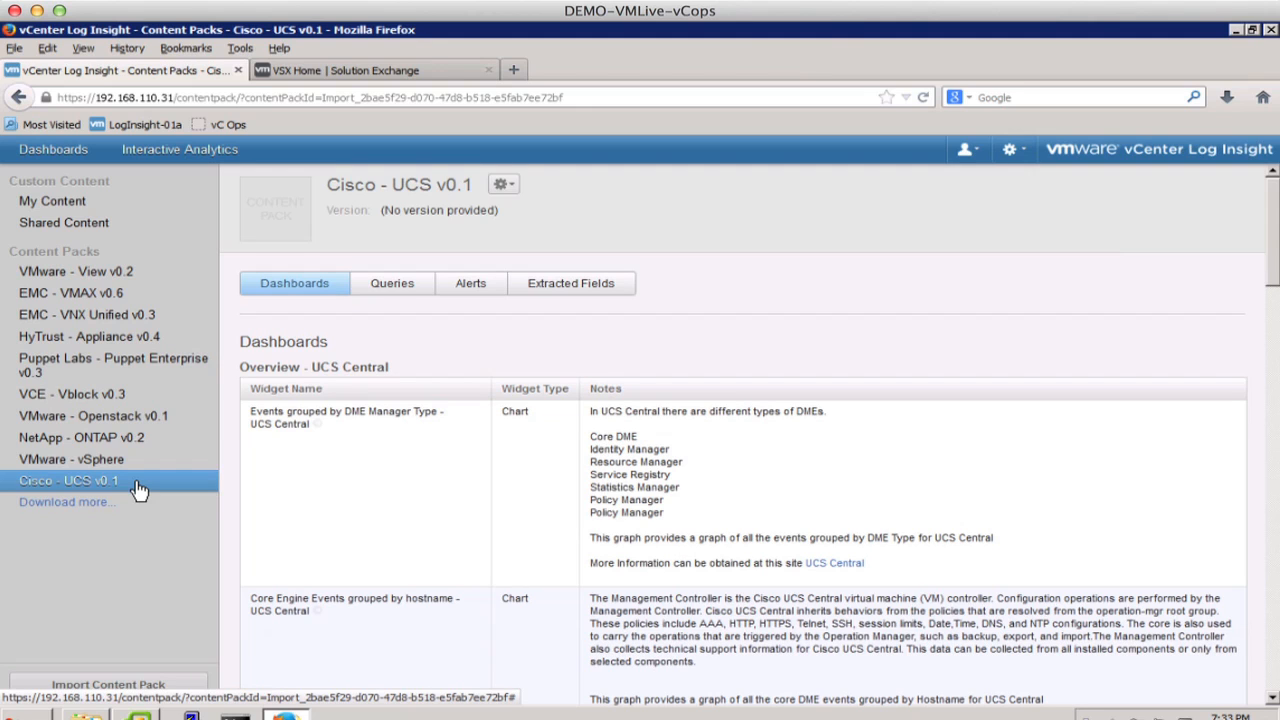
Open My Content under Content Packs and reveal its Export option for Dashboard 1.
{"action": "left_click", "coordinate": [53, 149]}
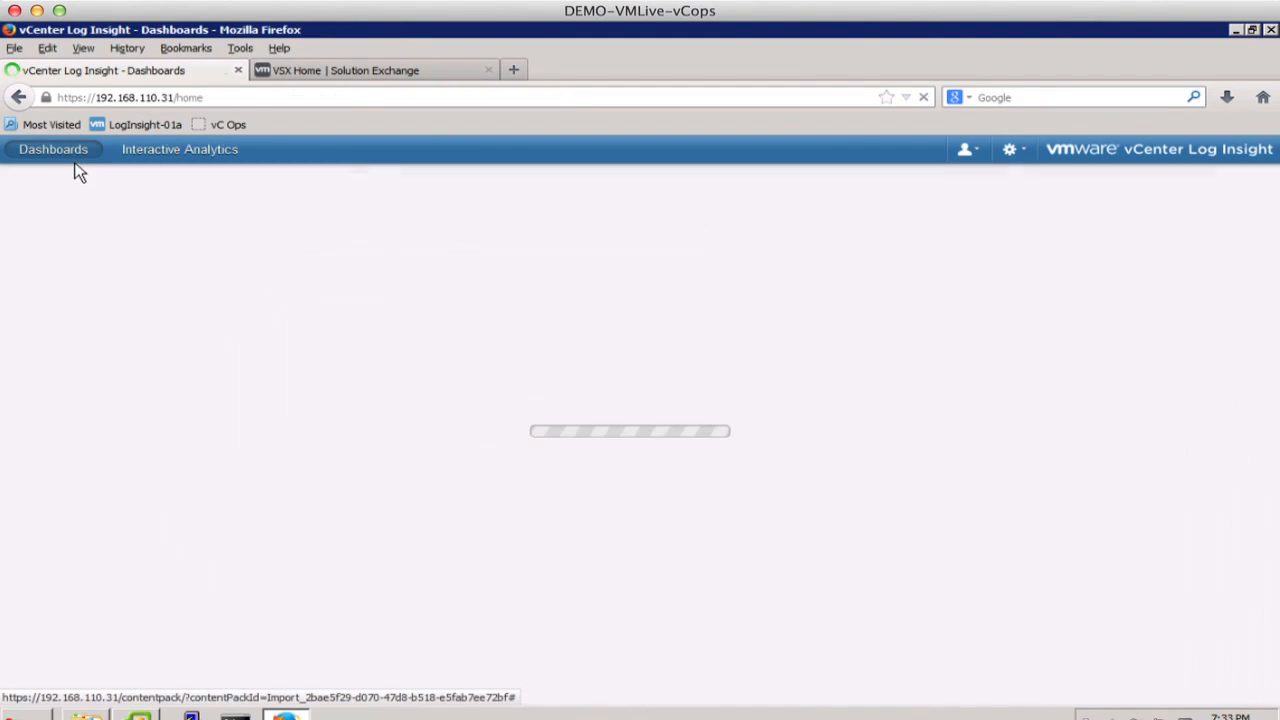
{"action": "left_click", "coordinate": [1009, 149]}
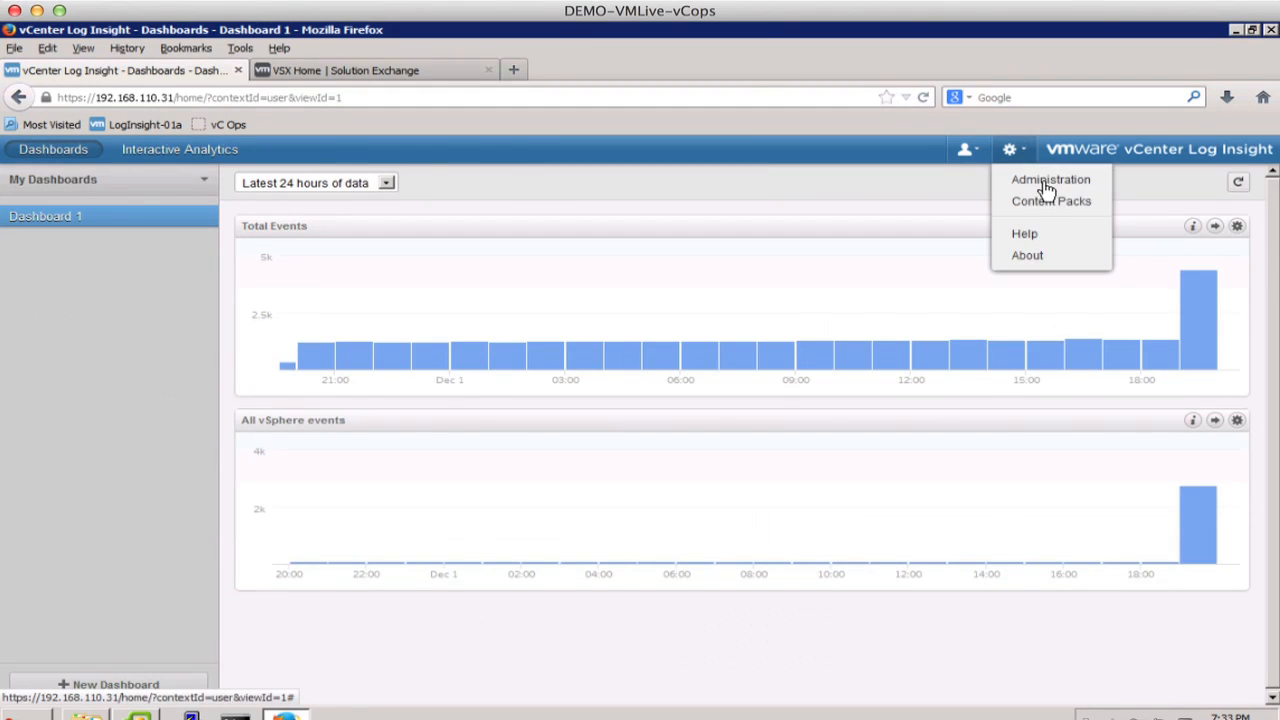
{"action": "left_click", "coordinate": [1051, 201]}
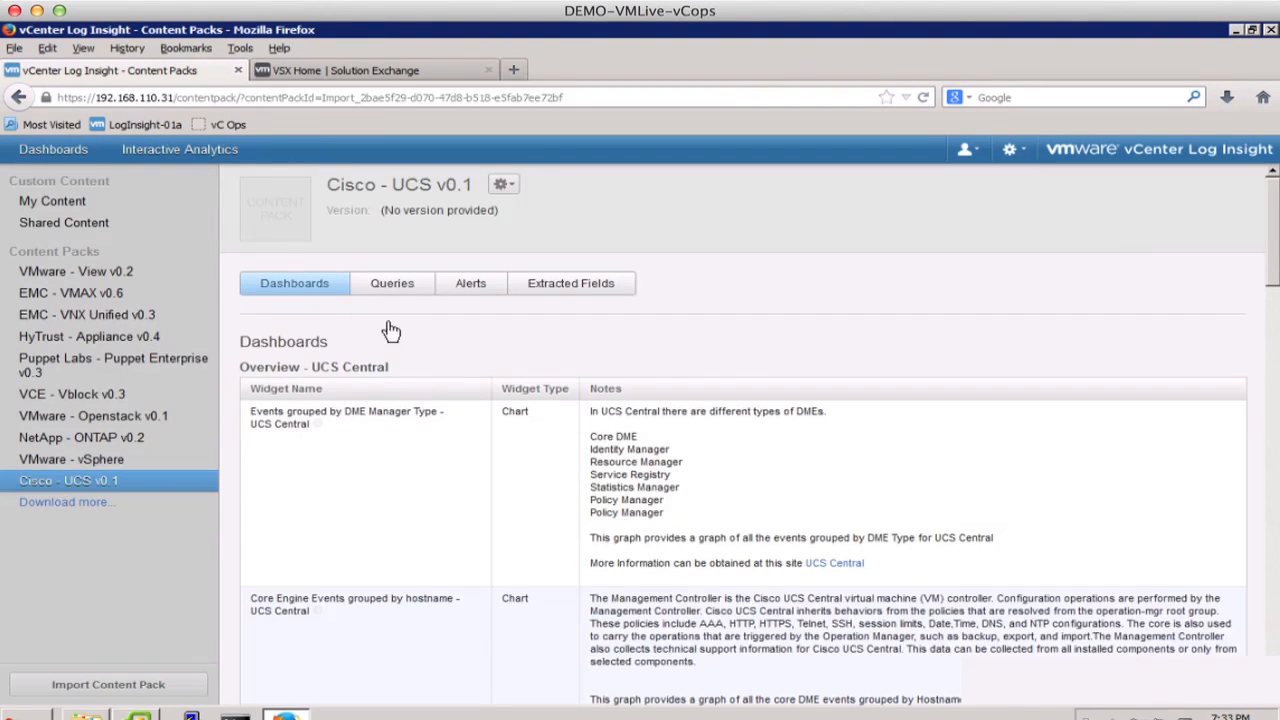
{"action": "left_click", "coordinate": [52, 201]}
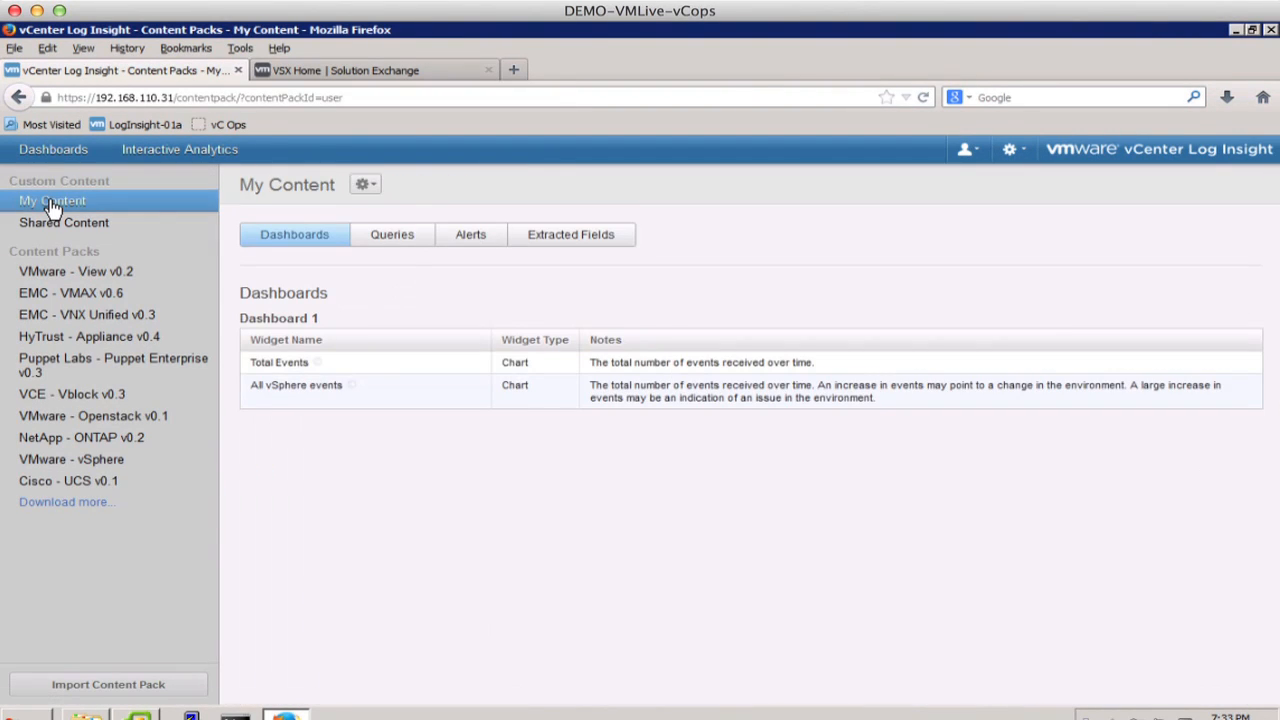
{"action": "left_click", "coordinate": [365, 184]}
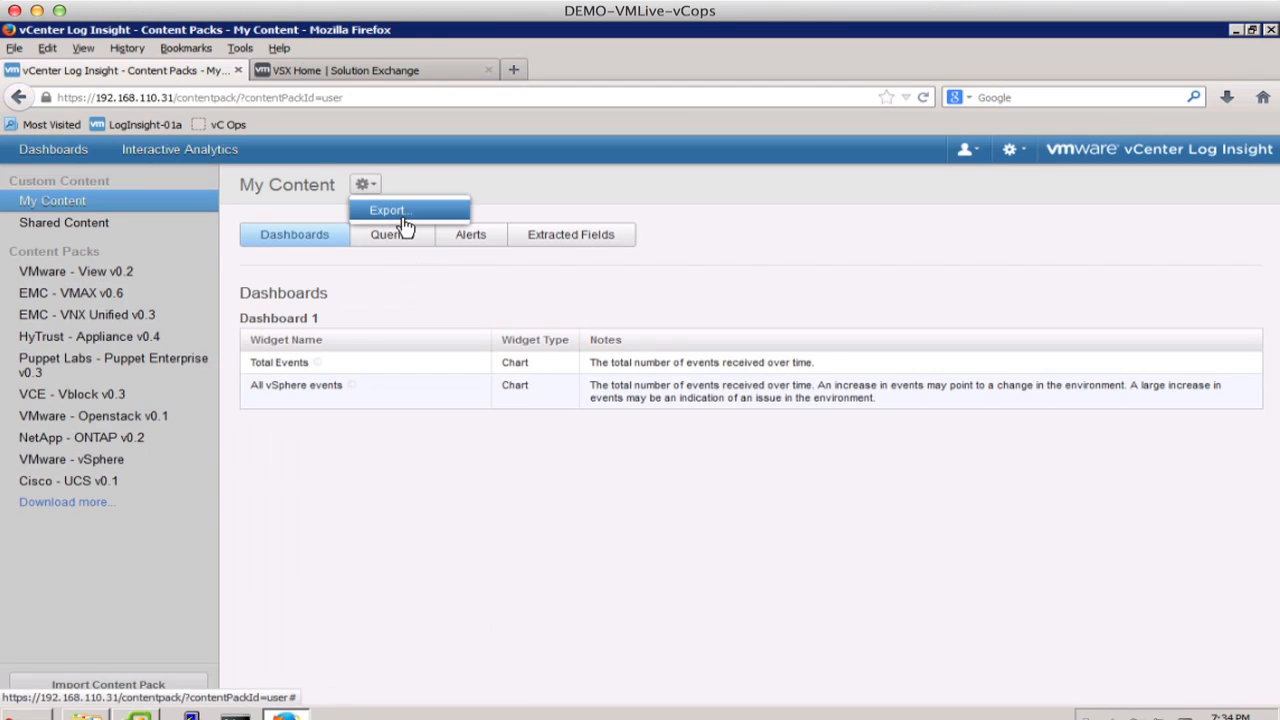
{"action": "mouse_move", "coordinate": [440, 219]}
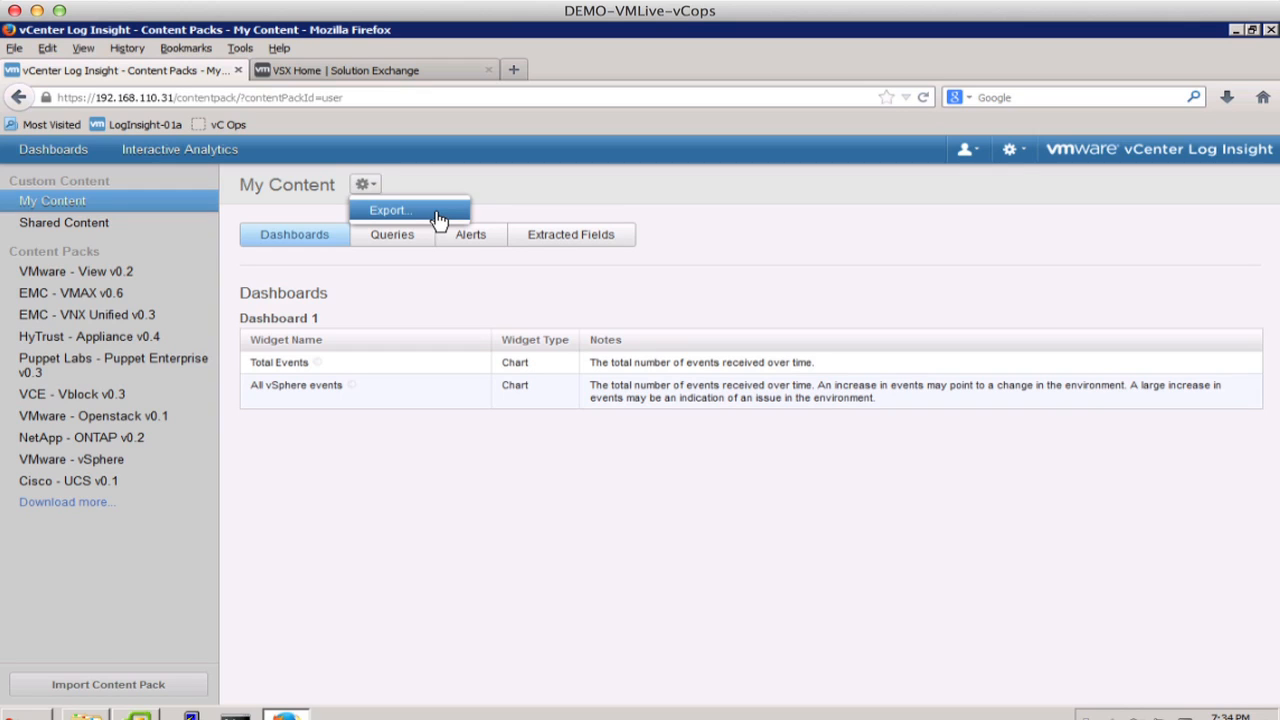
{"action": "mouse_move", "coordinate": [514, 511]}
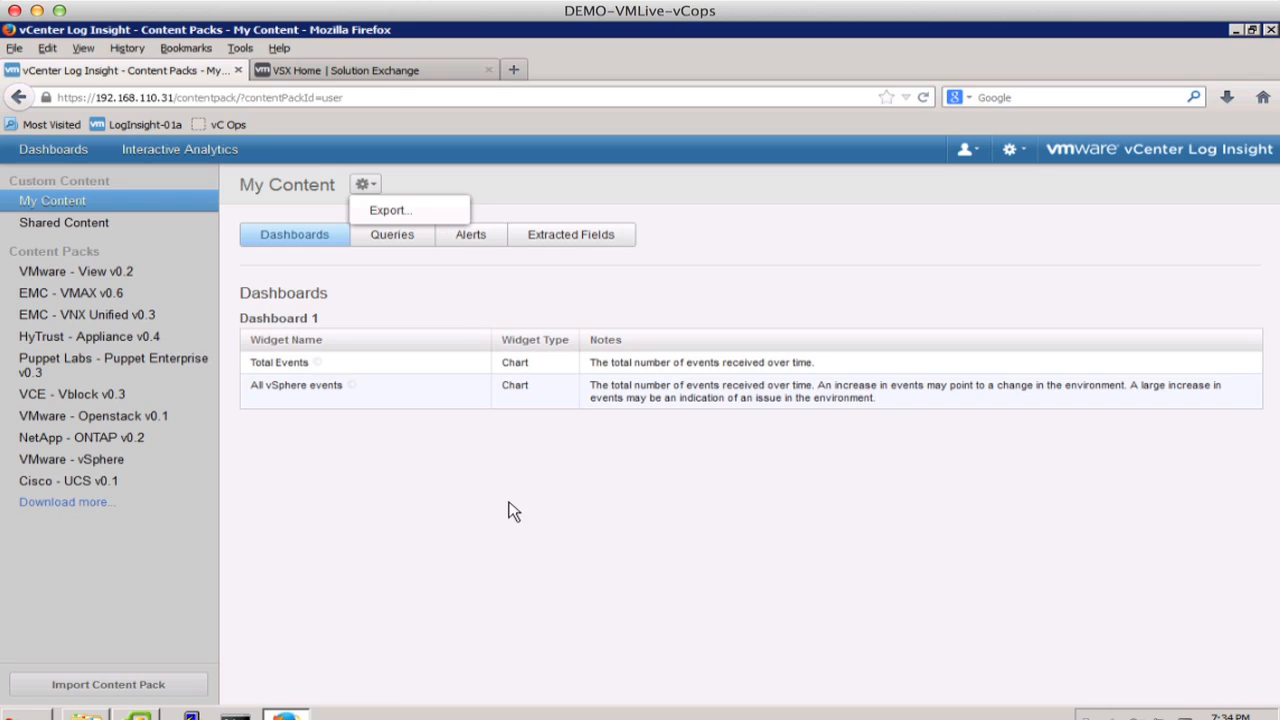
View the Appliance page showing version 1.5 GA, then start and cancel a PAK upload.
{"action": "left_click", "coordinate": [1009, 149]}
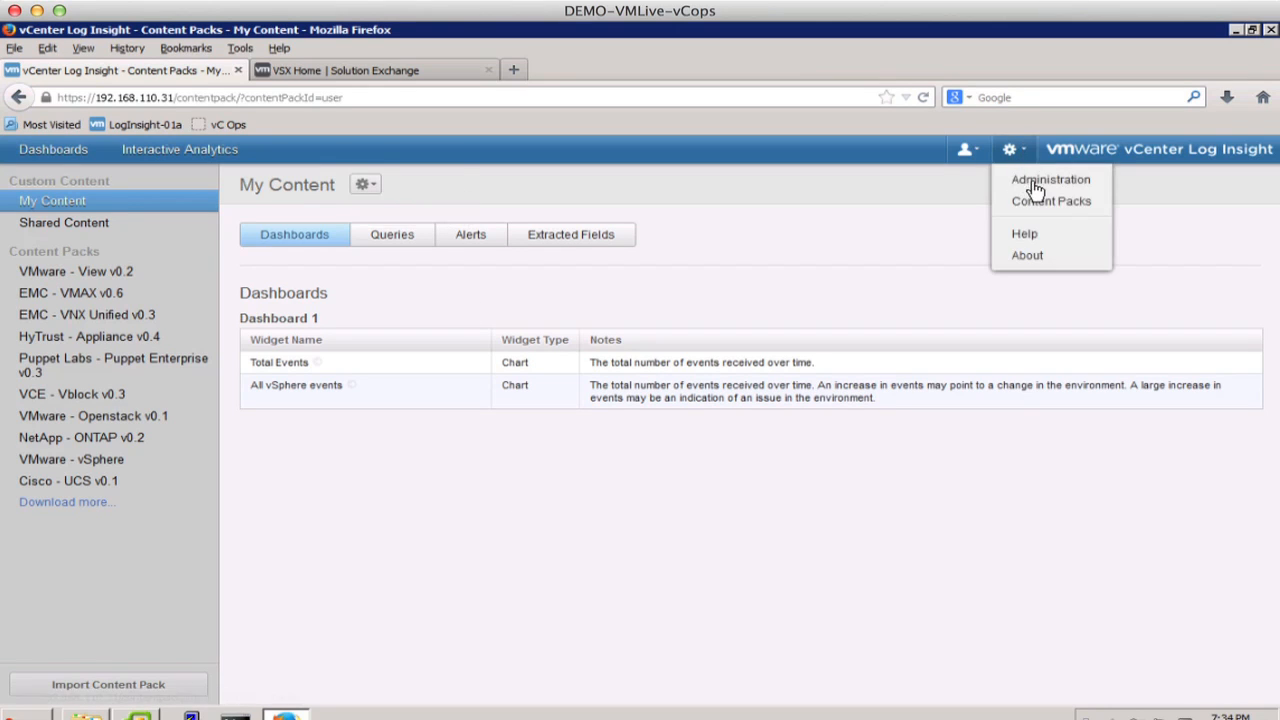
{"action": "left_click", "coordinate": [1050, 179]}
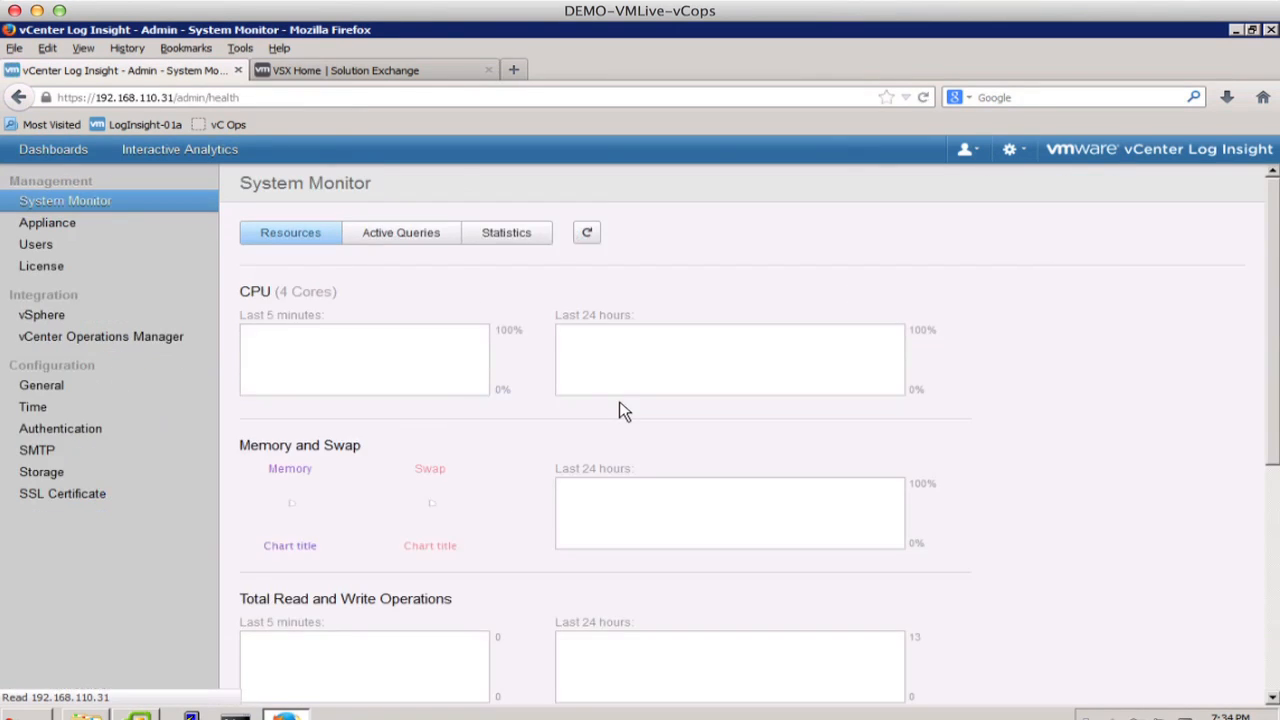
{"action": "left_click", "coordinate": [47, 222]}
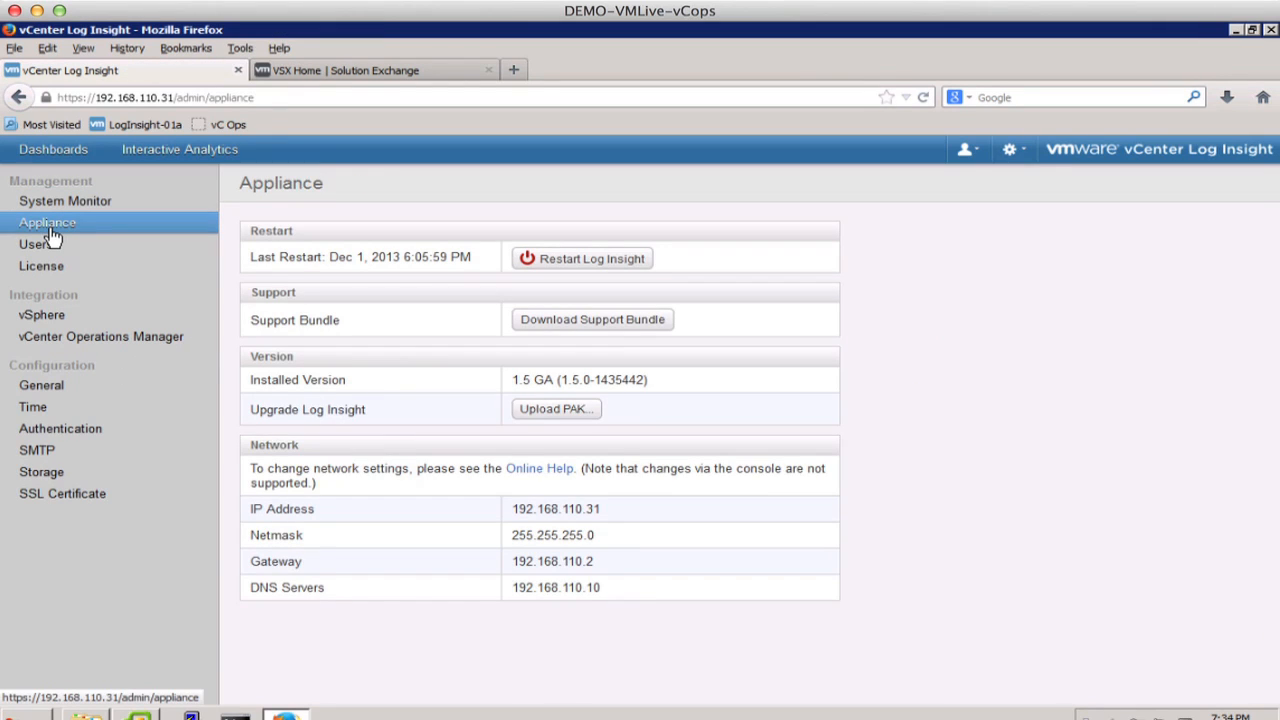
{"action": "mouse_move", "coordinate": [155, 232]}
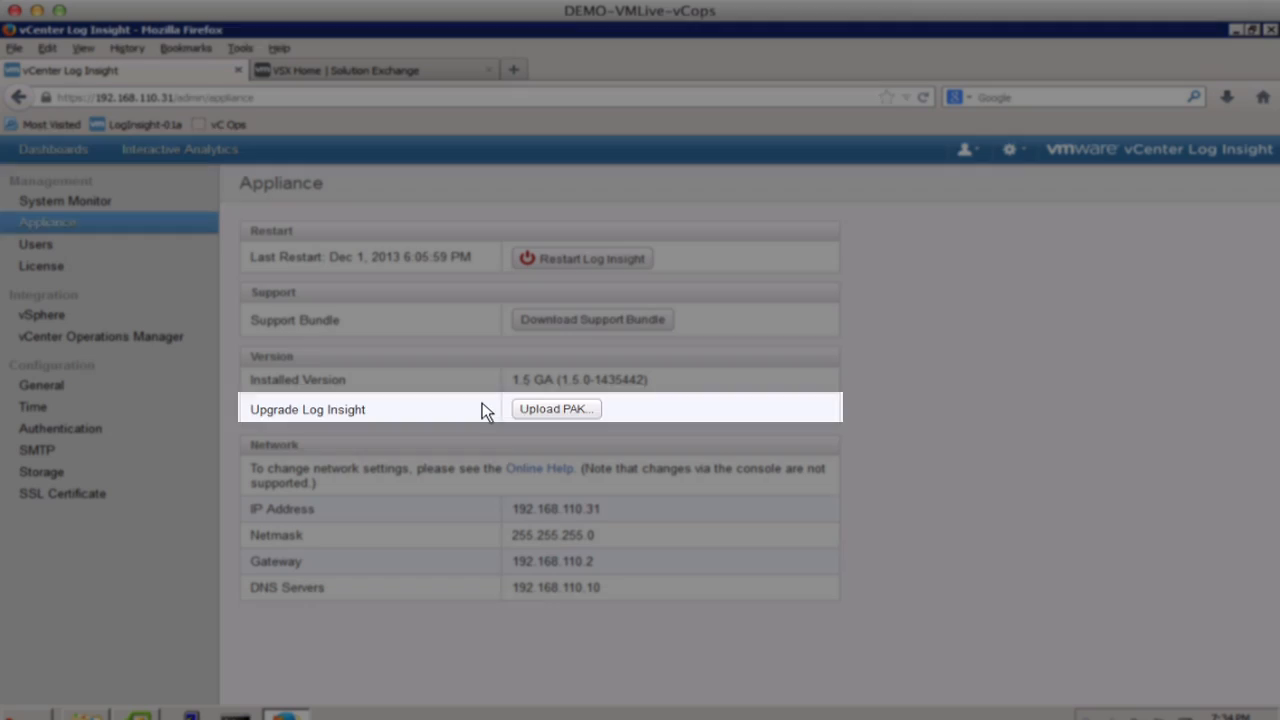
{"action": "left_click", "coordinate": [556, 408]}
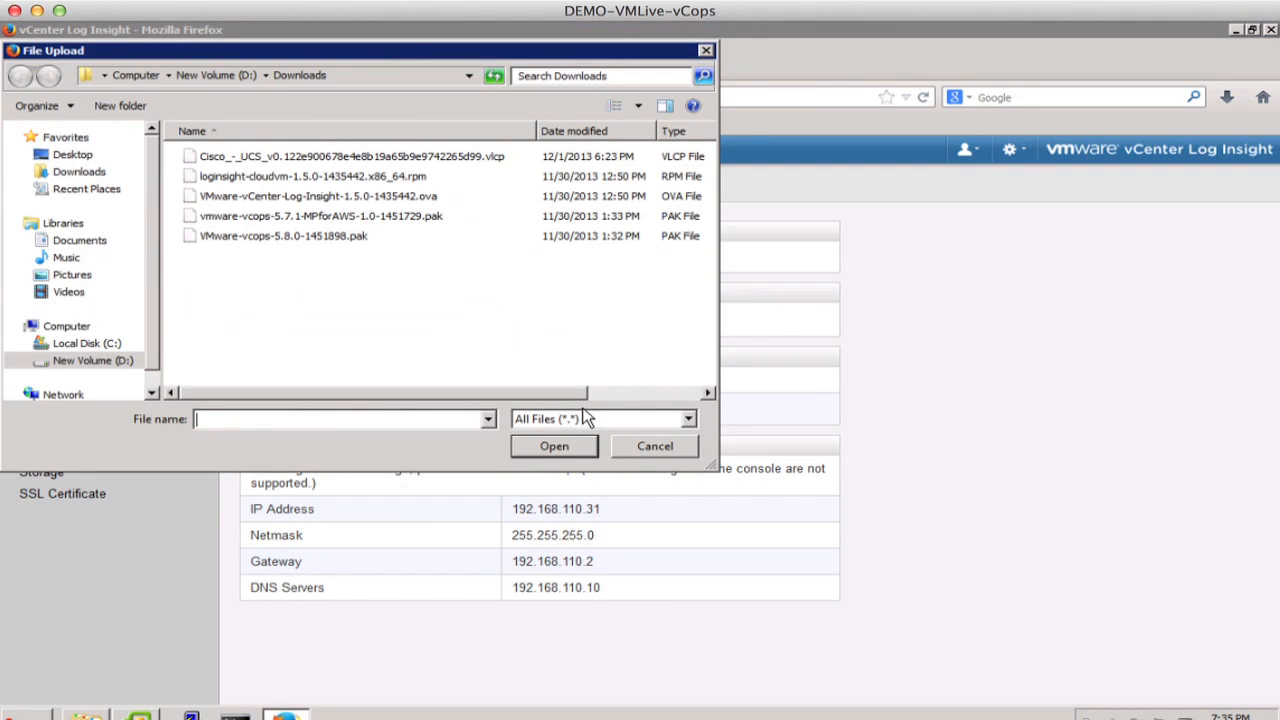
{"action": "left_click", "coordinate": [655, 446]}
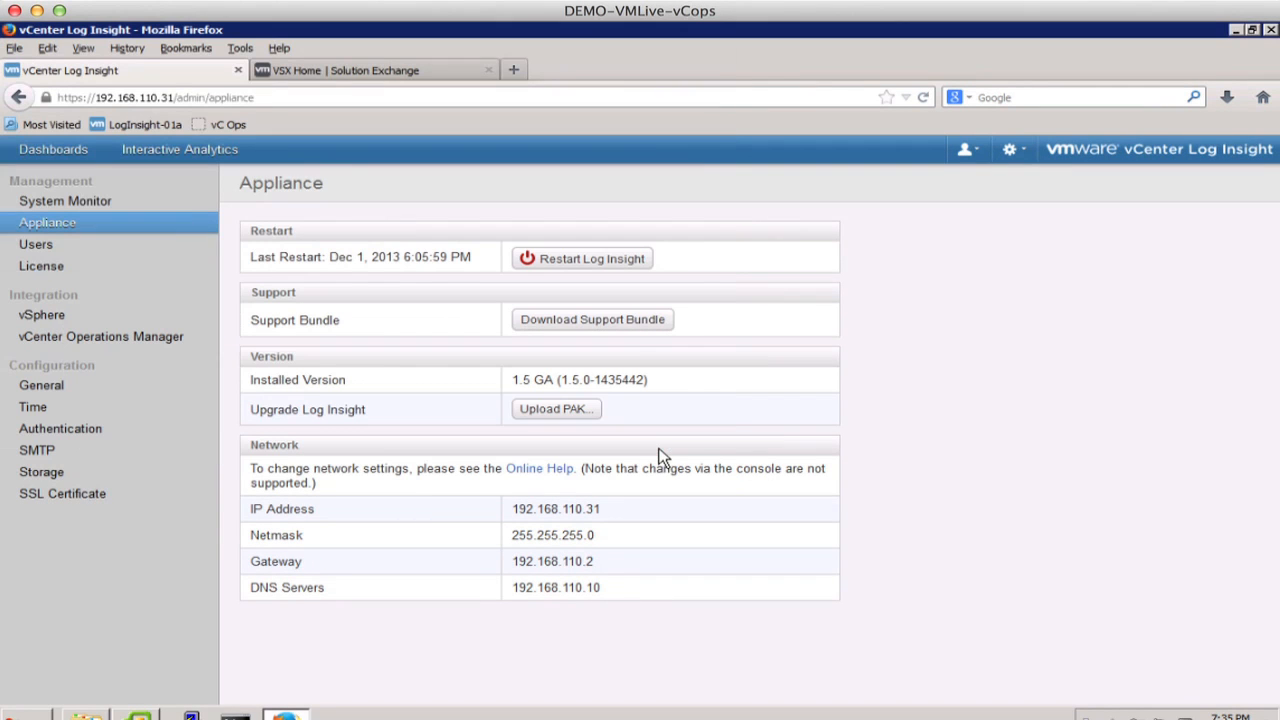
{"action": "mouse_move", "coordinate": [556, 409]}
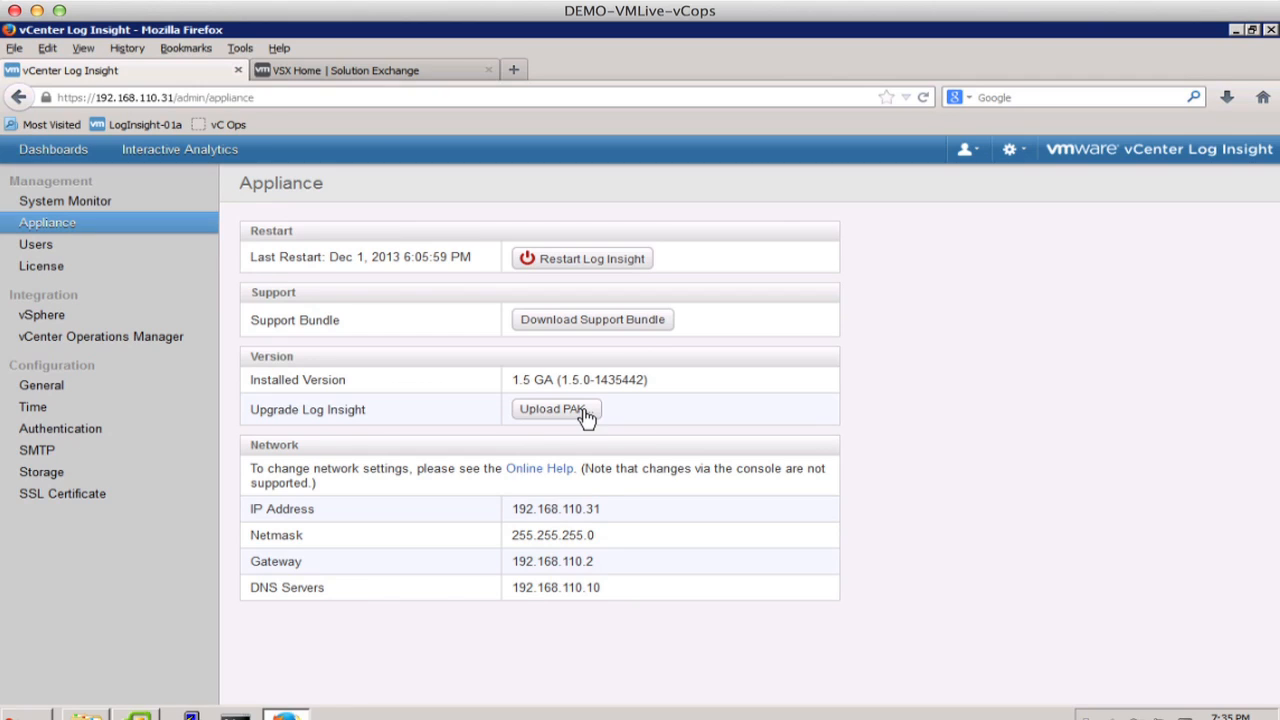